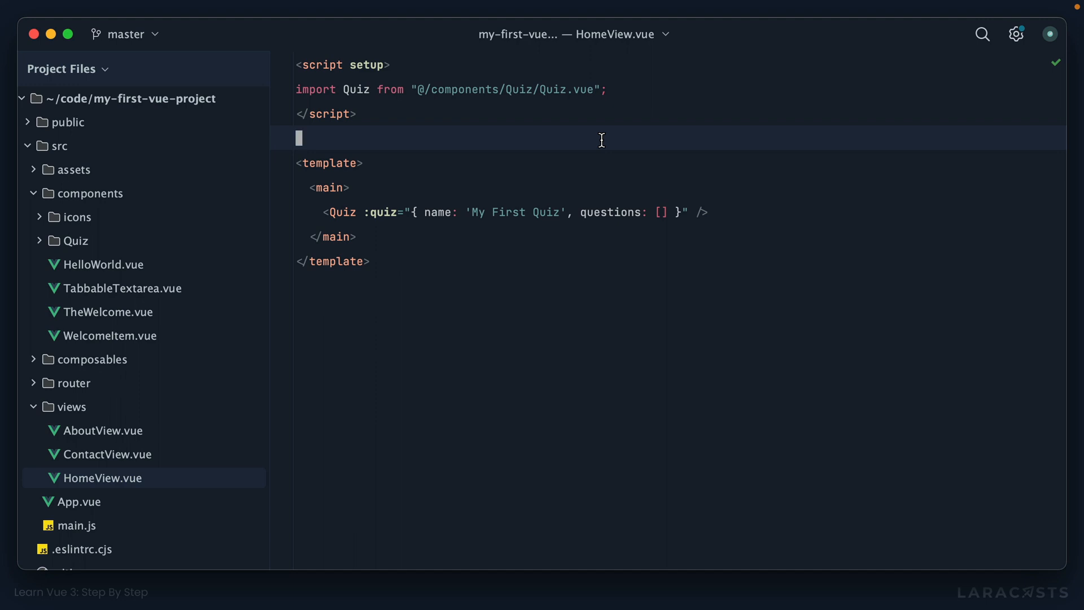
pyautogui.moveTo(590, 161)
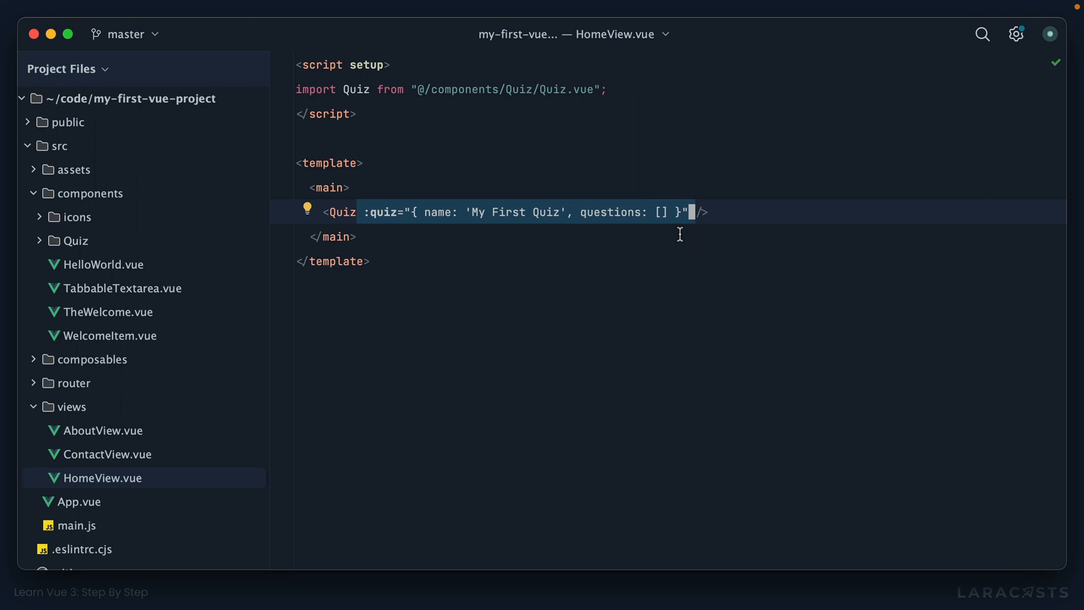
pyautogui.moveTo(761, 240)
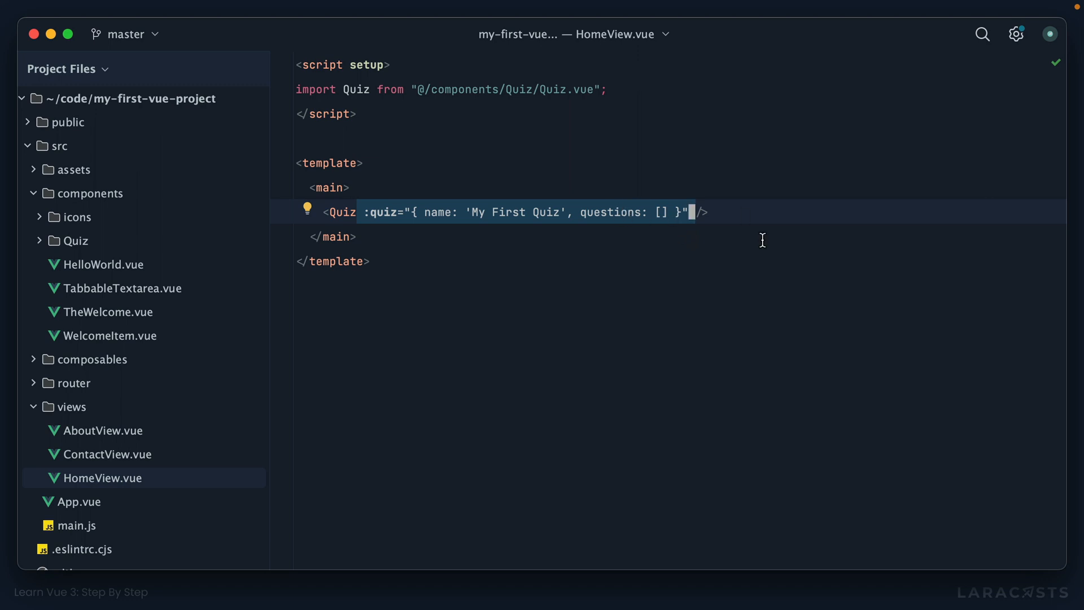
pyautogui.moveTo(514, 229)
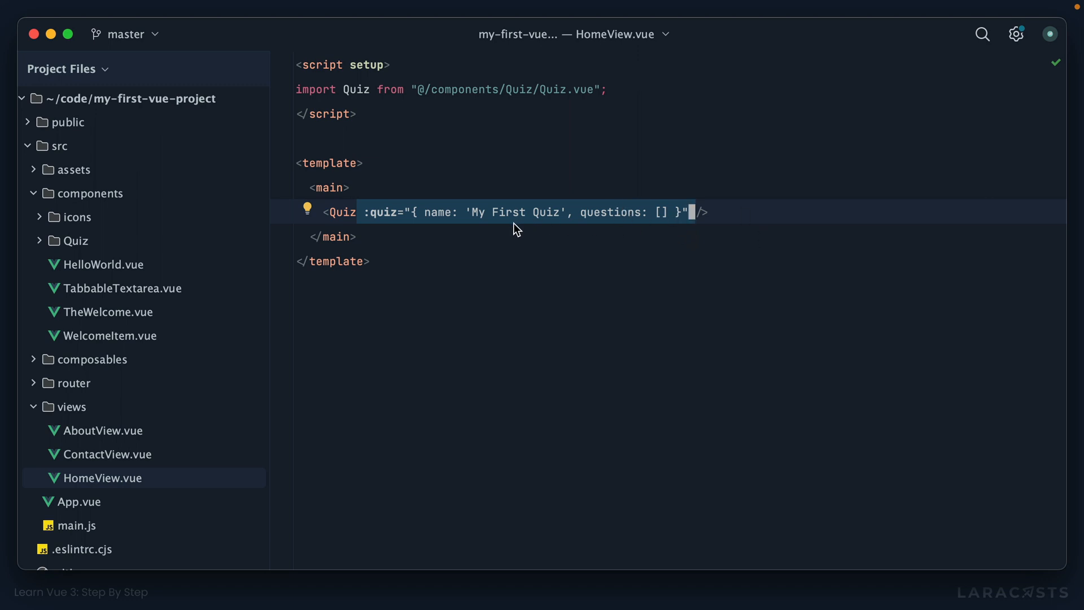
# Trace the quiz prop from QuizFooterLinks through Quiz.vue and QuizFooter.vue back to QuizFooterLinks.
pyautogui.click(88, 264)
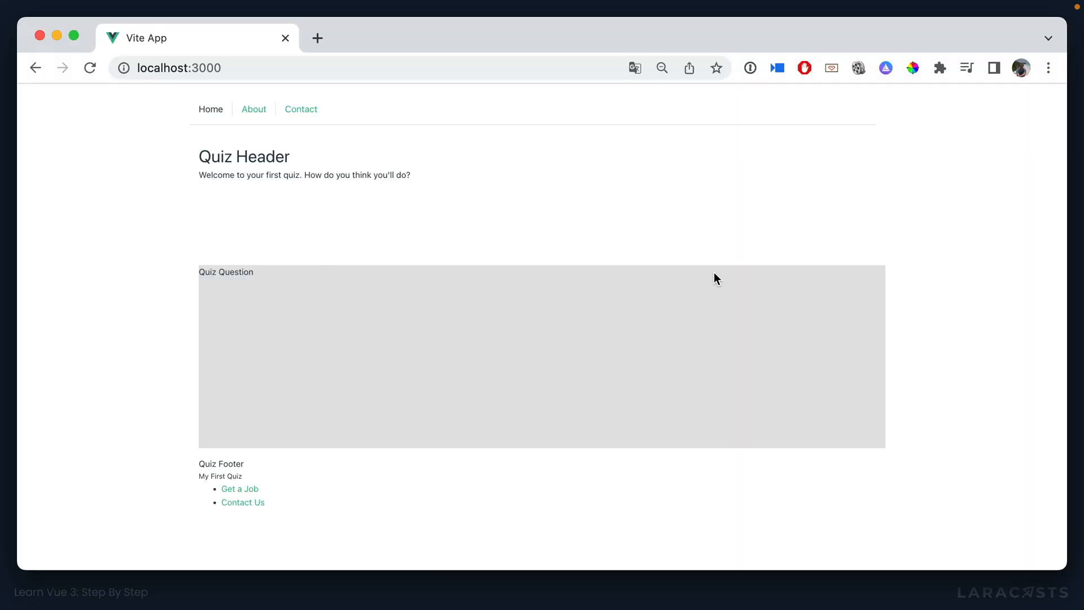
pyautogui.moveTo(187, 187)
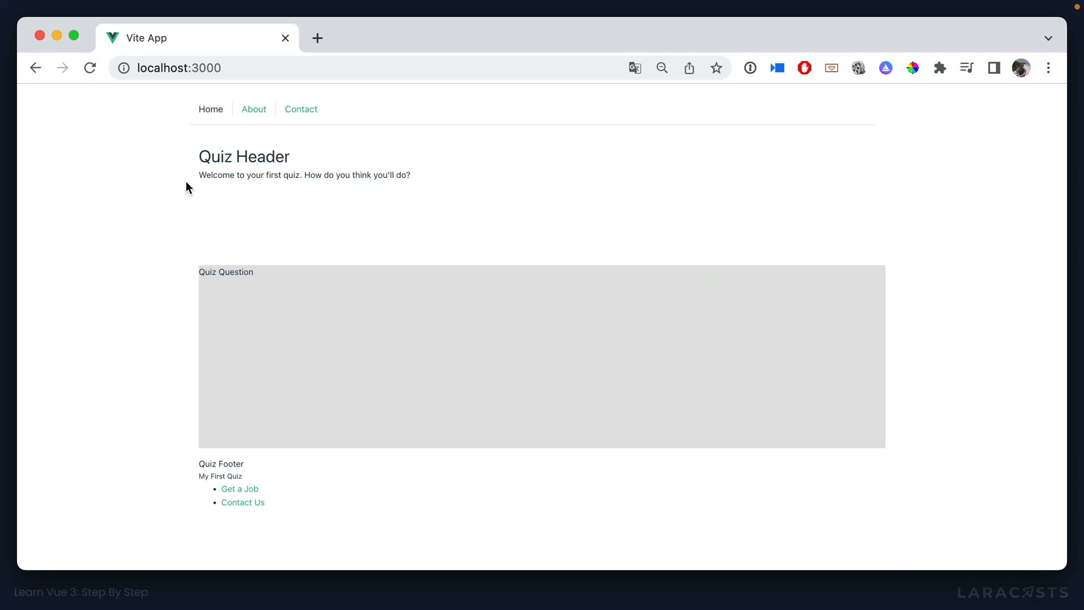
pyautogui.doubleClick(225, 271)
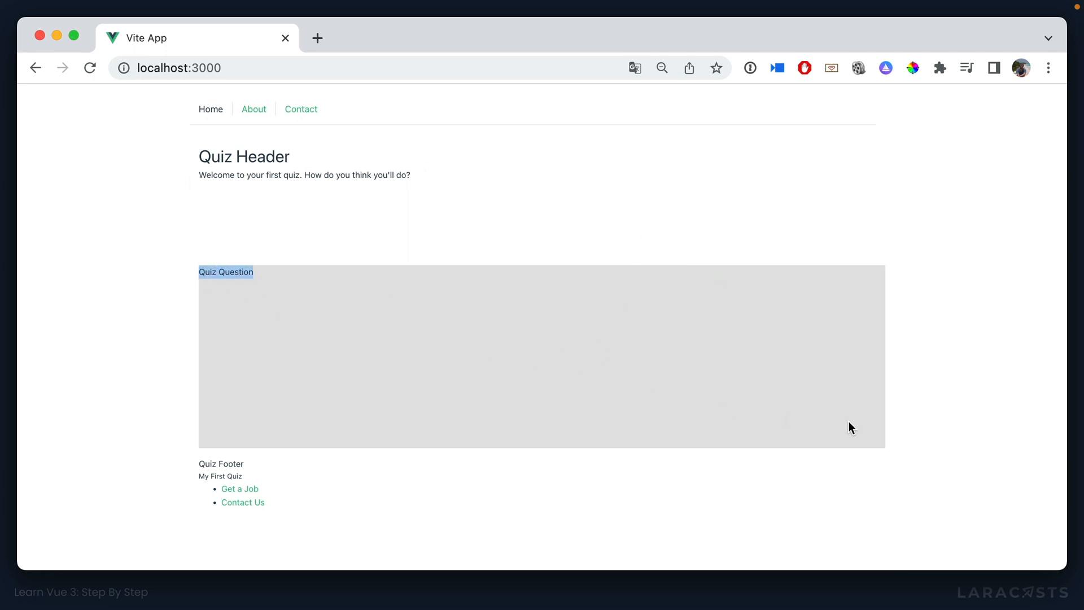
pyautogui.moveTo(492, 506)
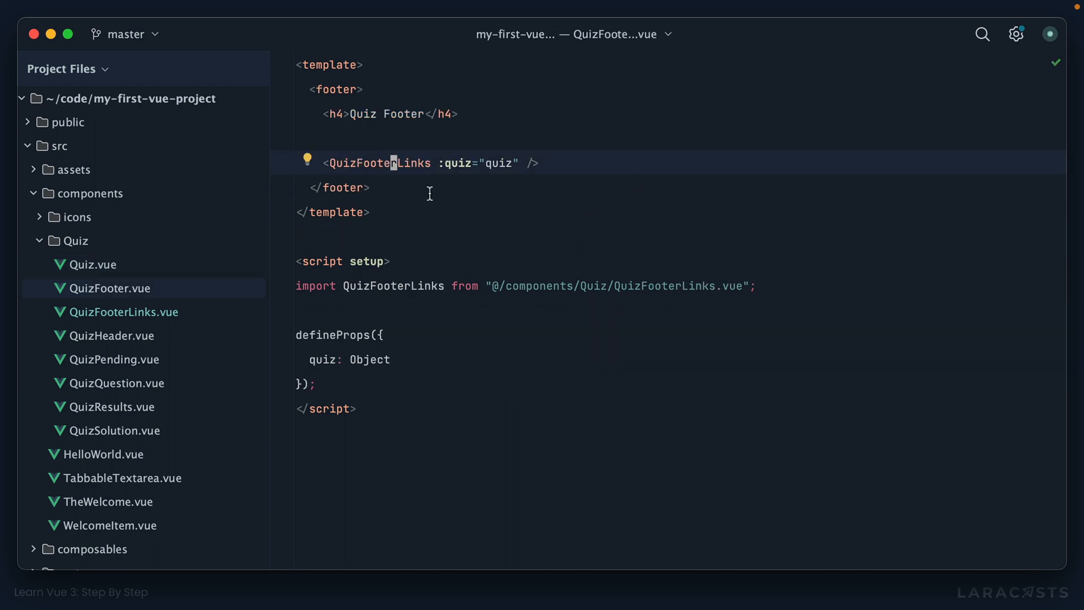
pyautogui.click(123, 311)
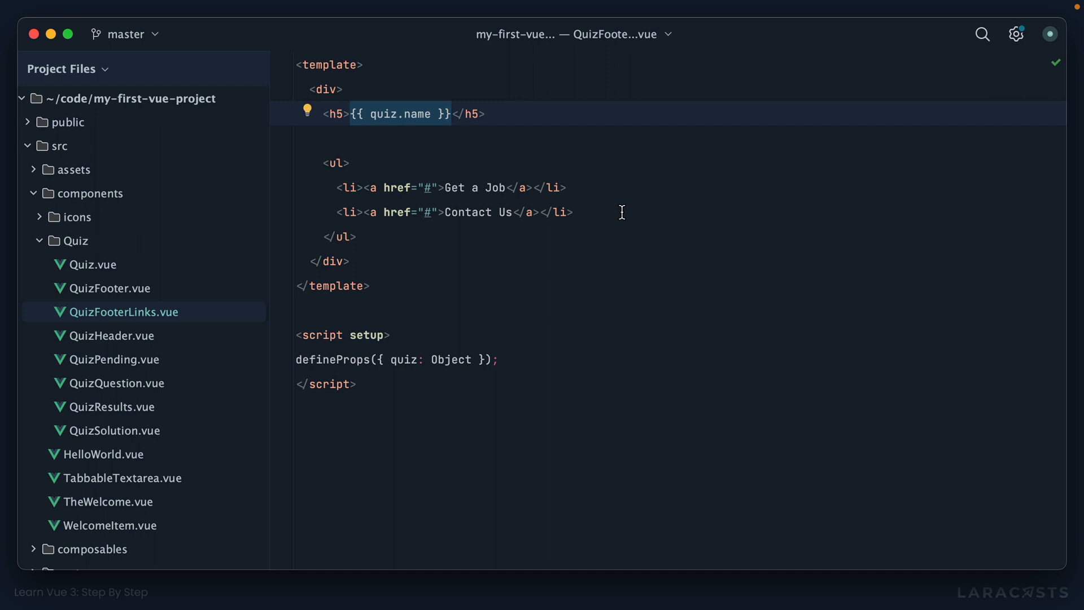
pyautogui.moveTo(384, 117)
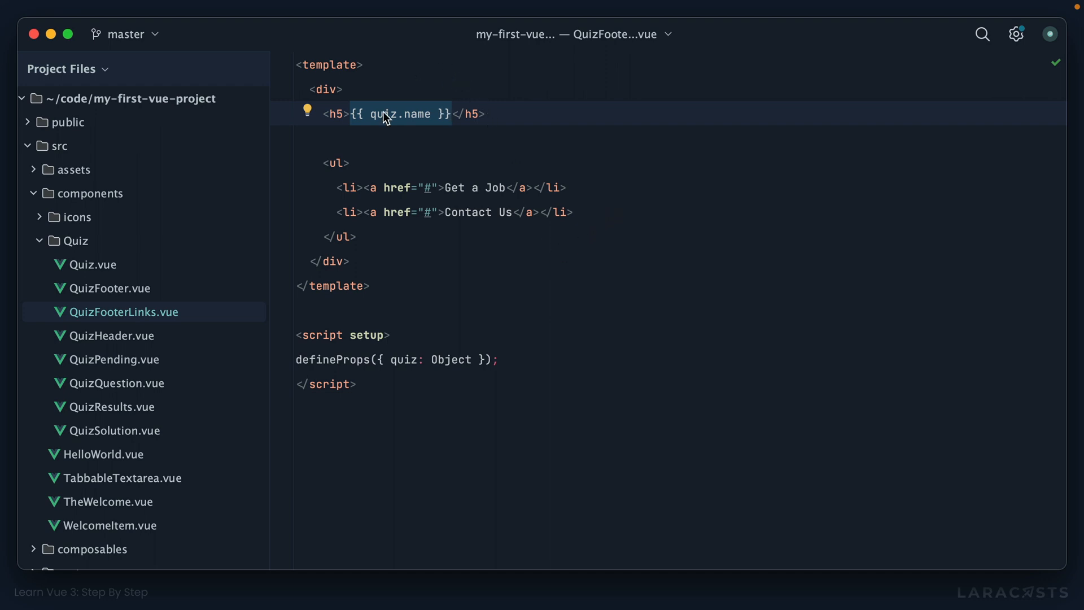
pyautogui.moveTo(545, 249)
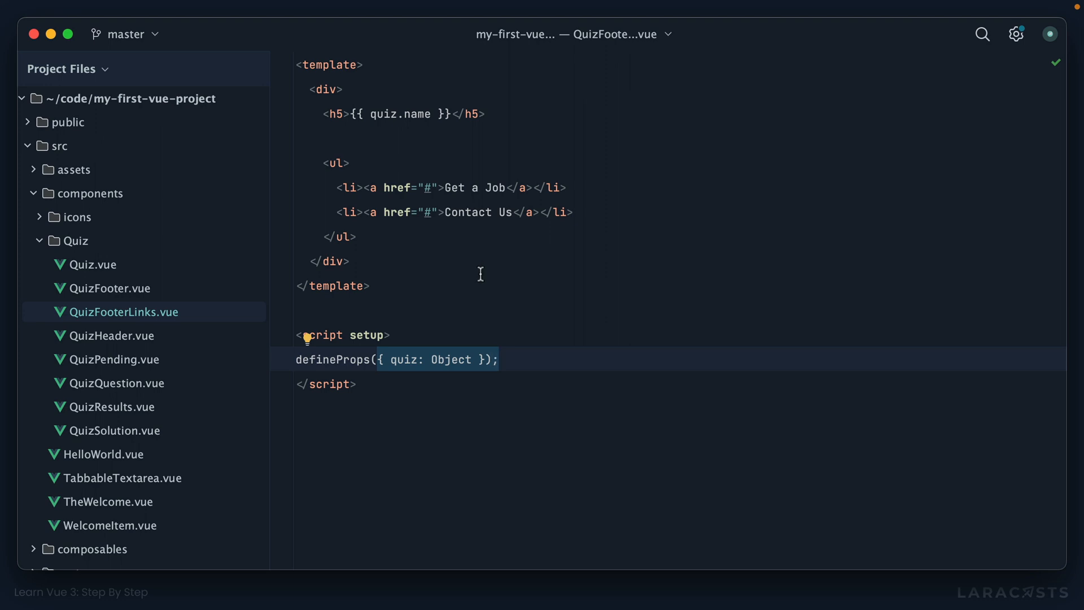
pyautogui.click(90, 264)
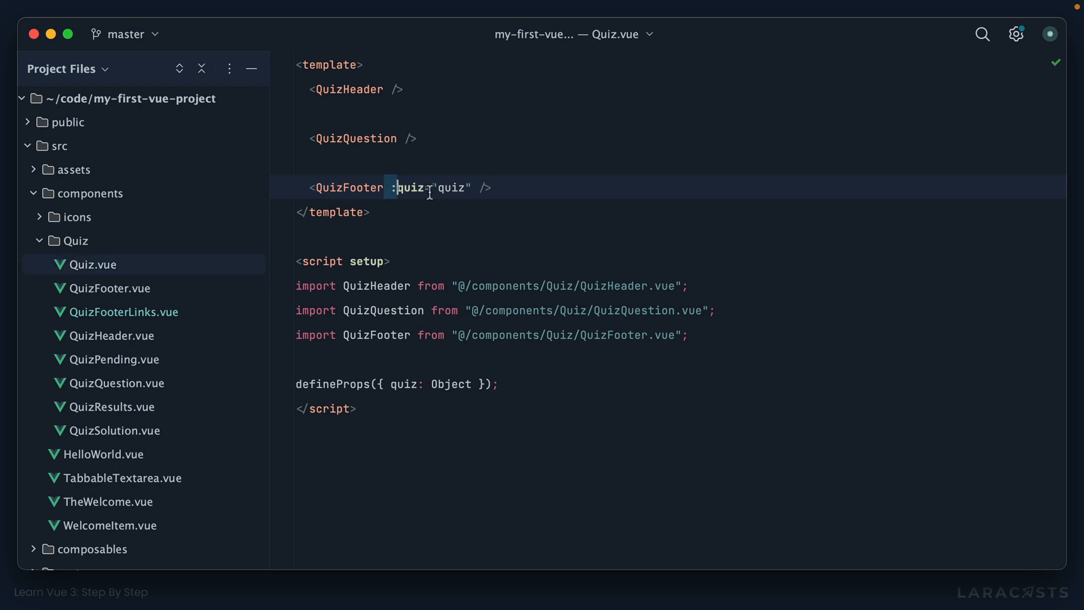
pyautogui.click(105, 287)
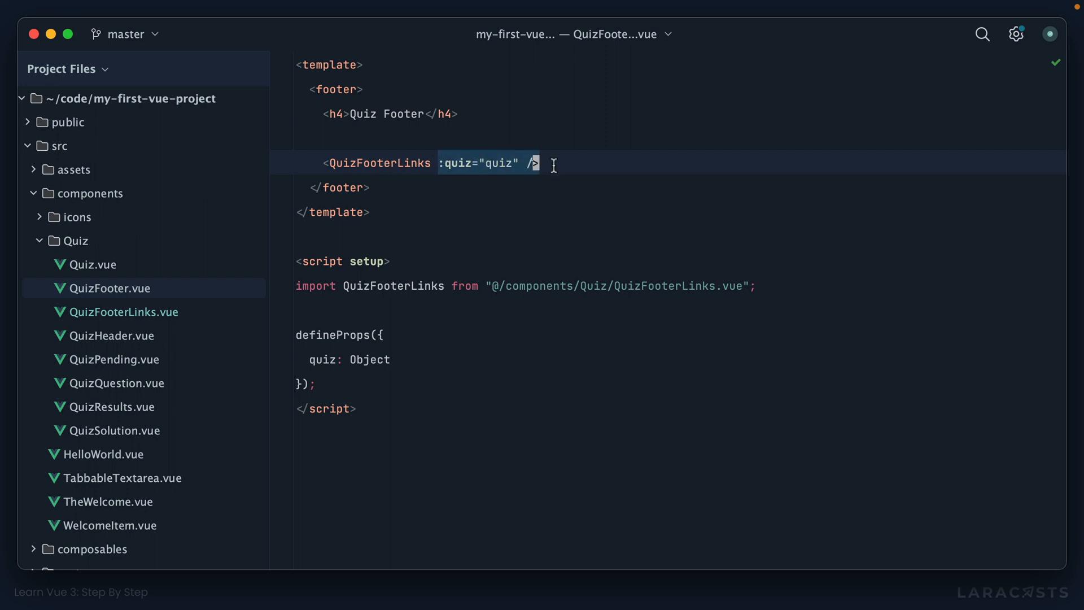
pyautogui.click(120, 312)
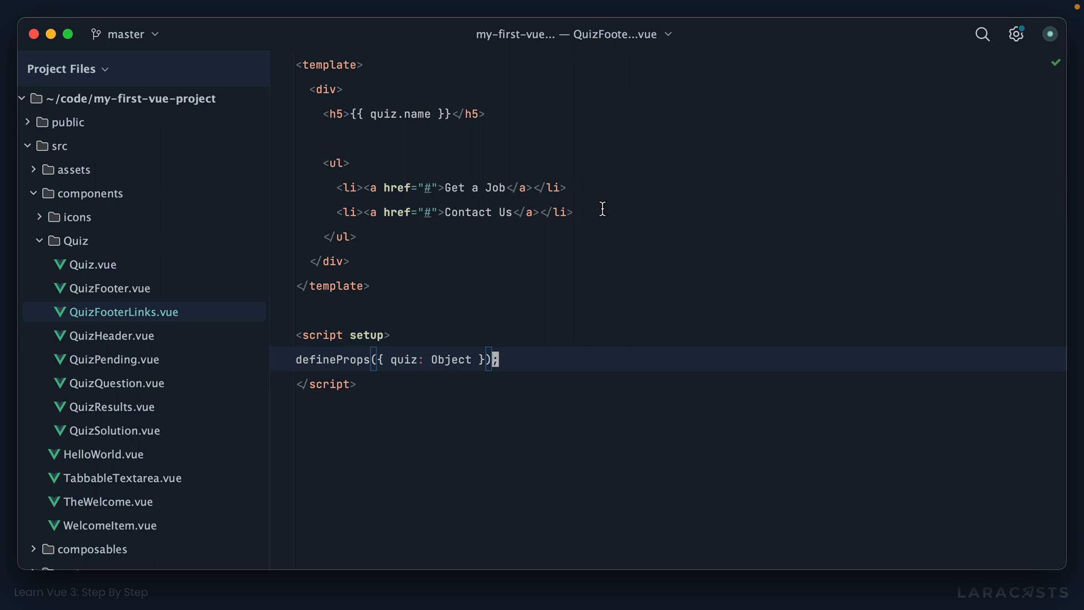
pyautogui.moveTo(591, 327)
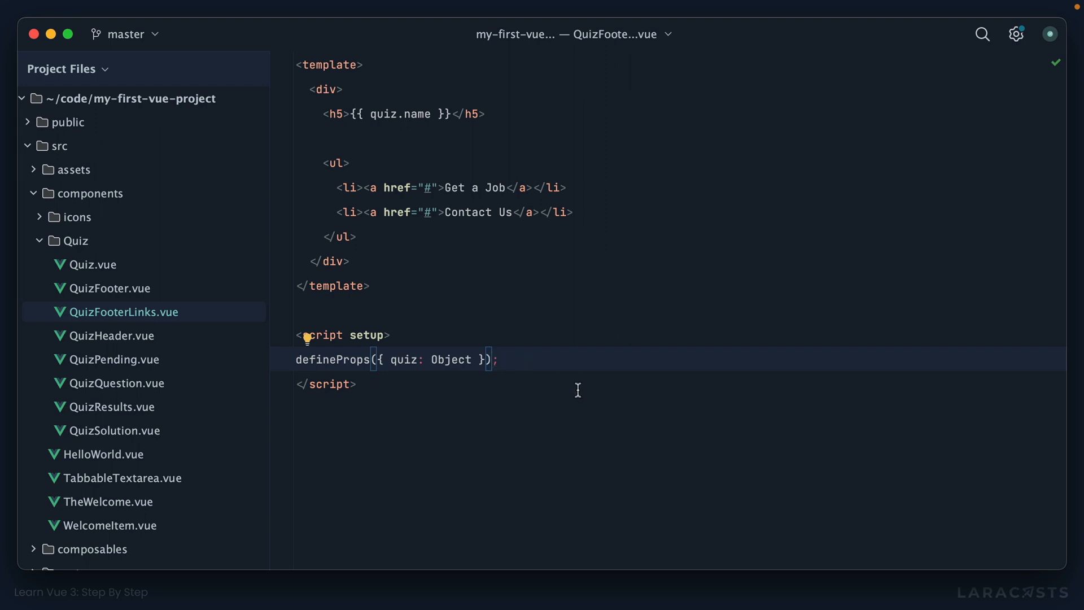
pyautogui.moveTo(103, 271)
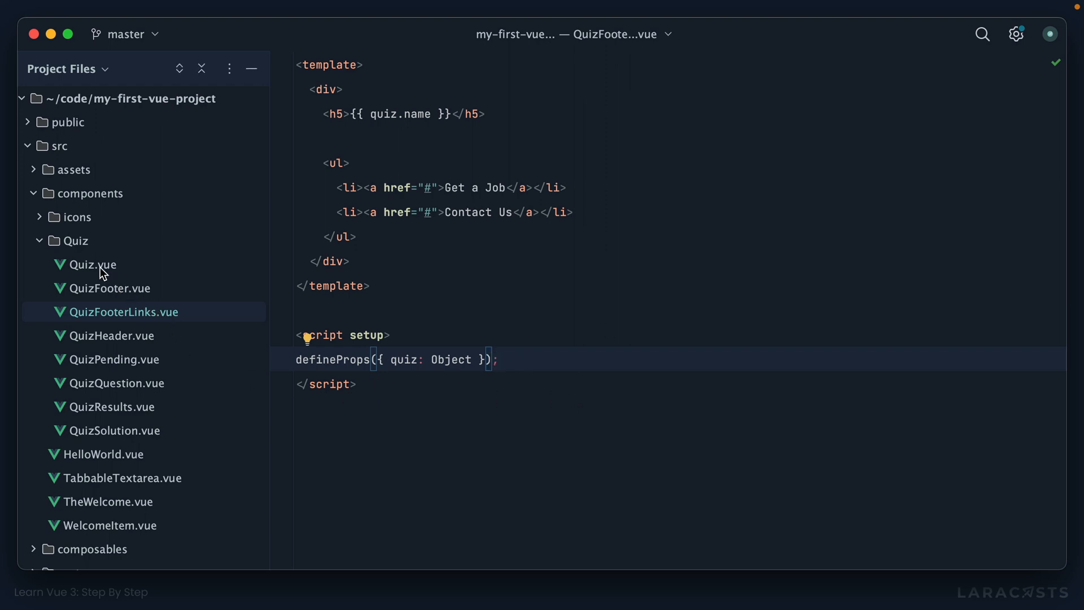
# In Quiz.vue, import provide from vue and call provide('key', 'value') below defineProps.
pyautogui.click(90, 264)
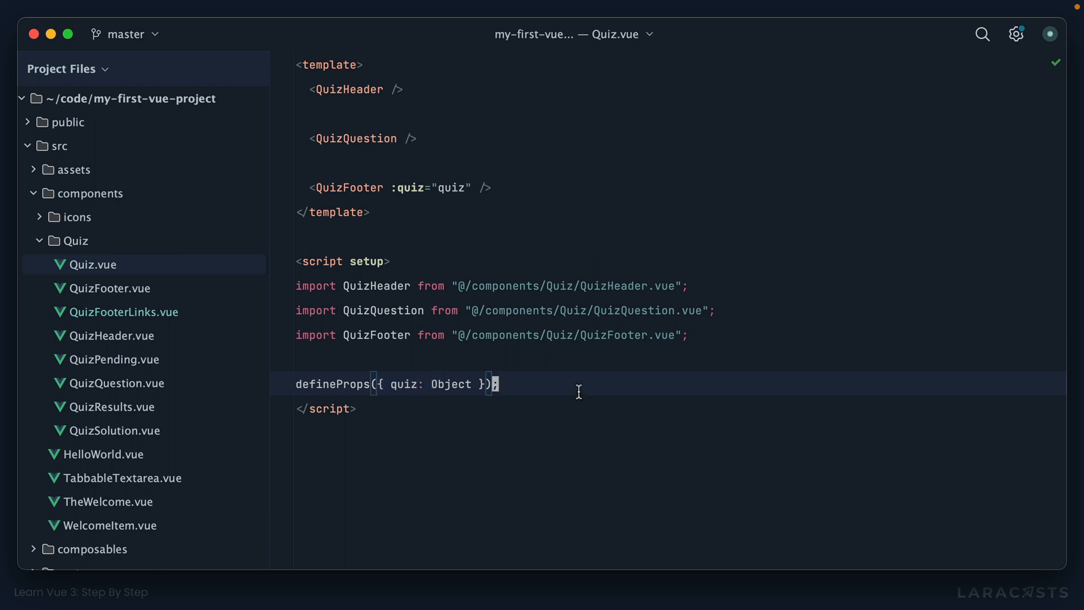
pyautogui.write('import {provide} from "vue";')
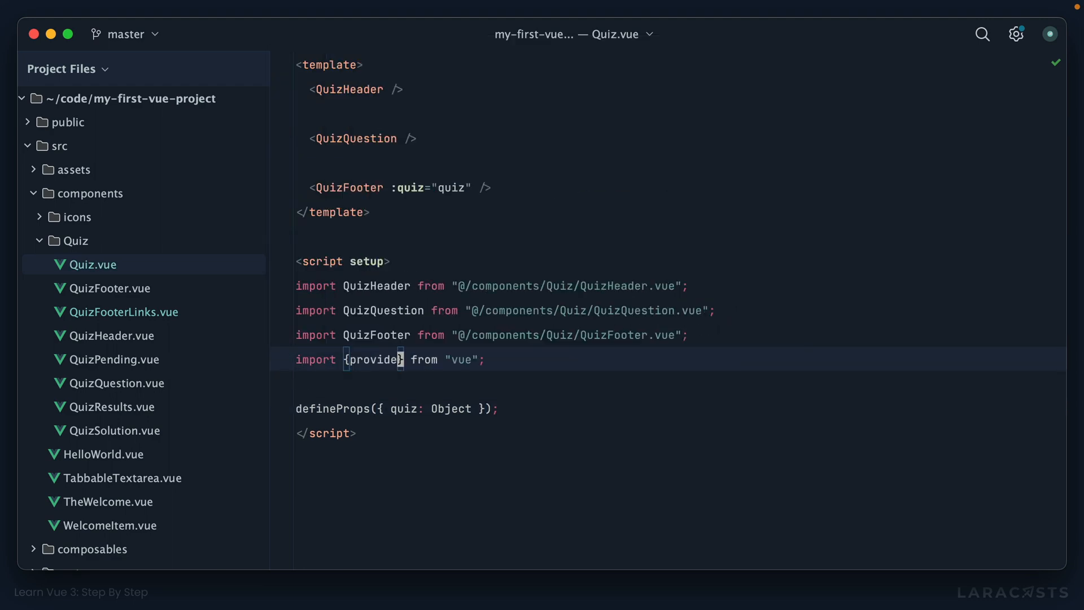
pyautogui.write("provide('key', 'value');")
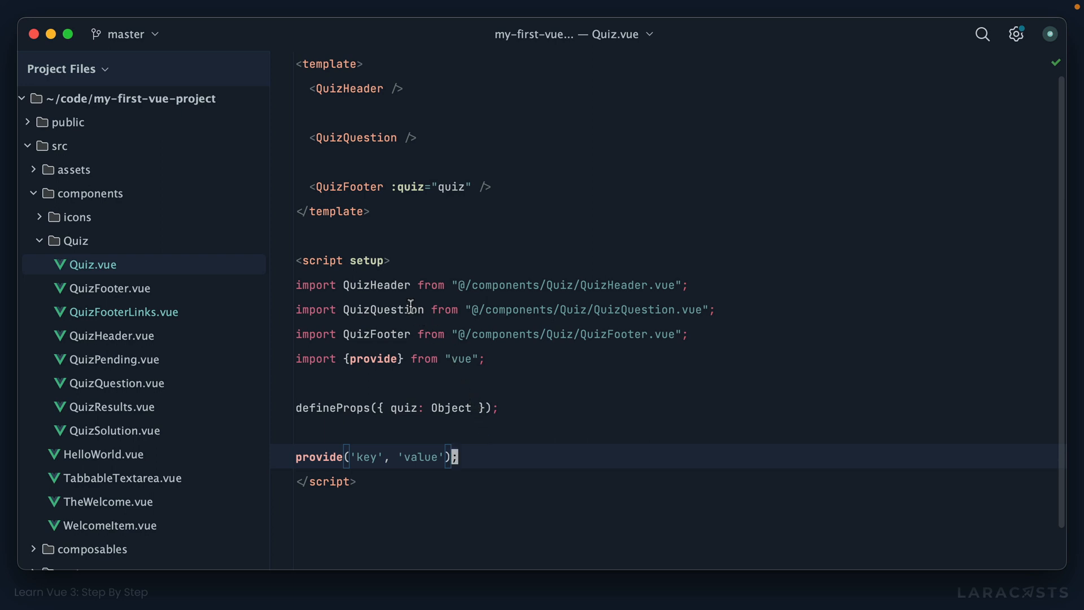
pyautogui.click(105, 288)
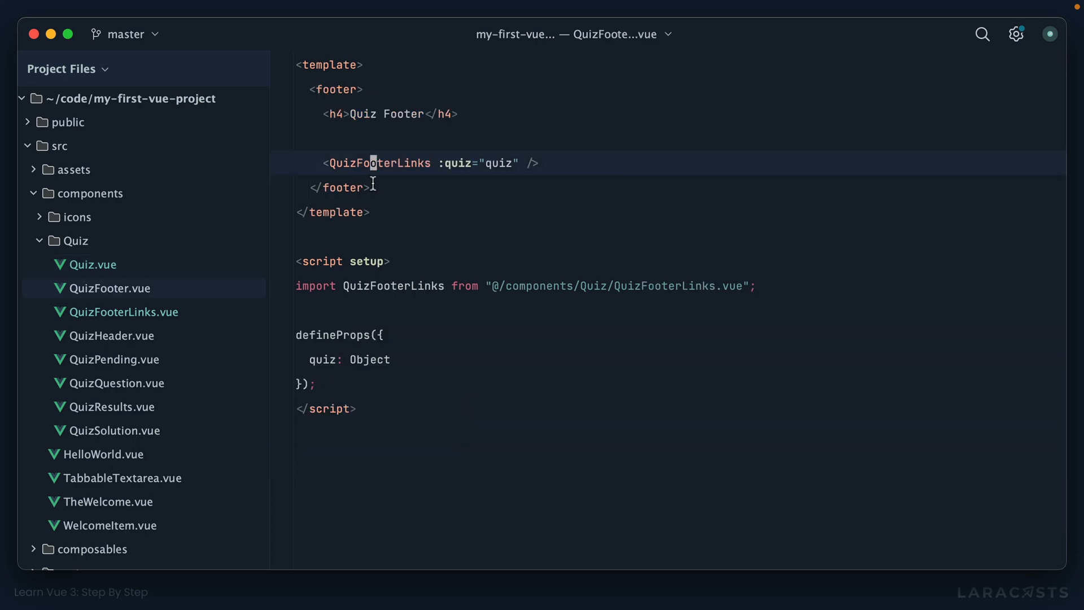
# In QuizFooterLinks.vue, import inject from vue and set let key = inject('key').
pyautogui.click(125, 312)
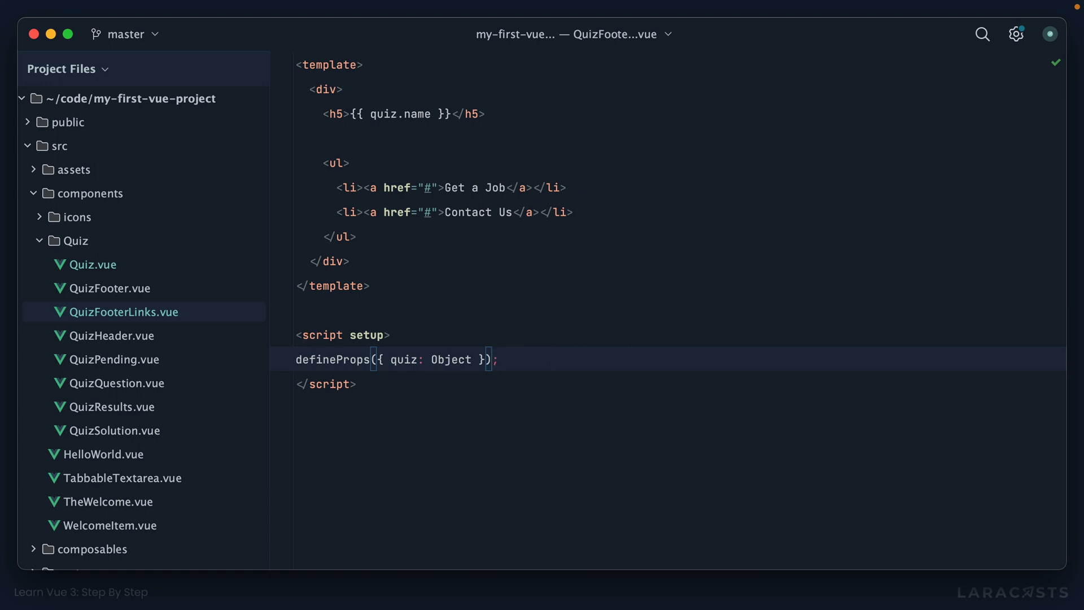
pyautogui.write('import {inject} from "vue";')
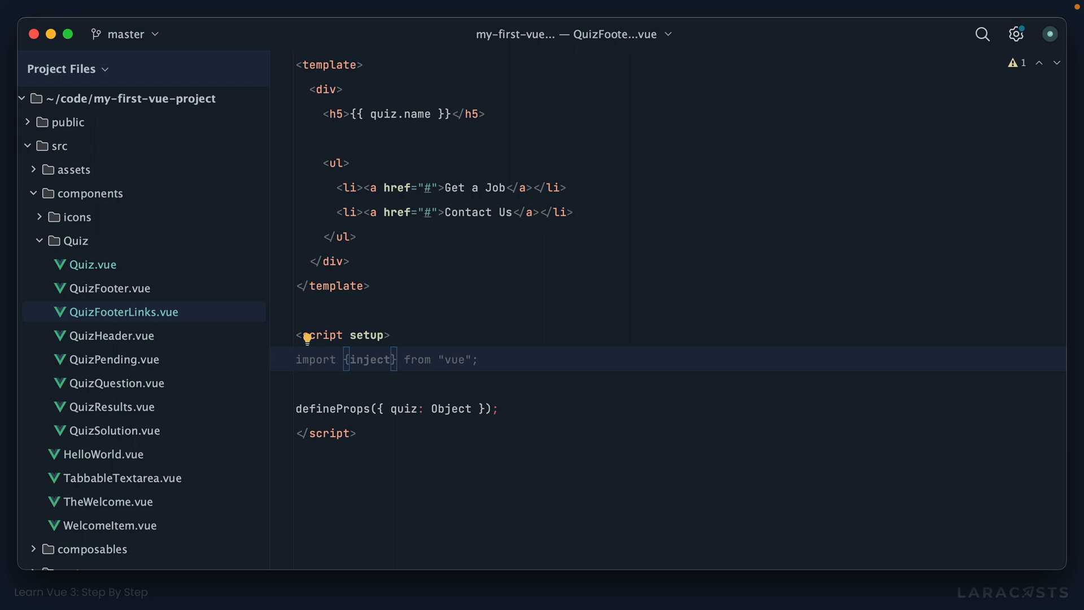
pyautogui.write('let')
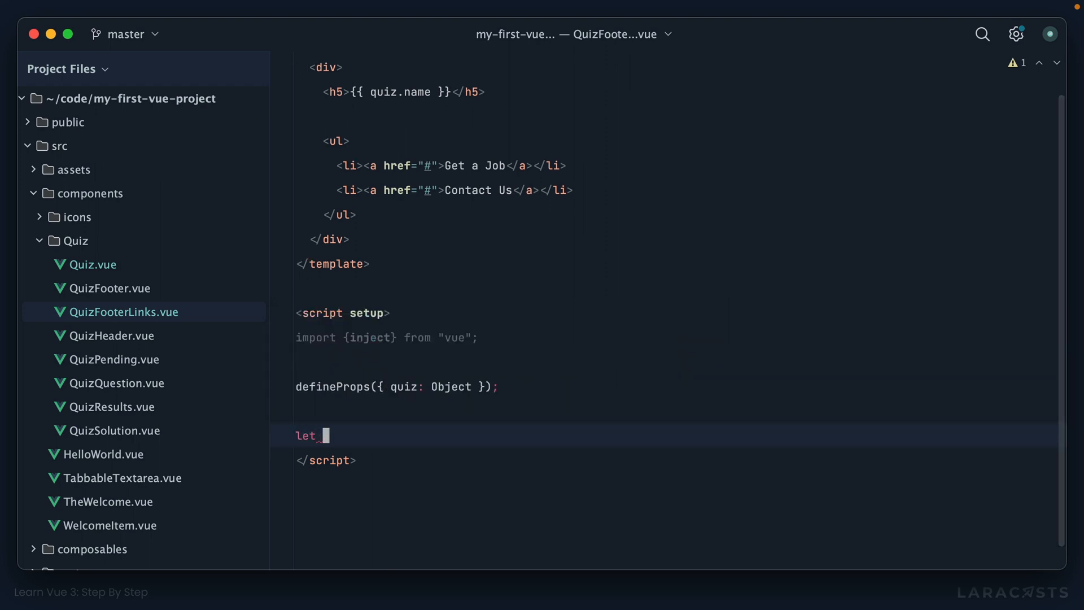
pyautogui.write('key =')
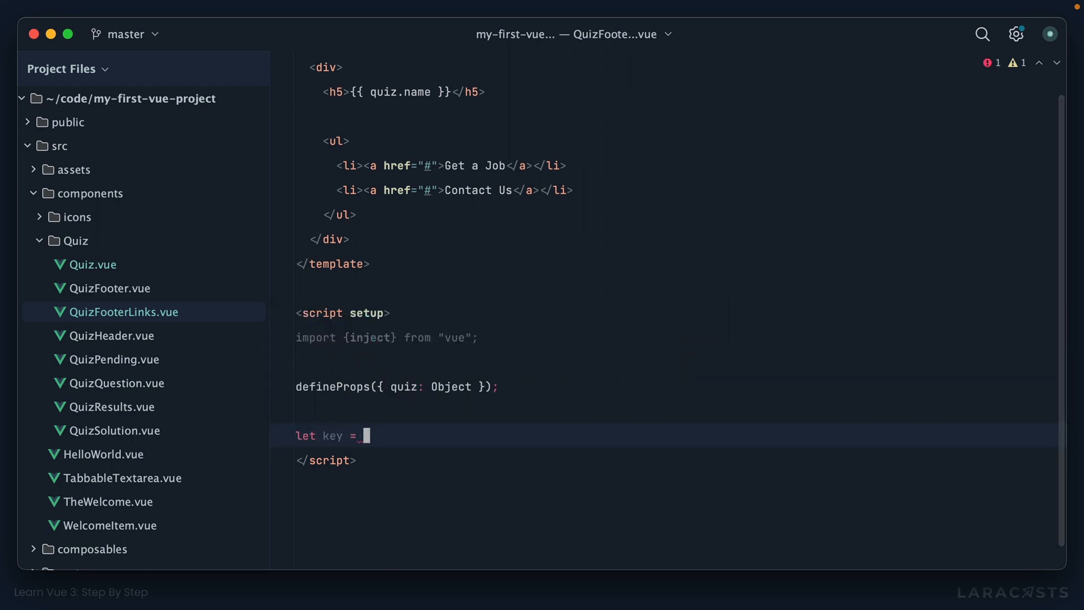
pyautogui.write("inject('key');")
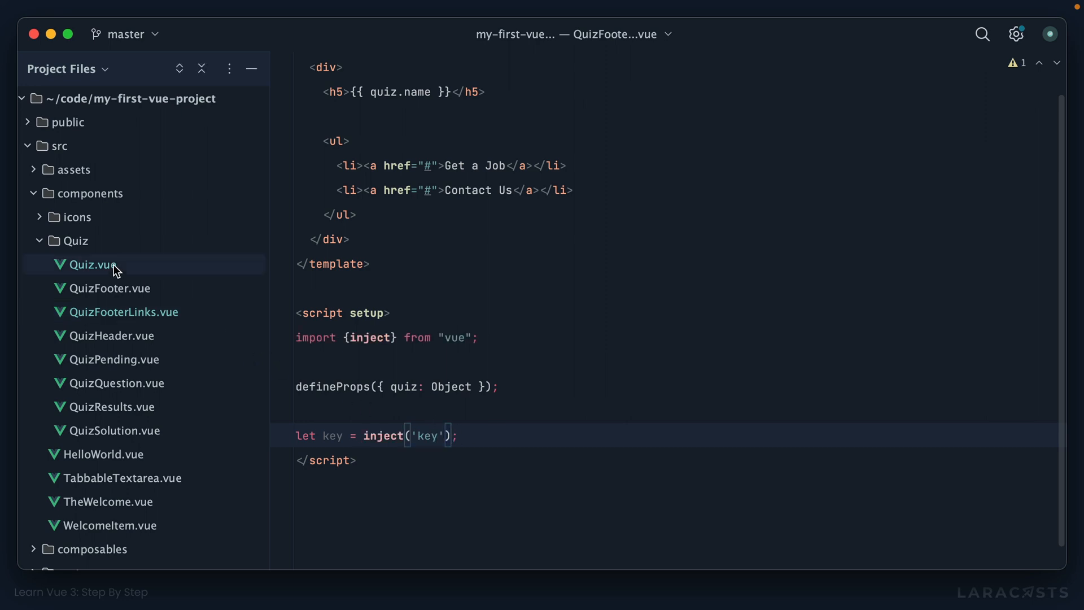
# Check the provided key in Quiz.vue, then render {{ key }} in QuizFooterLinks' h5.
pyautogui.click(90, 264)
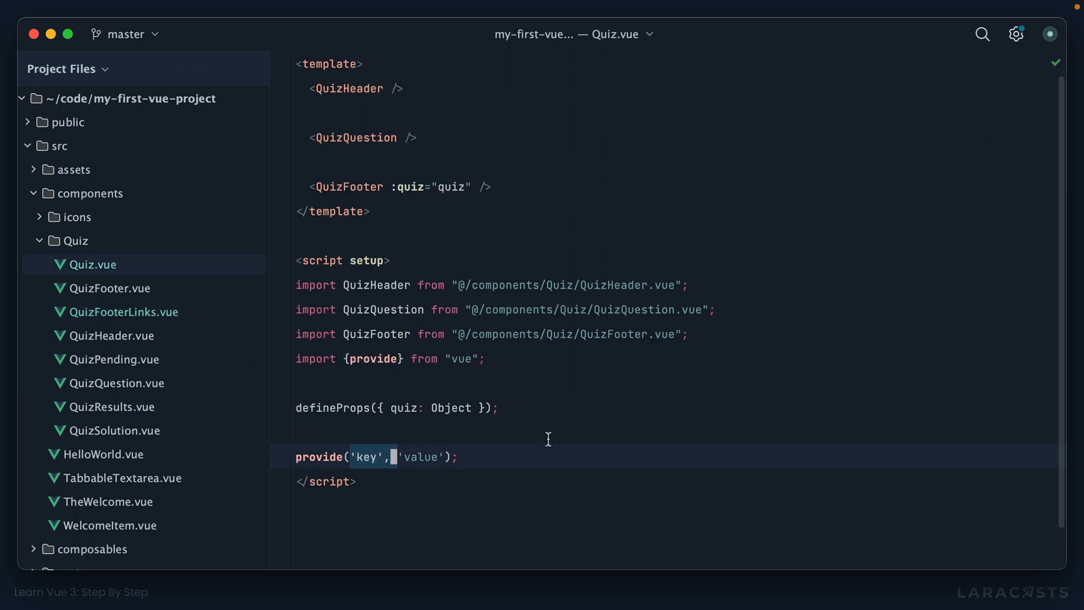
pyautogui.moveTo(547, 412)
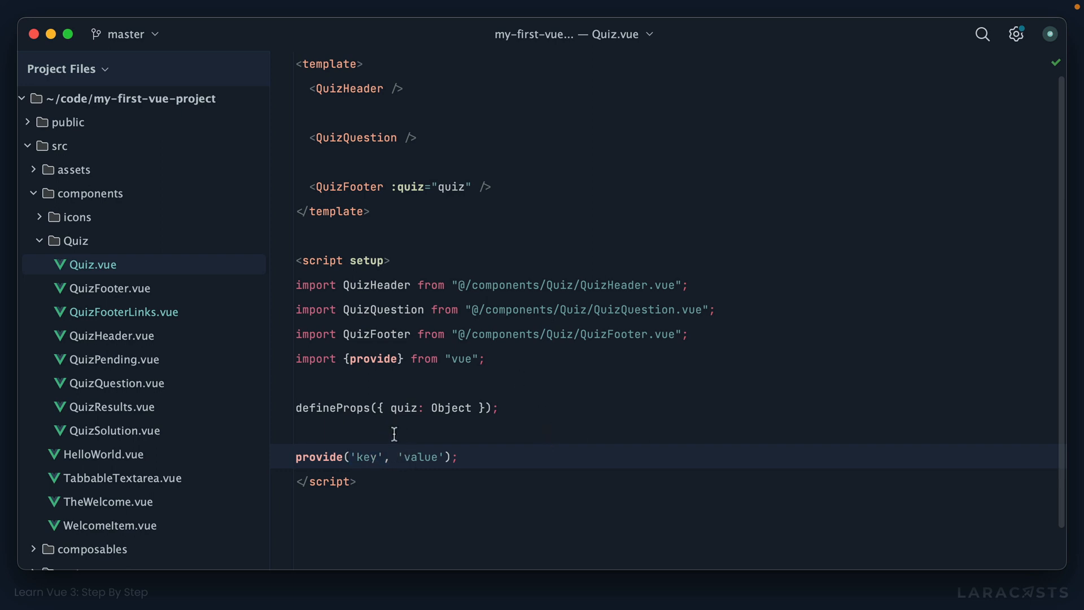
pyautogui.click(123, 312)
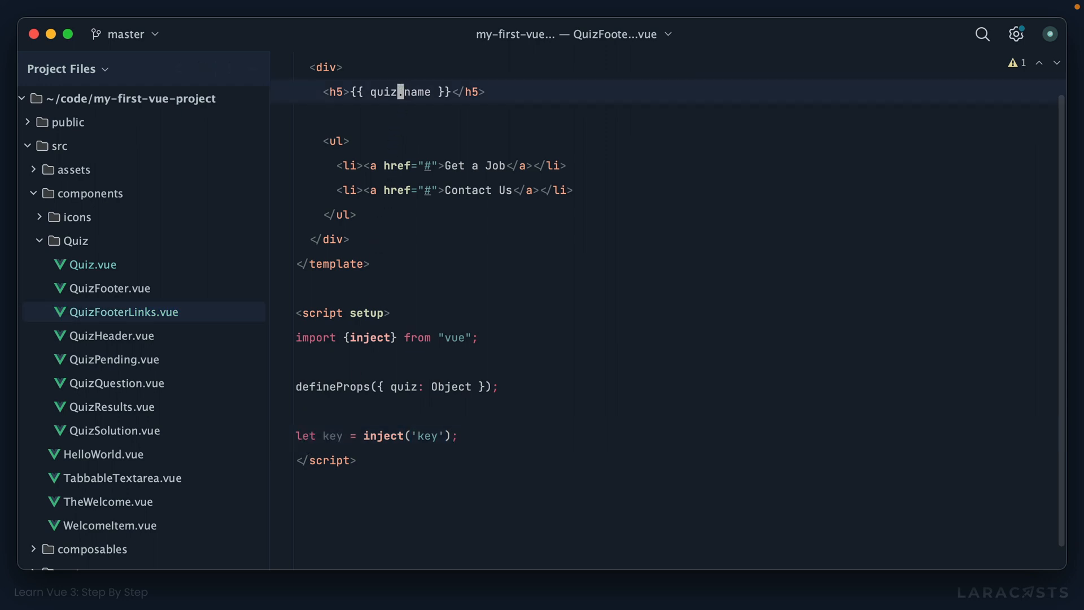
pyautogui.write('key')
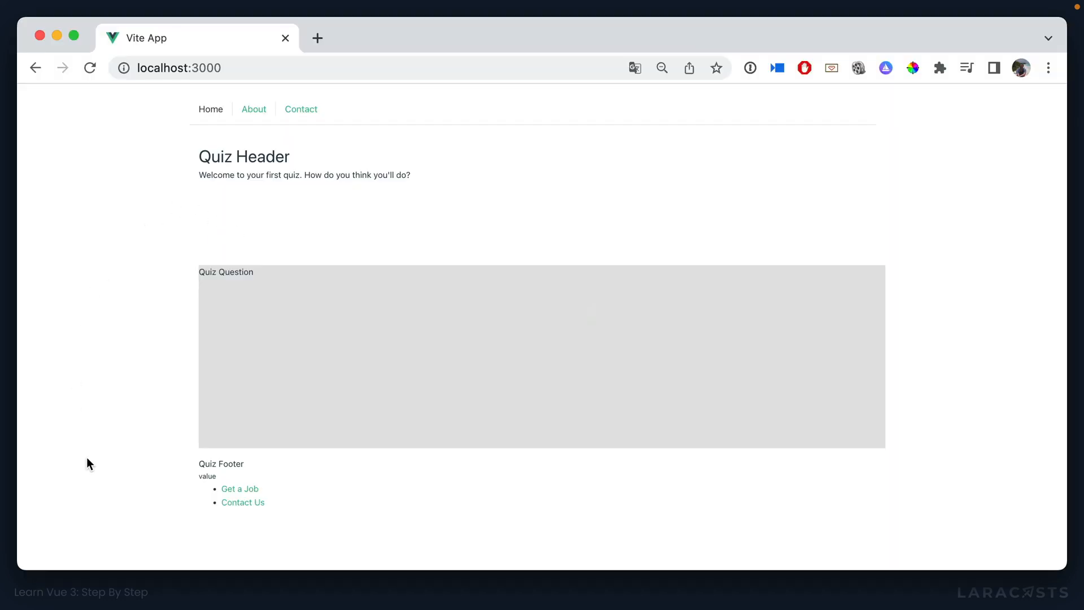
# Change the provided value in Quiz.vue from 'value' to 'Hello There'.
pyautogui.doubleClick(206, 475)
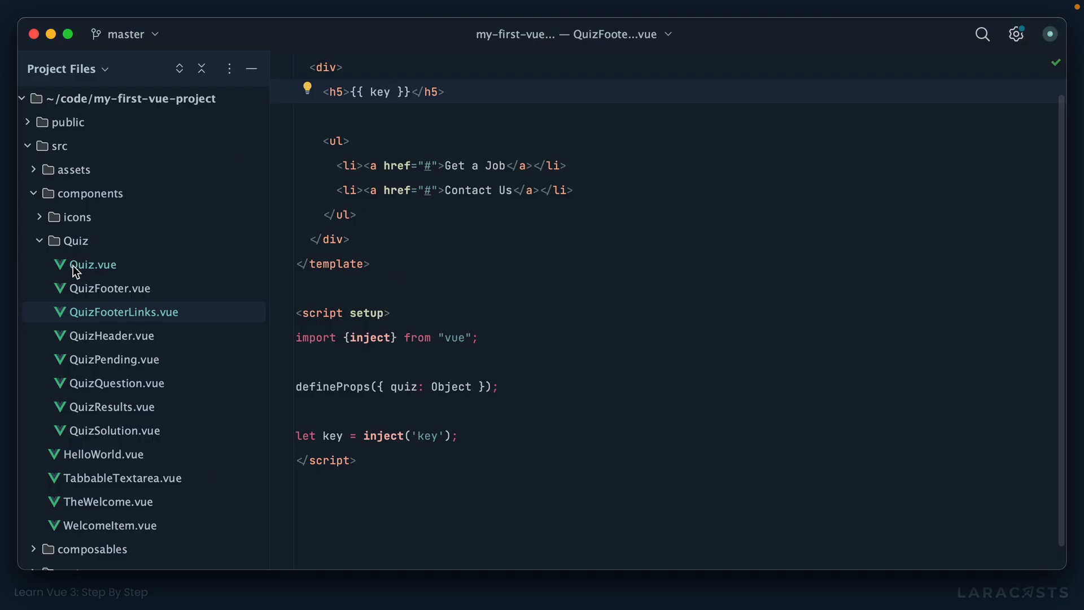
pyautogui.click(91, 264)
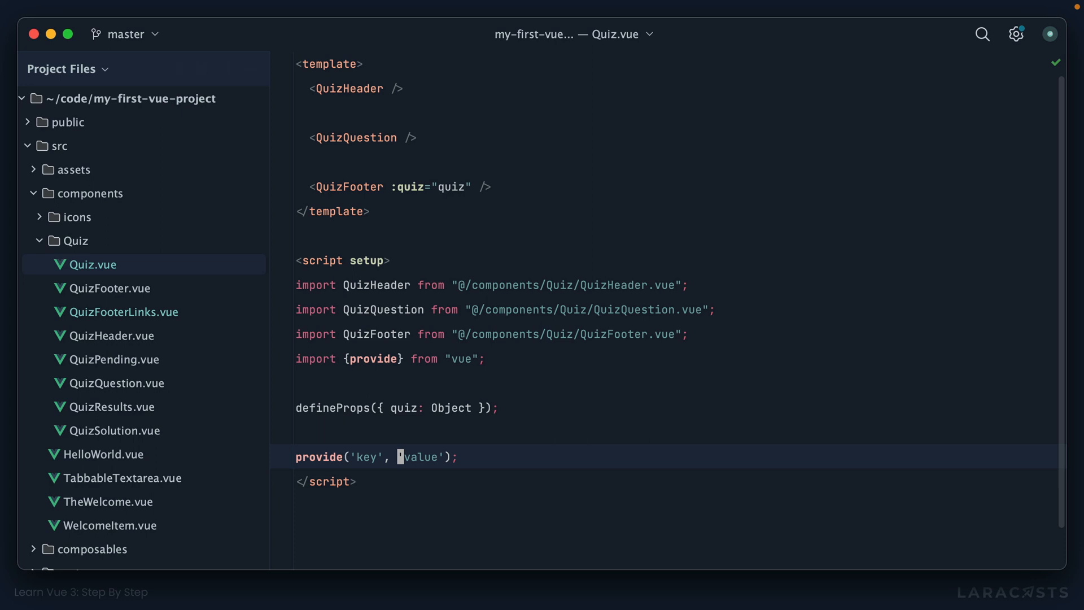
pyautogui.write('Hello There')
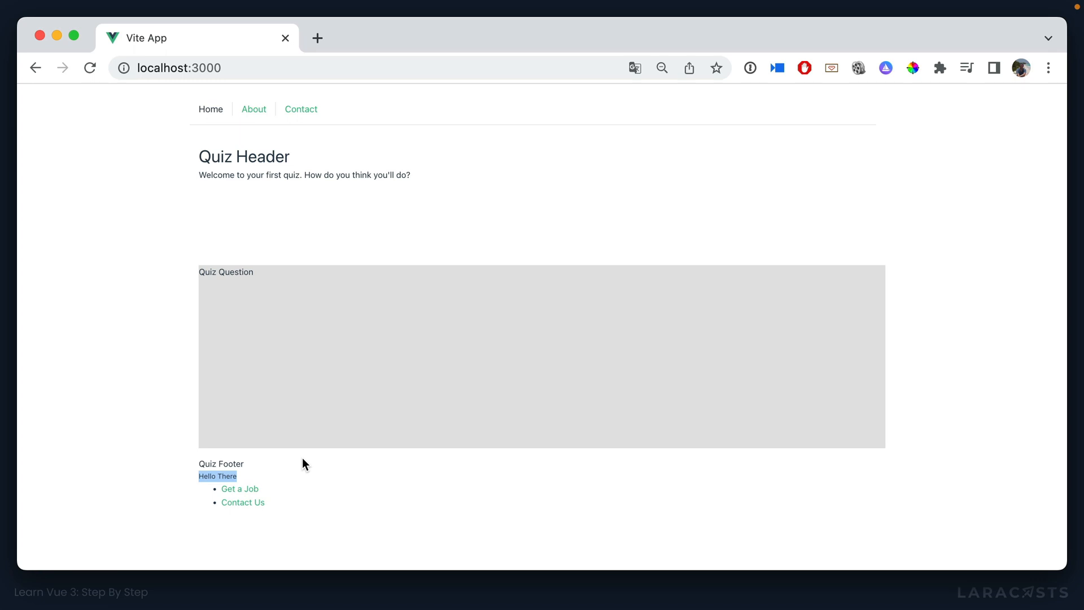
pyautogui.moveTo(317, 469)
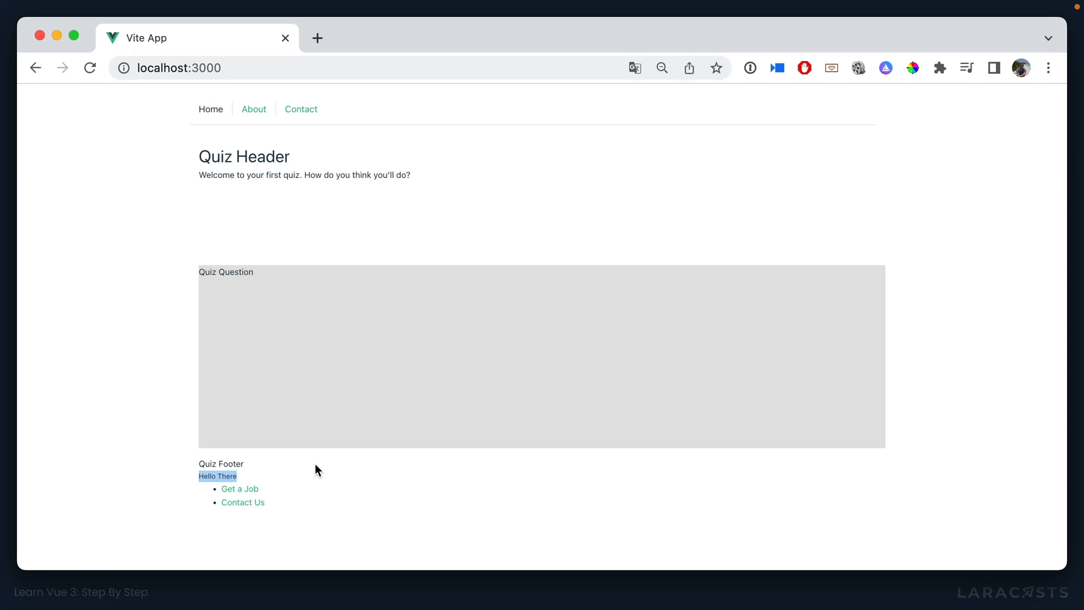
# In Chrome DevTools' Vue tab, select QuizFooterLinks to see the injected 'Hello There' key.
pyautogui.press('F12')
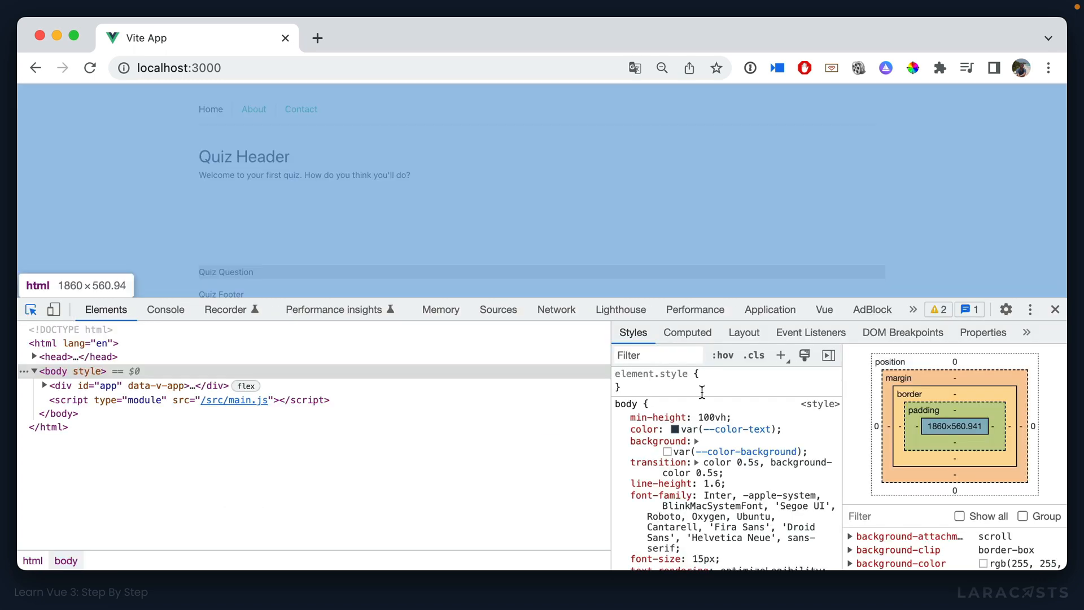
pyautogui.click(823, 308)
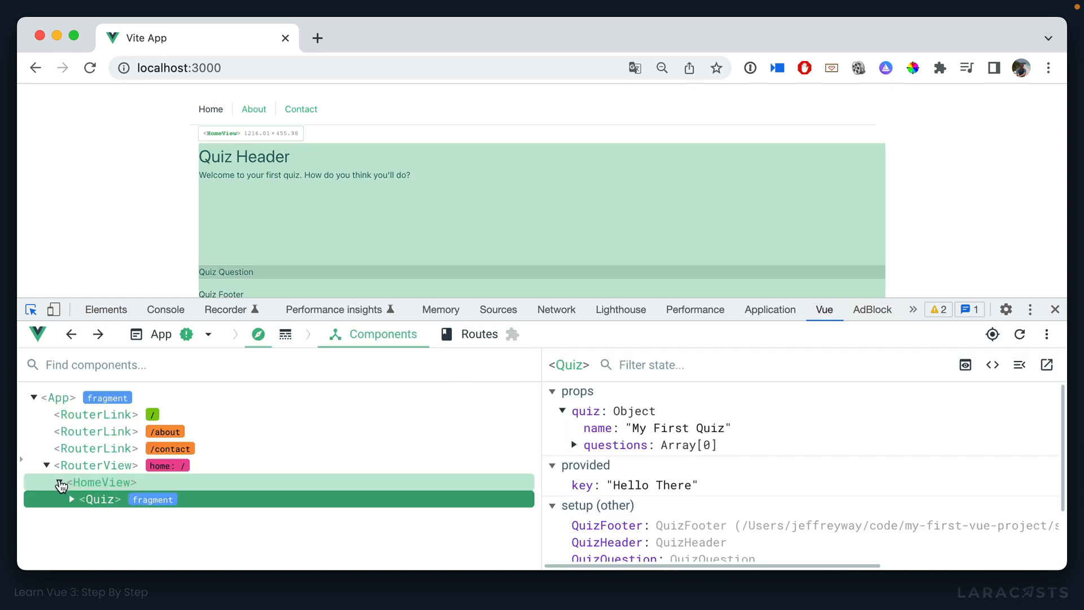
pyautogui.click(102, 499)
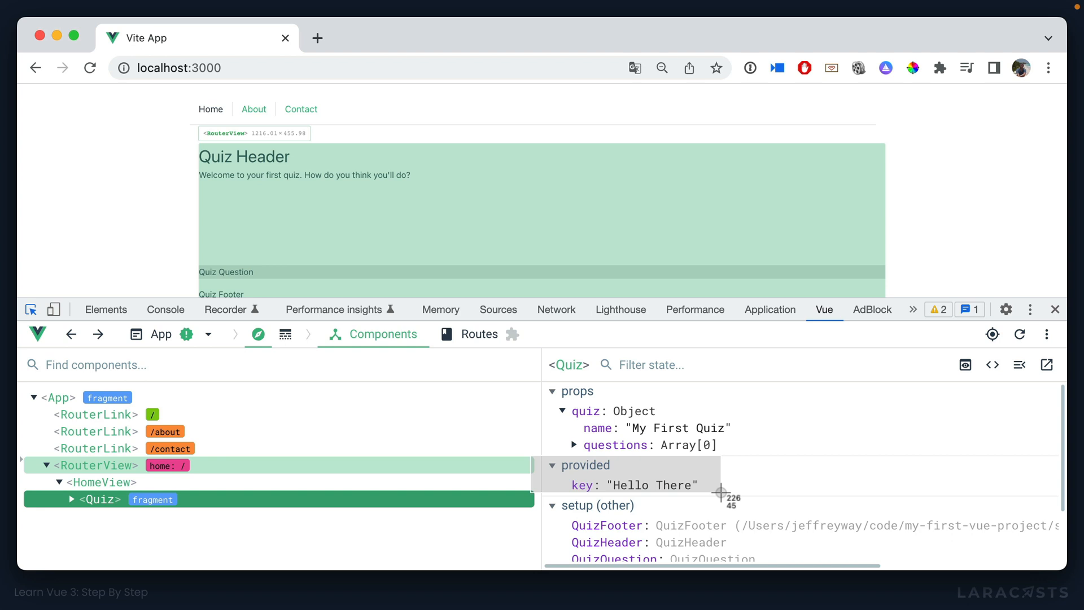
pyautogui.moveTo(723, 497)
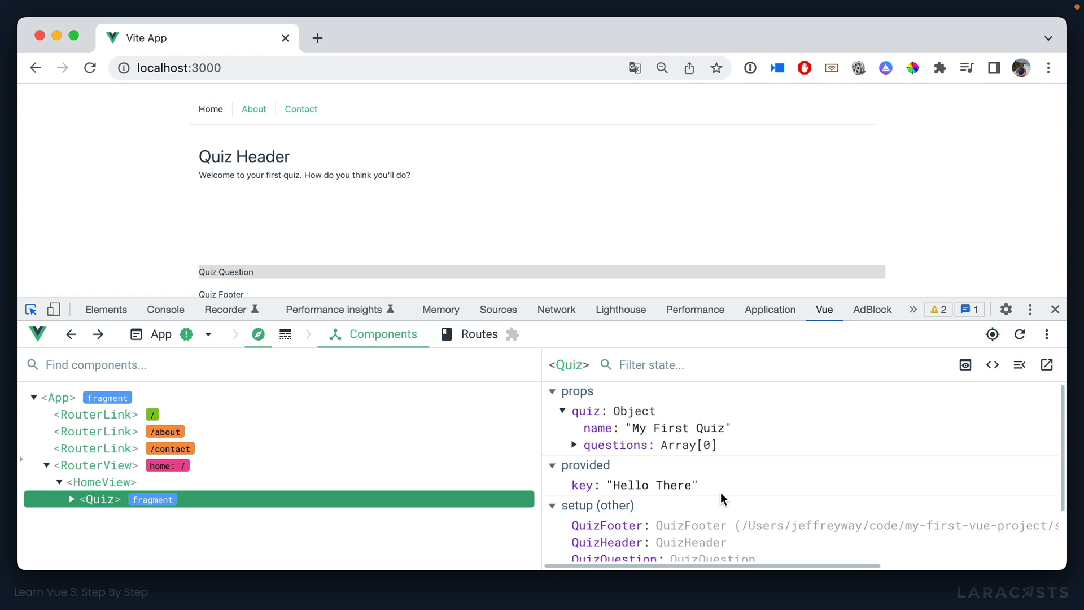
pyautogui.moveTo(422, 523)
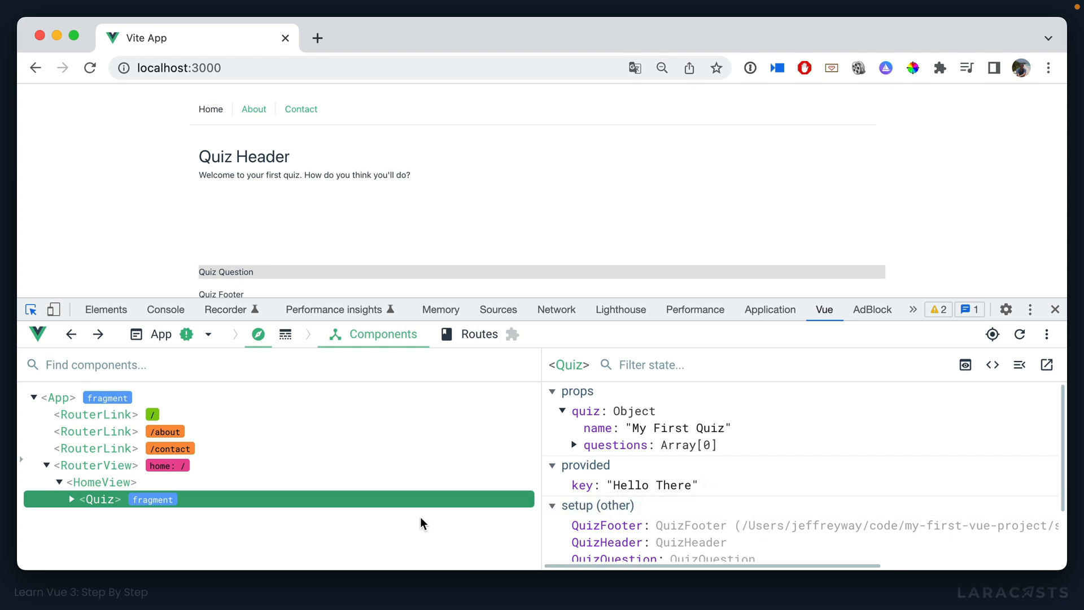
pyautogui.moveTo(102, 529)
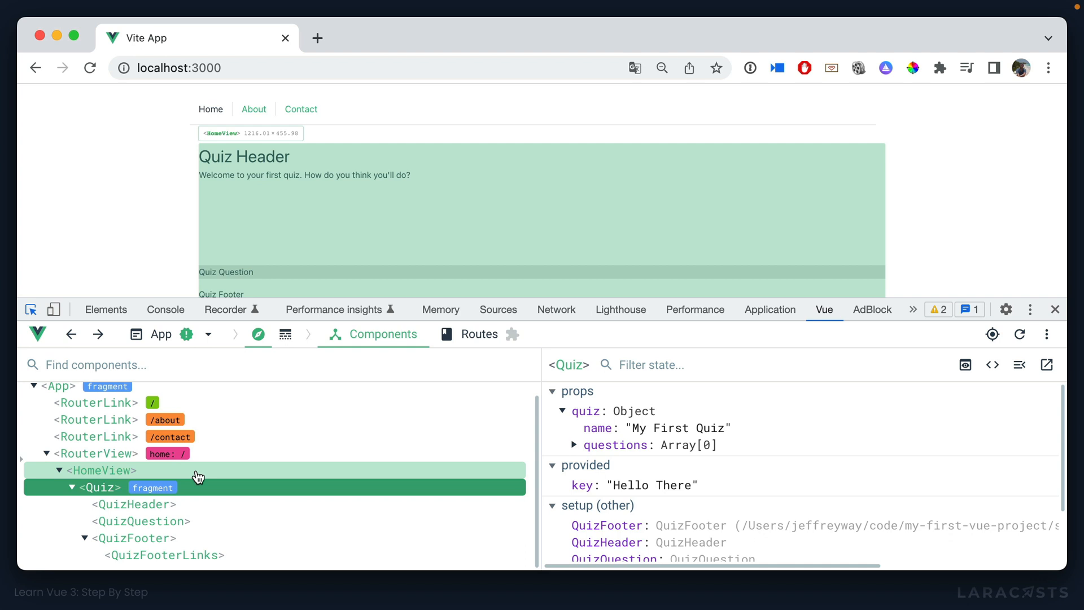
pyautogui.click(163, 554)
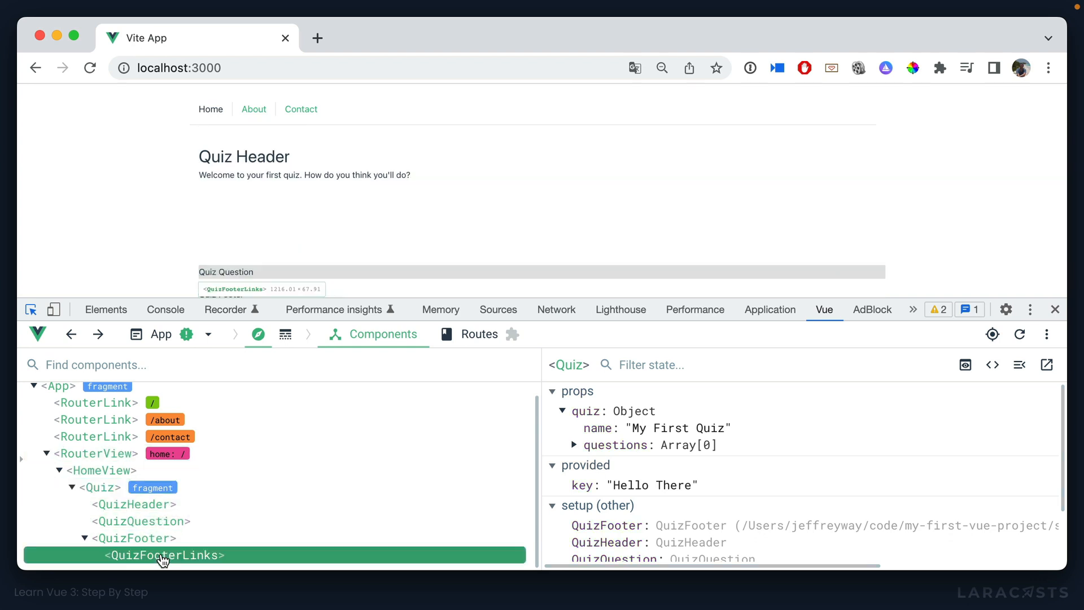
pyautogui.click(163, 555)
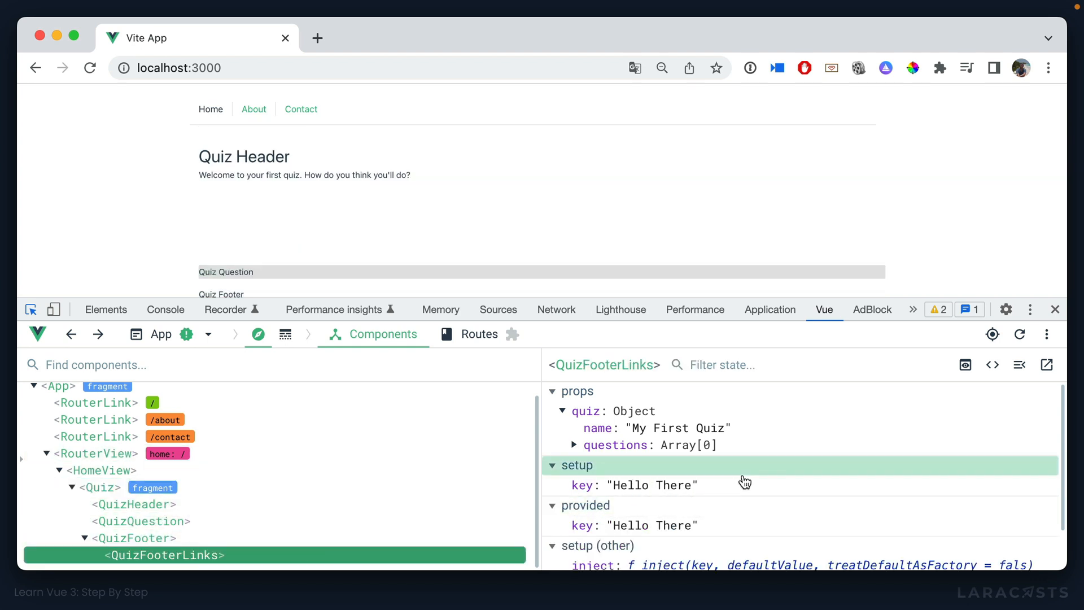
pyautogui.moveTo(747, 481)
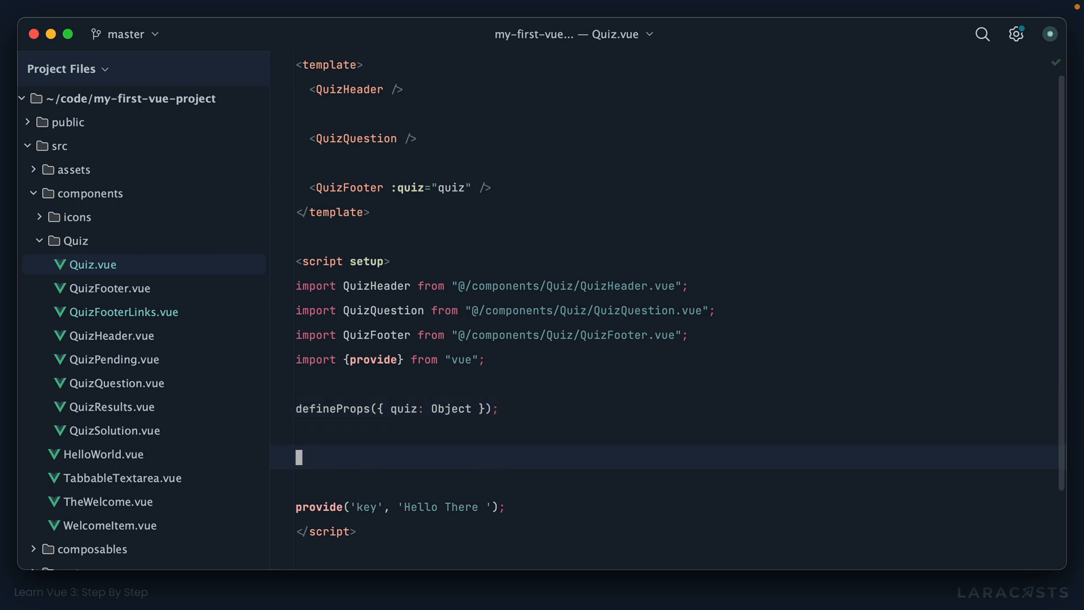
# Add a name ref in Quiz.vue, and inject and display 'name' in QuizFooterLinks.
pyautogui.write('let')
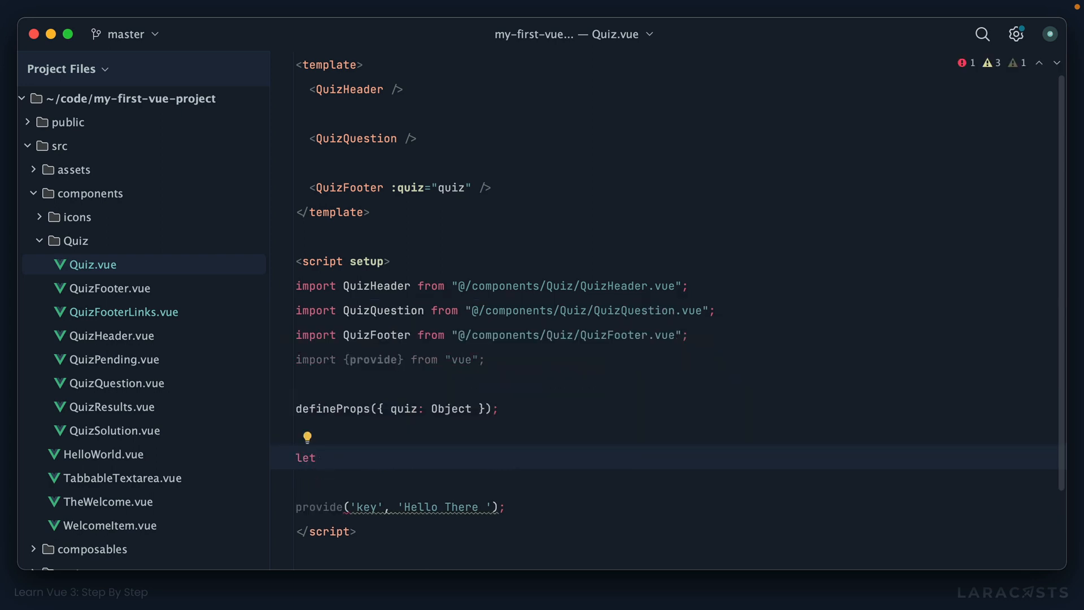
pyautogui.write('name = ref()')
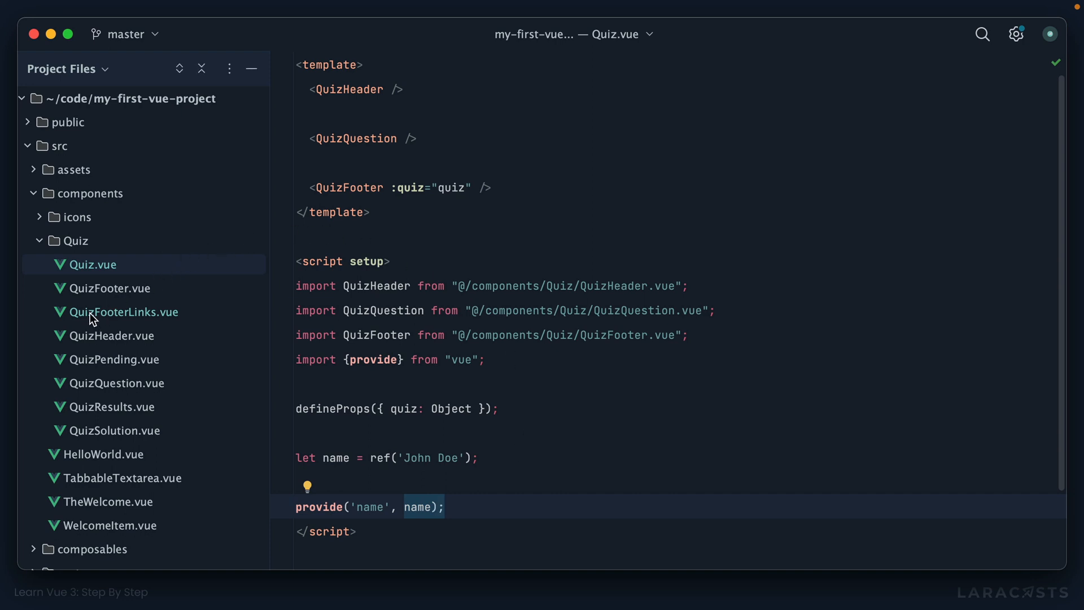
pyautogui.click(124, 312)
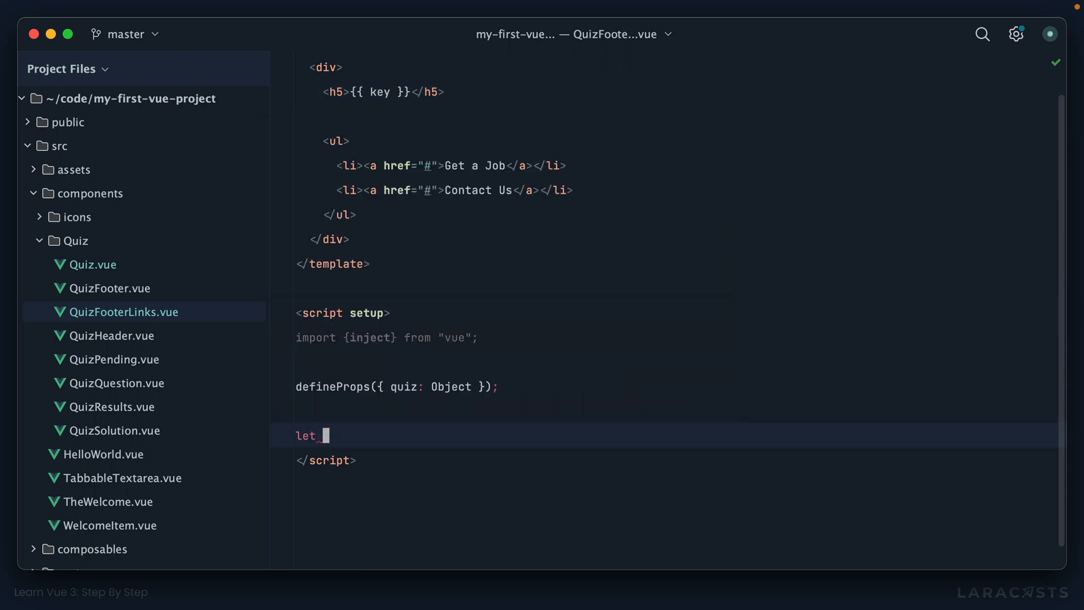
pyautogui.write('name =')
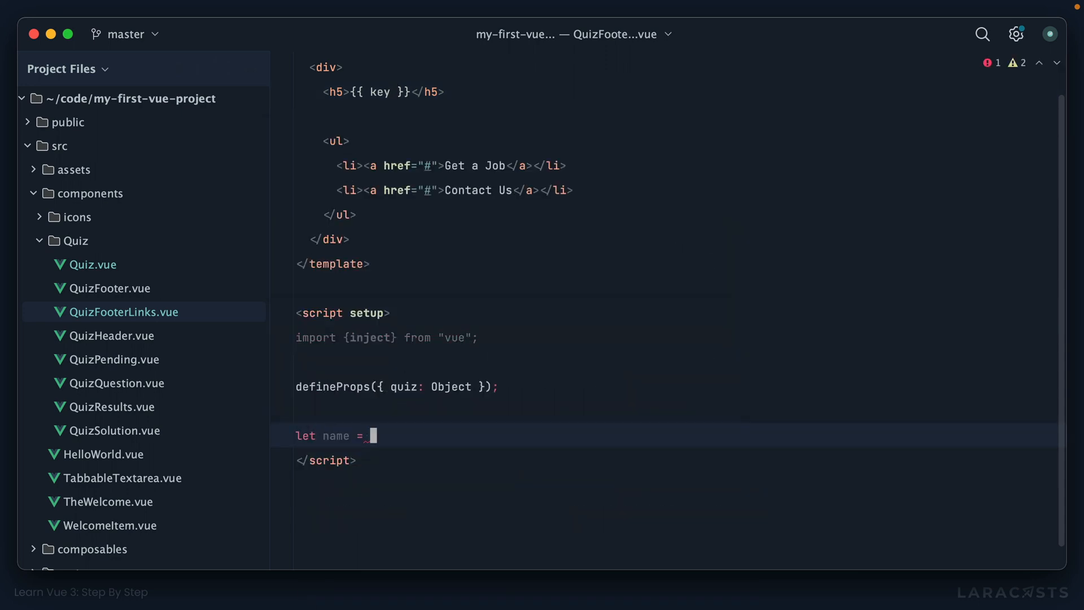
pyautogui.write("inject('name');")
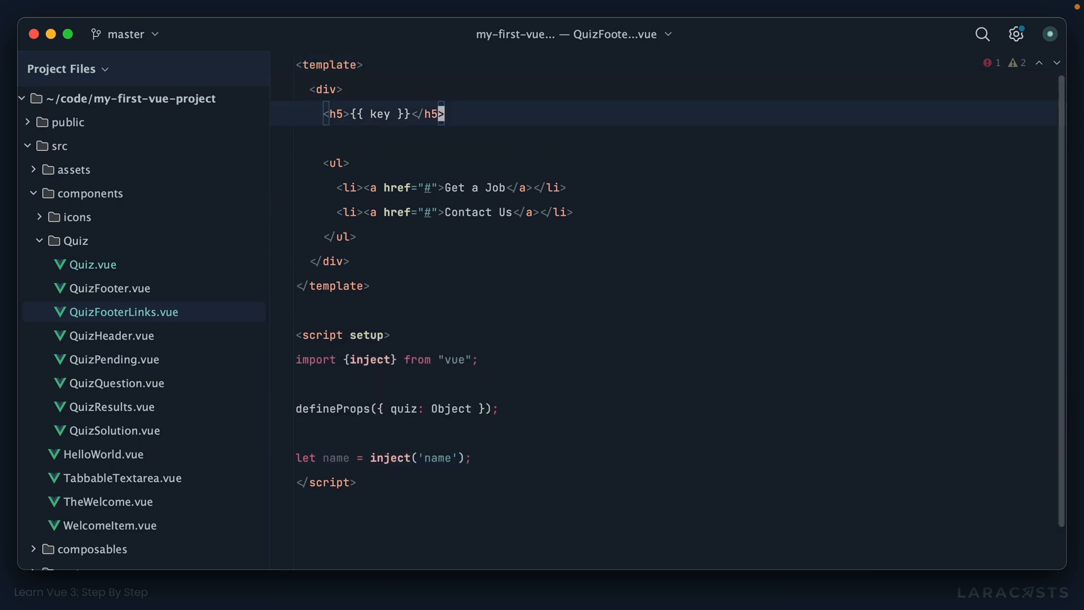
pyautogui.write('name')
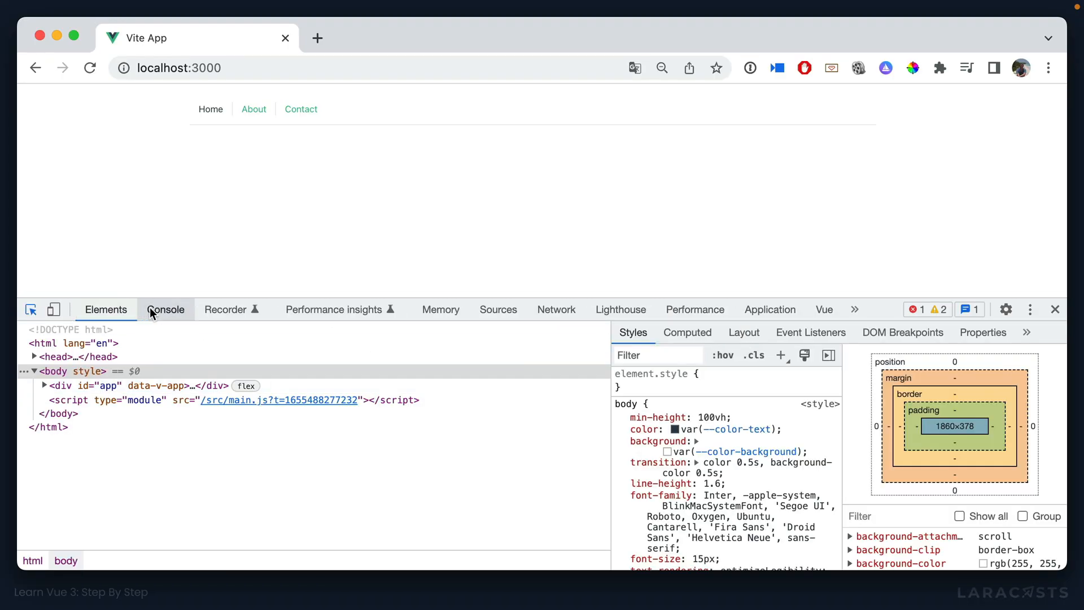
# Fix the console error by adding ref to Quiz.vue's vue import, then reload.
pyautogui.click(166, 309)
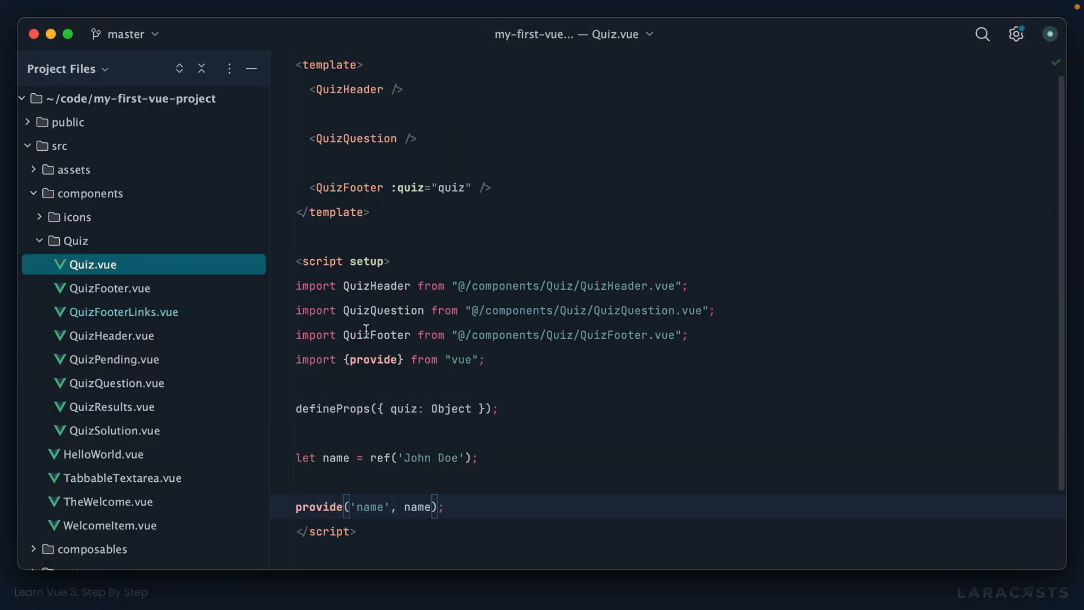
pyautogui.write(', ref')
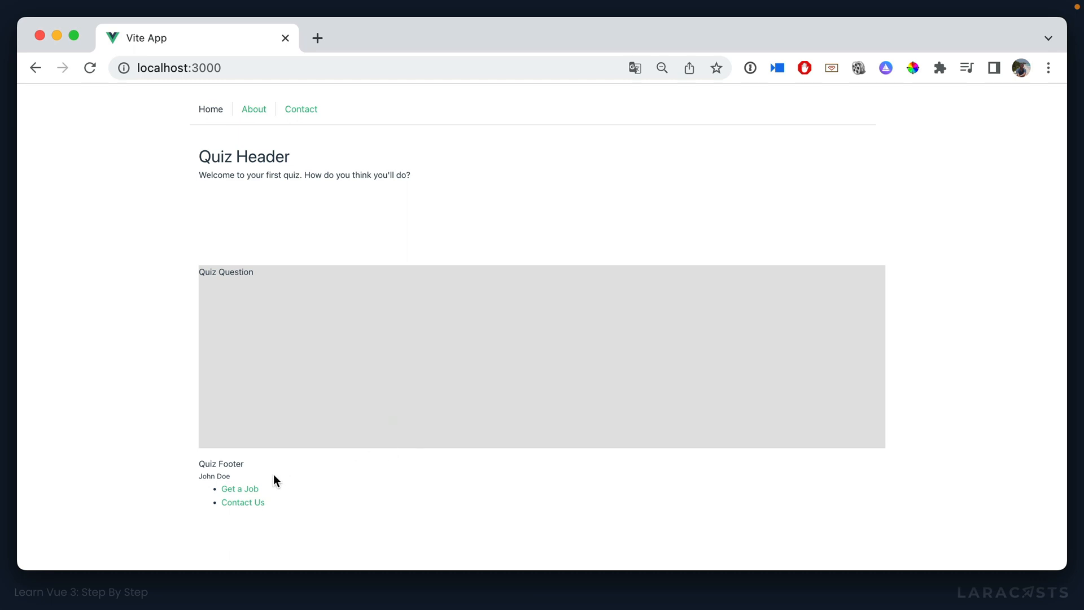
pyautogui.doubleClick(215, 475)
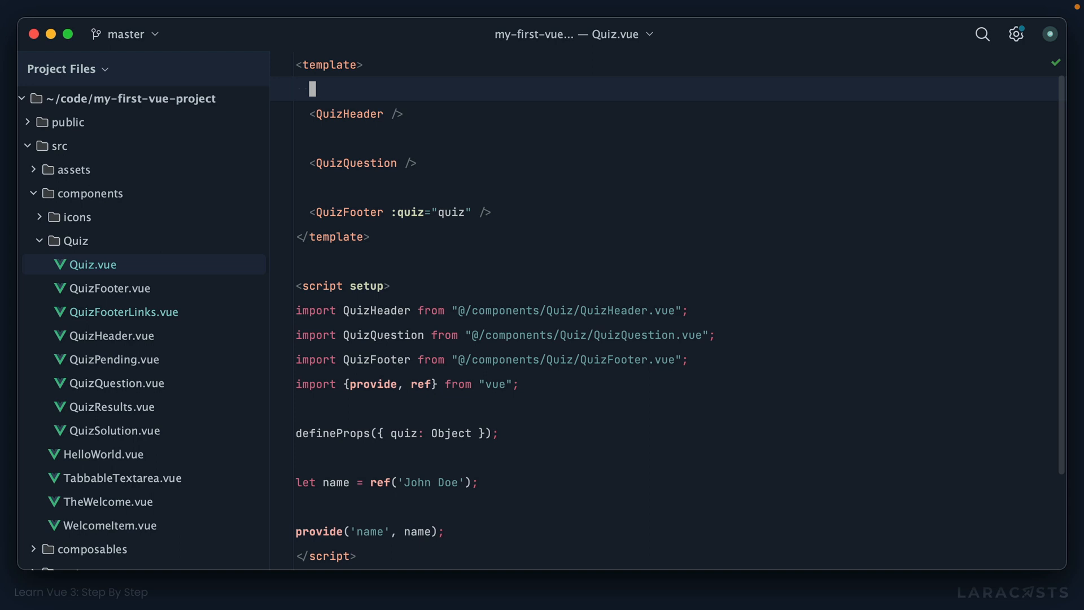
# Show name in an h1 in Quiz.vue; QuizFooterLinks sets name.value to 'A New Name' in a setTimeout.
pyautogui.write('<h1></h1>')
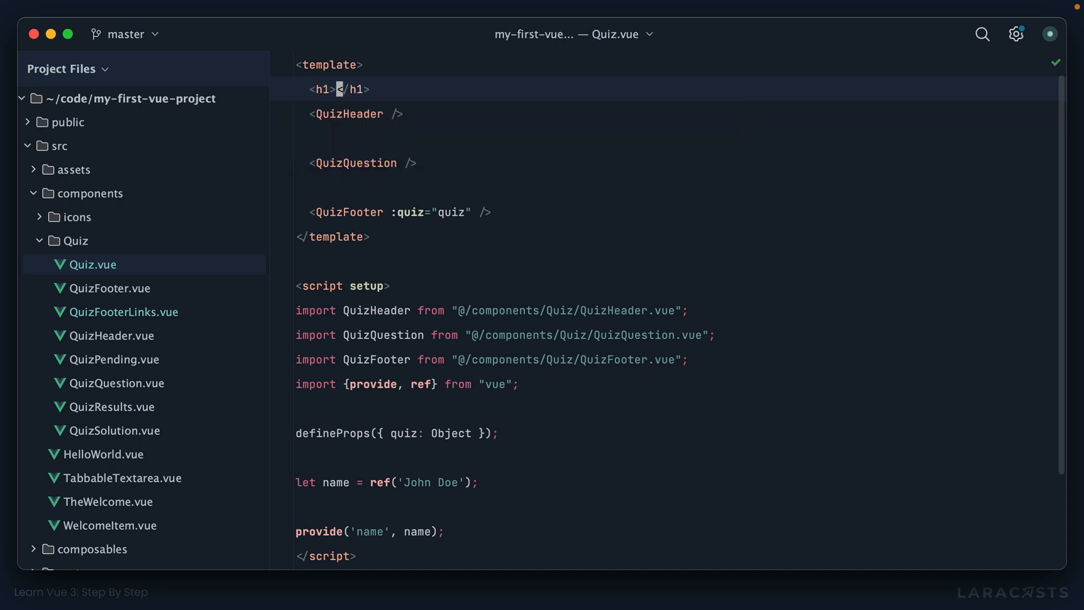
pyautogui.write('{{ name }}')
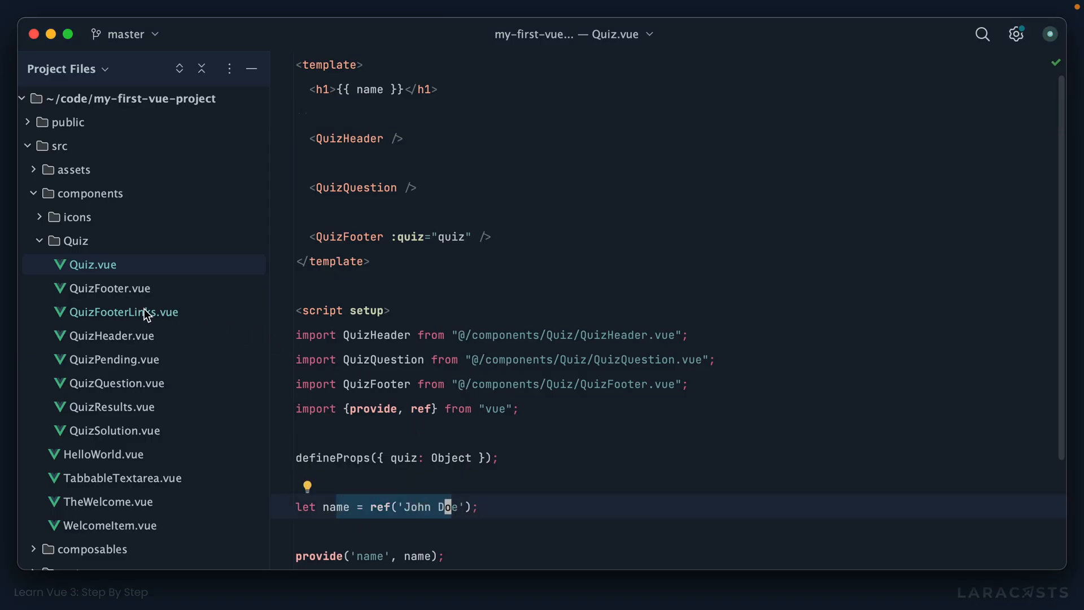
pyautogui.click(124, 312)
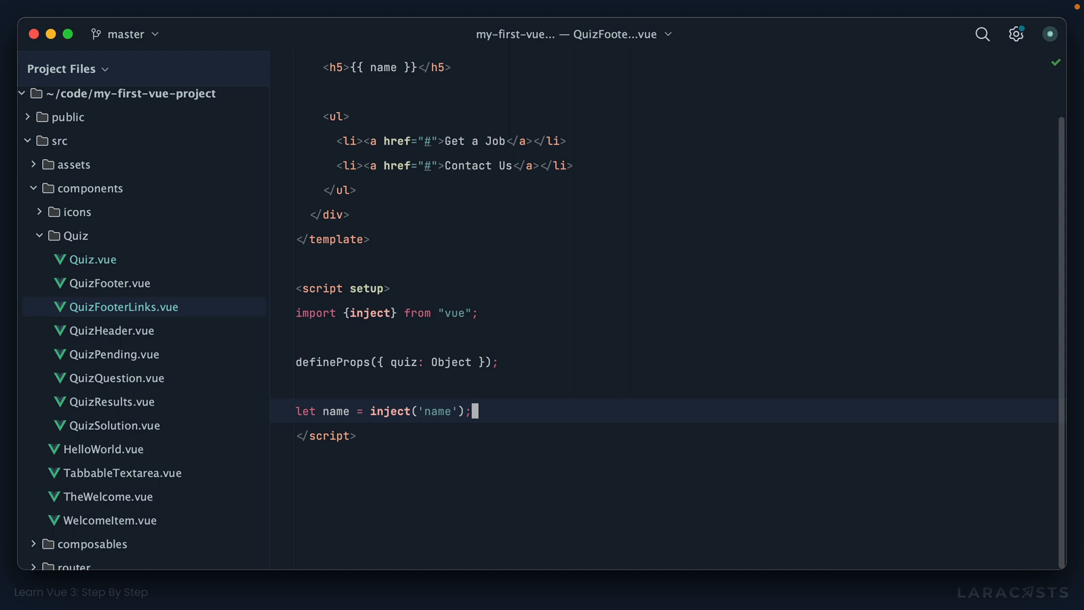
pyautogui.write('setTimeout()')
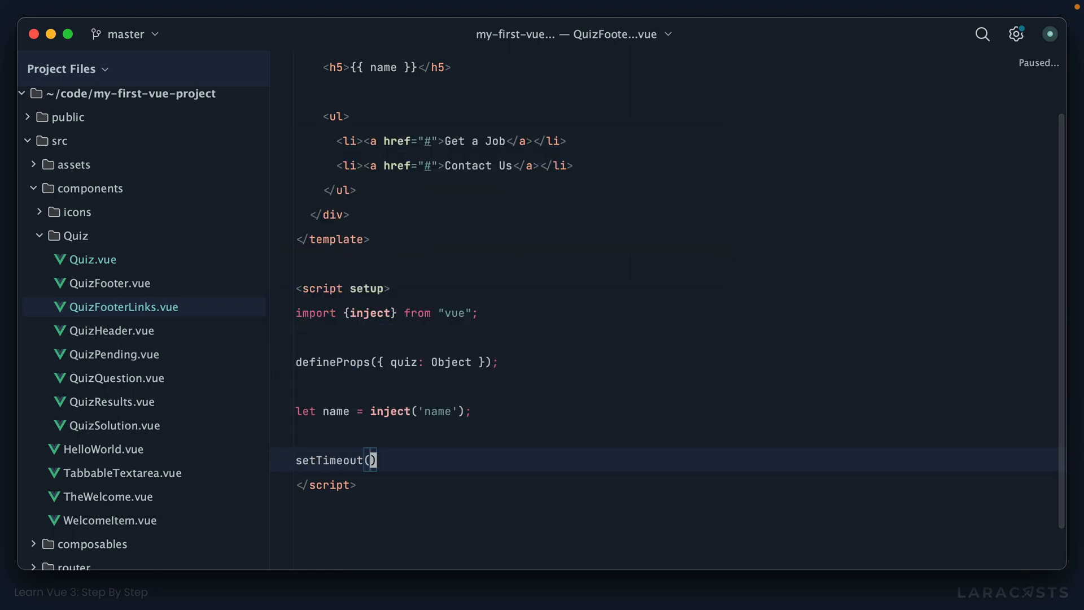
pyautogui.write('() => {')
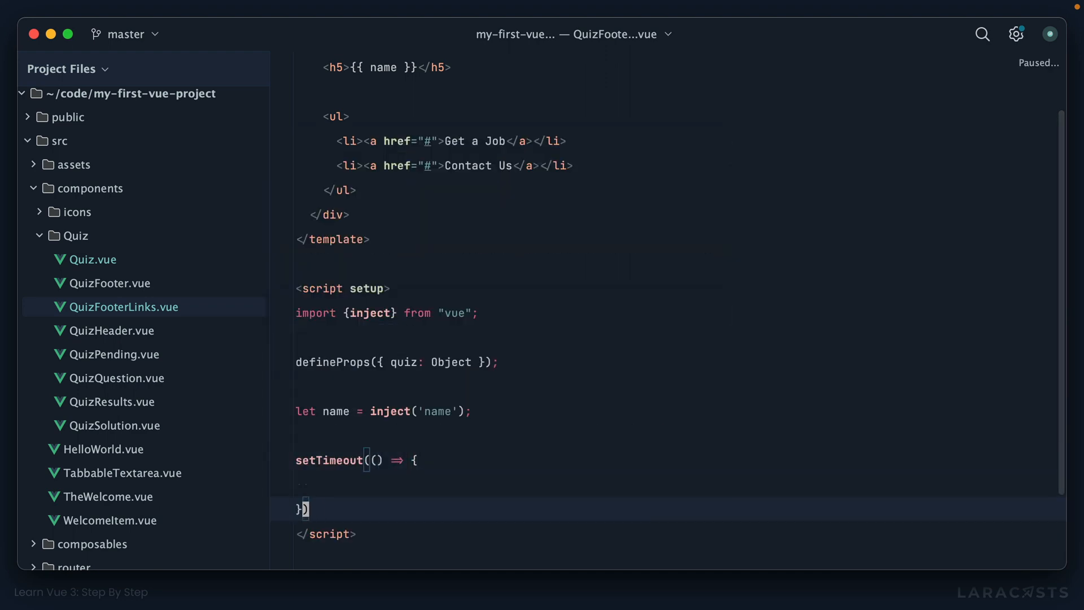
pyautogui.write('name')
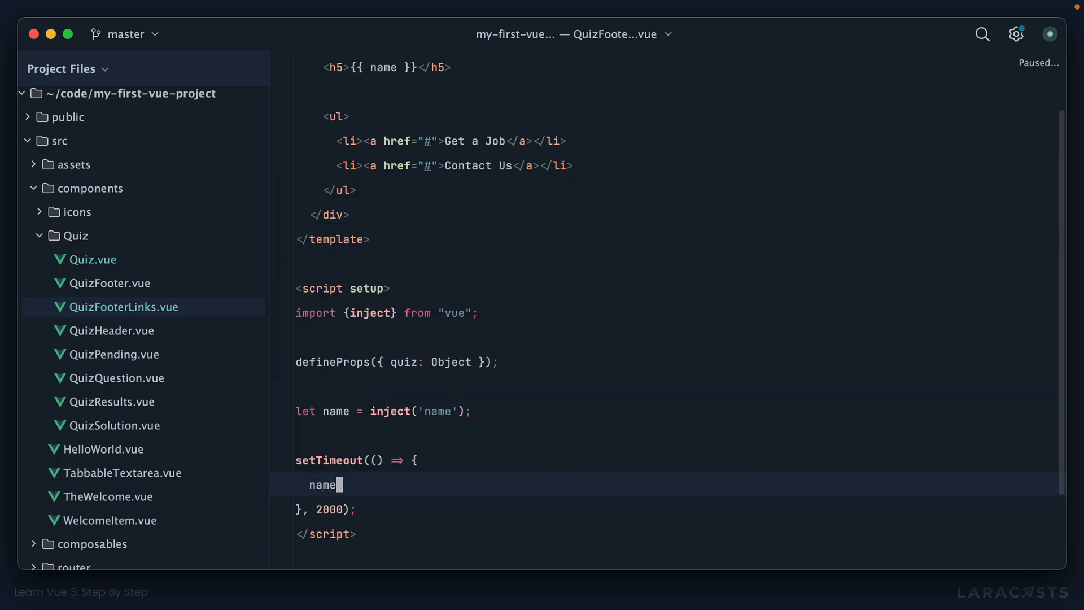
pyautogui.write(".value = '")
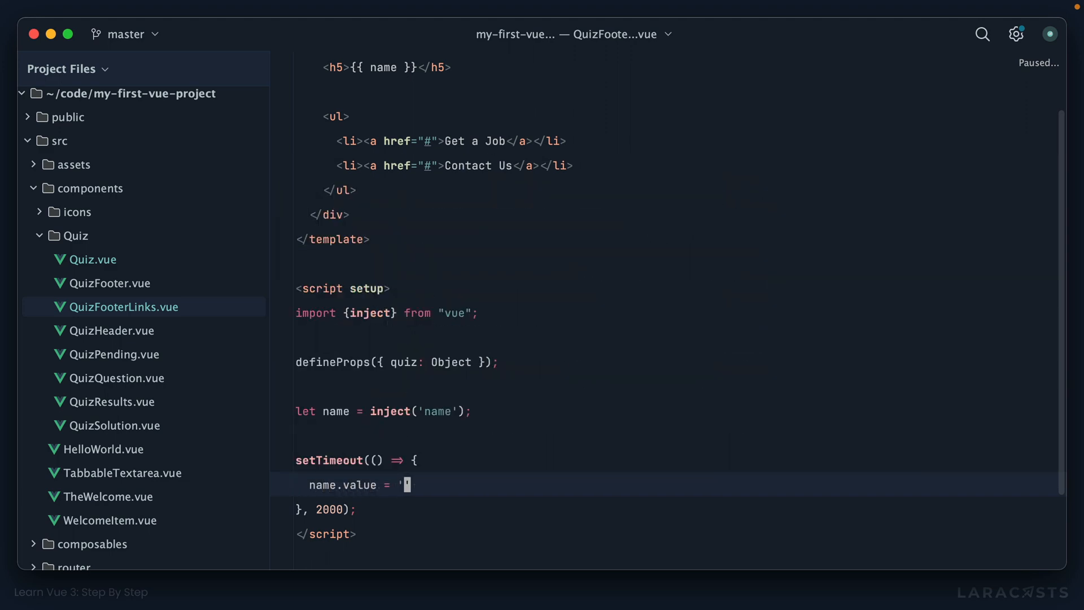
pyautogui.write("A New Name';")
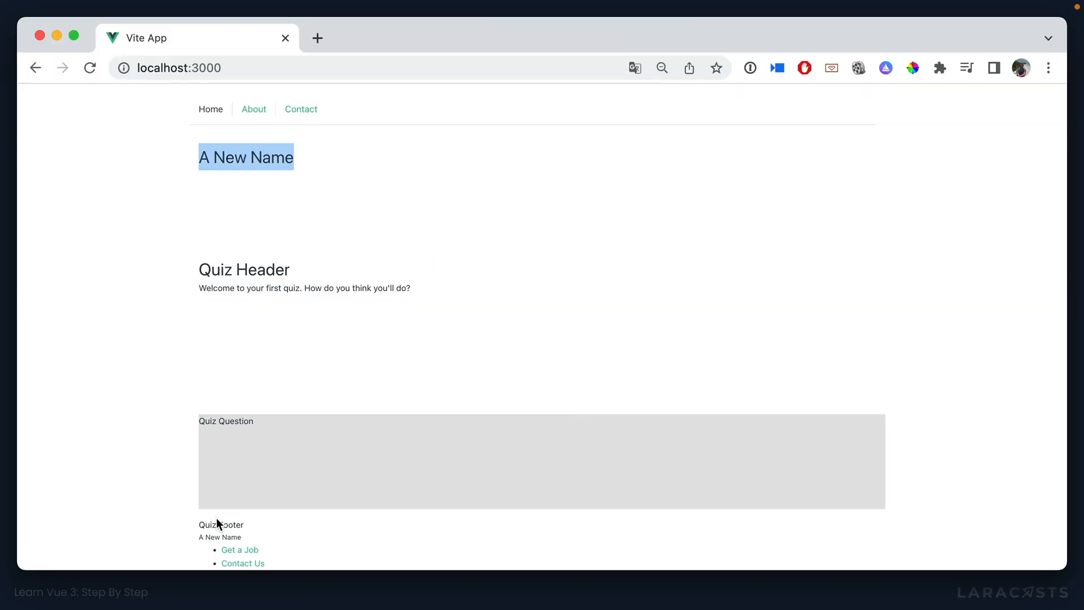
pyautogui.doubleClick(219, 536)
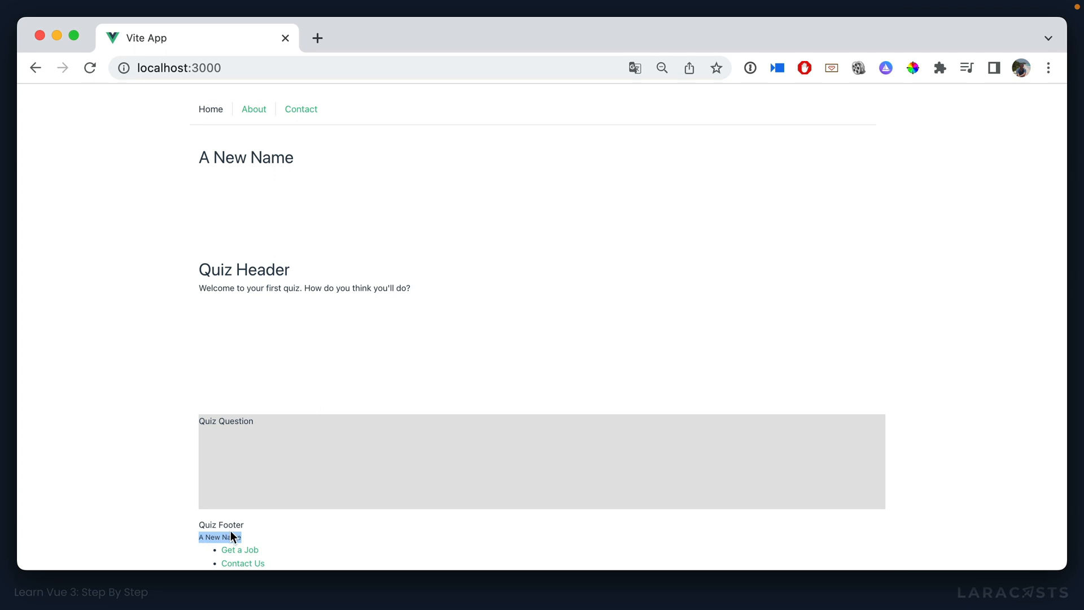
pyautogui.moveTo(391, 219)
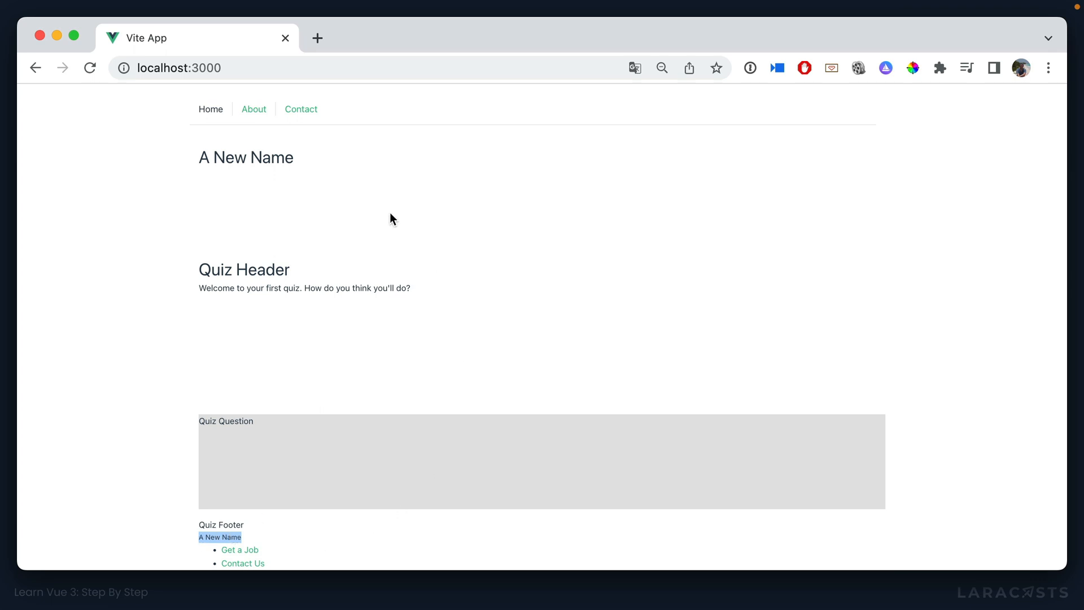
pyautogui.doubleClick(246, 157)
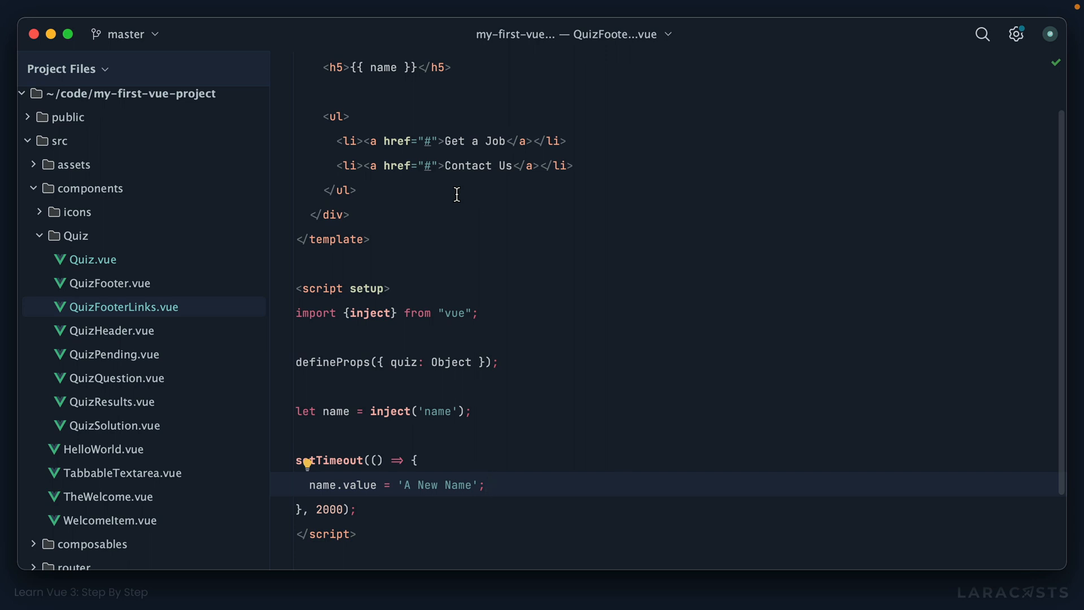
pyautogui.moveTo(408, 512)
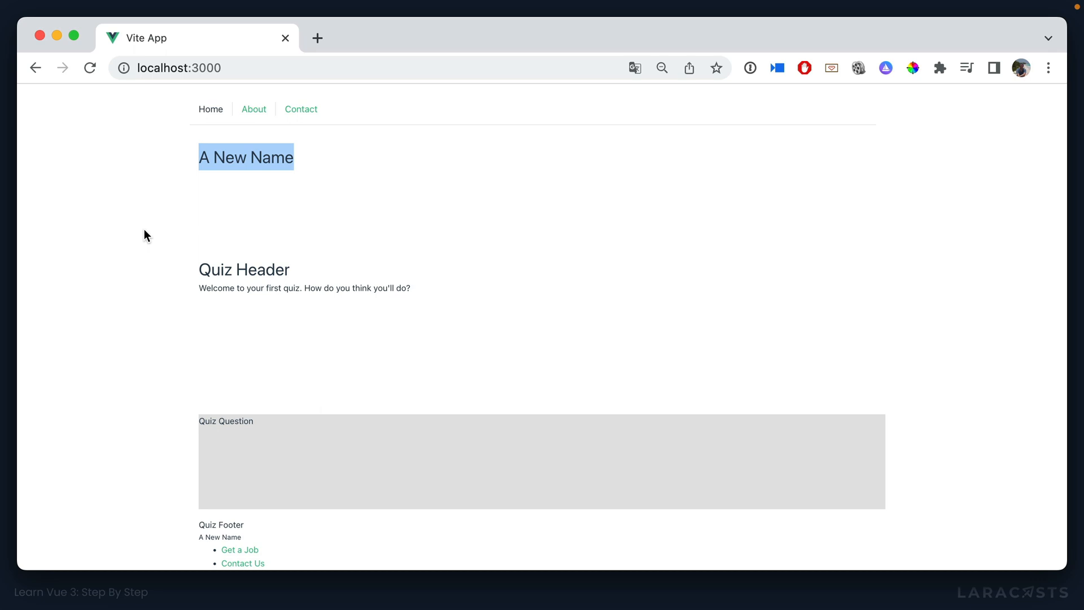
pyautogui.moveTo(152, 238)
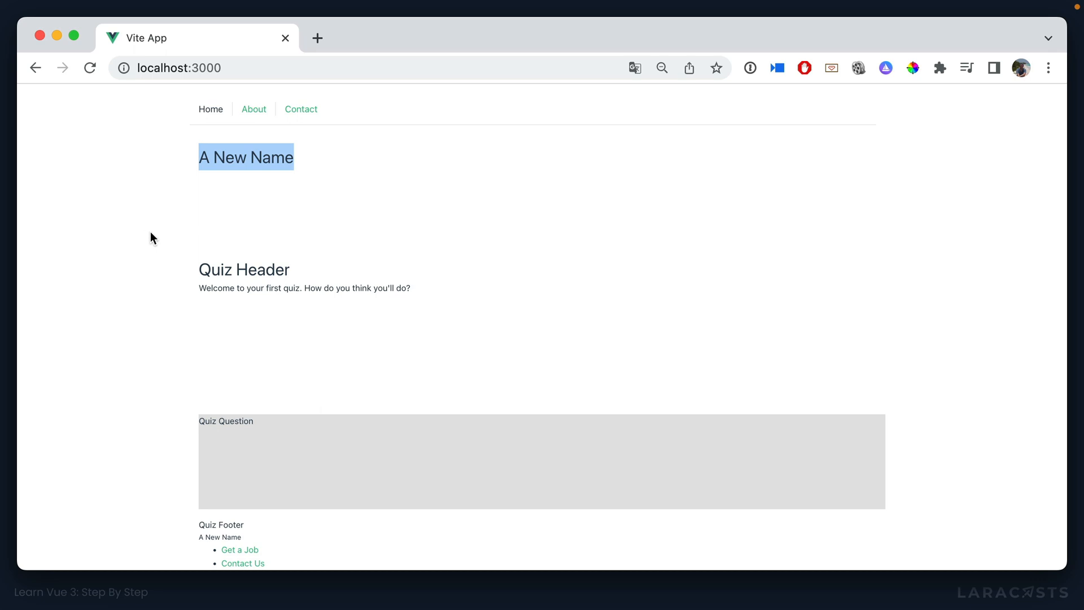
pyautogui.click(159, 234)
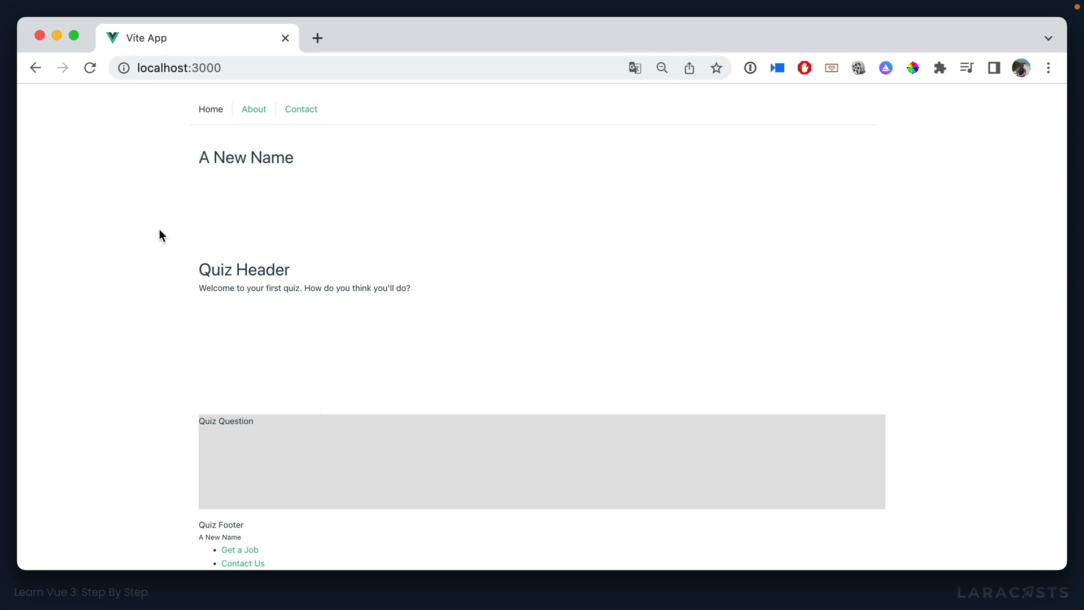
pyautogui.doubleClick(246, 156)
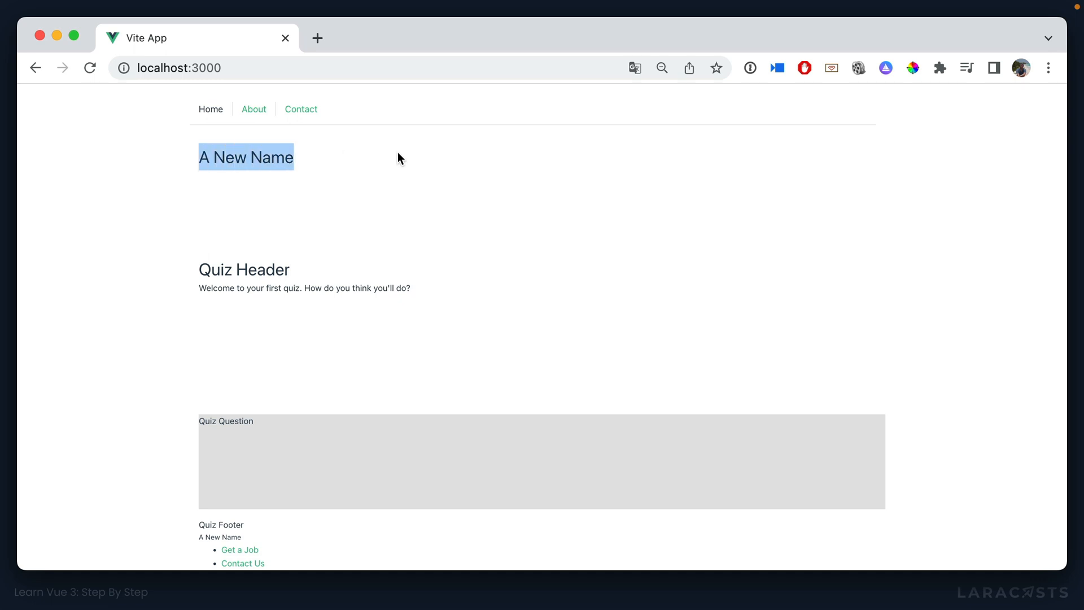
pyautogui.moveTo(385, 159)
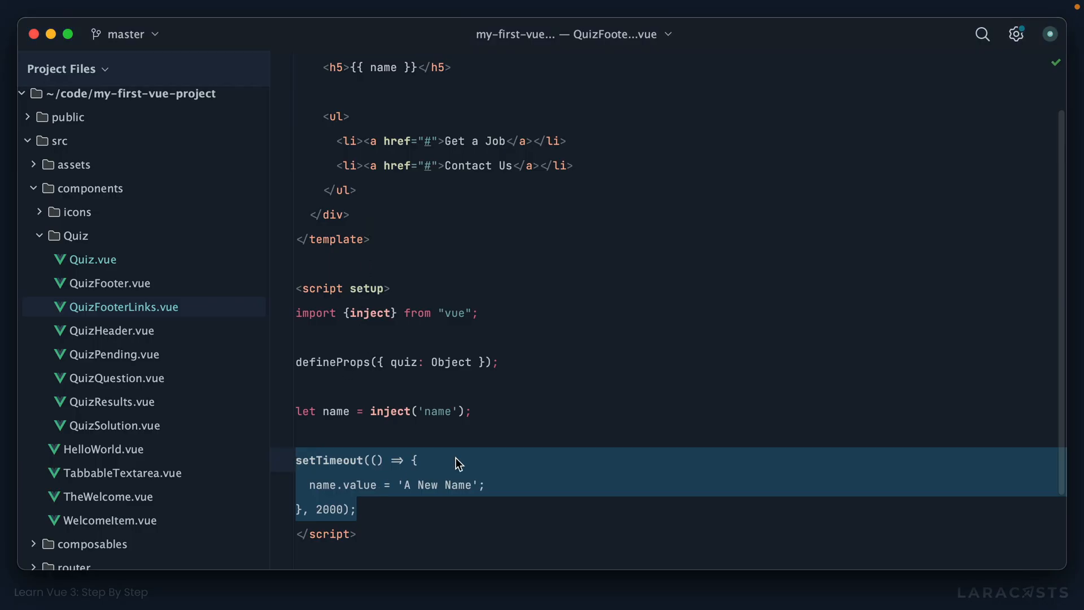
pyautogui.moveTo(488, 460)
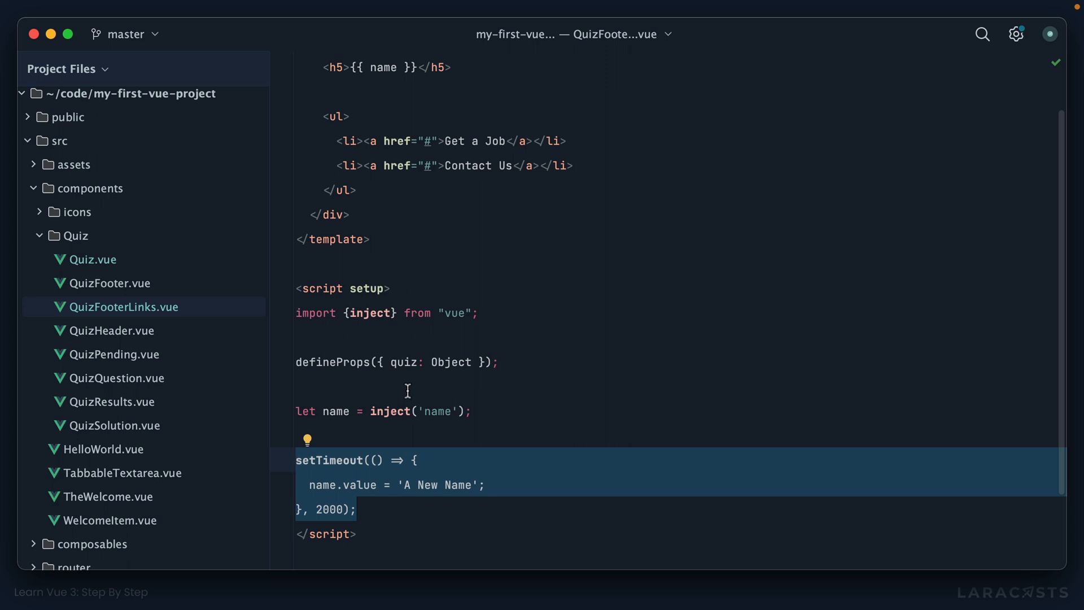
# Open Quiz.vue from the Project Files tree.
pyautogui.click(93, 258)
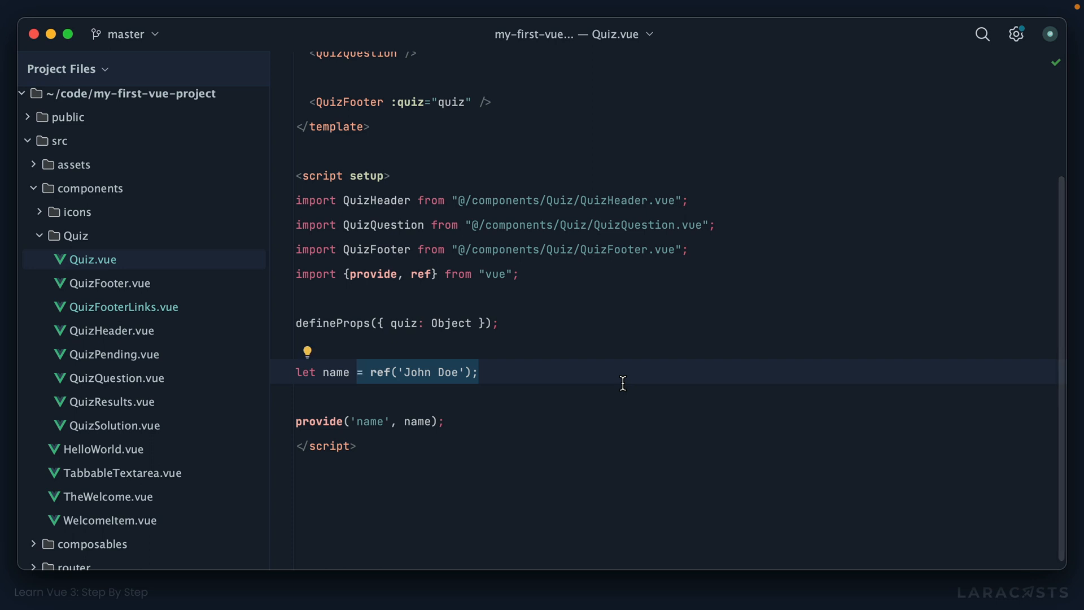
pyautogui.moveTo(468, 427)
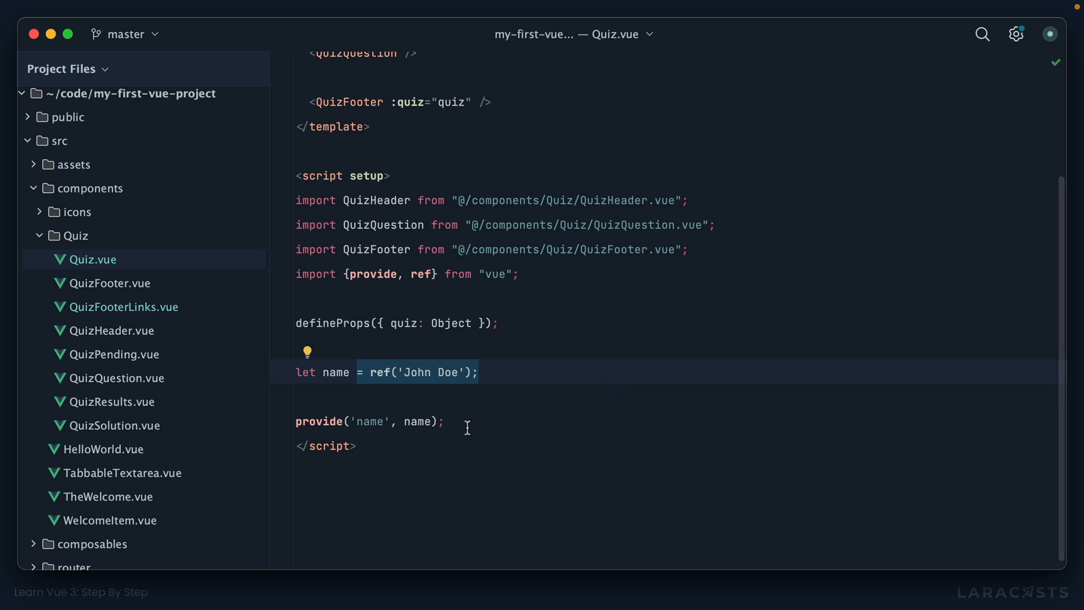
# Replace provide's second argument with { name, changeName: () => name.value = 'Changed' }.
pyautogui.click(408, 421)
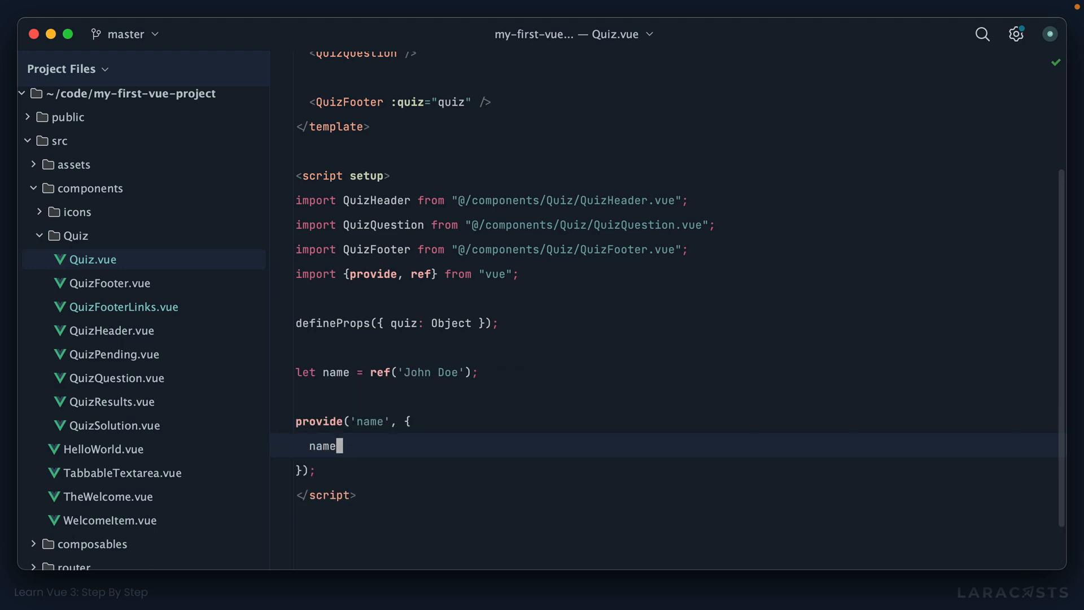
pyautogui.write(': name')
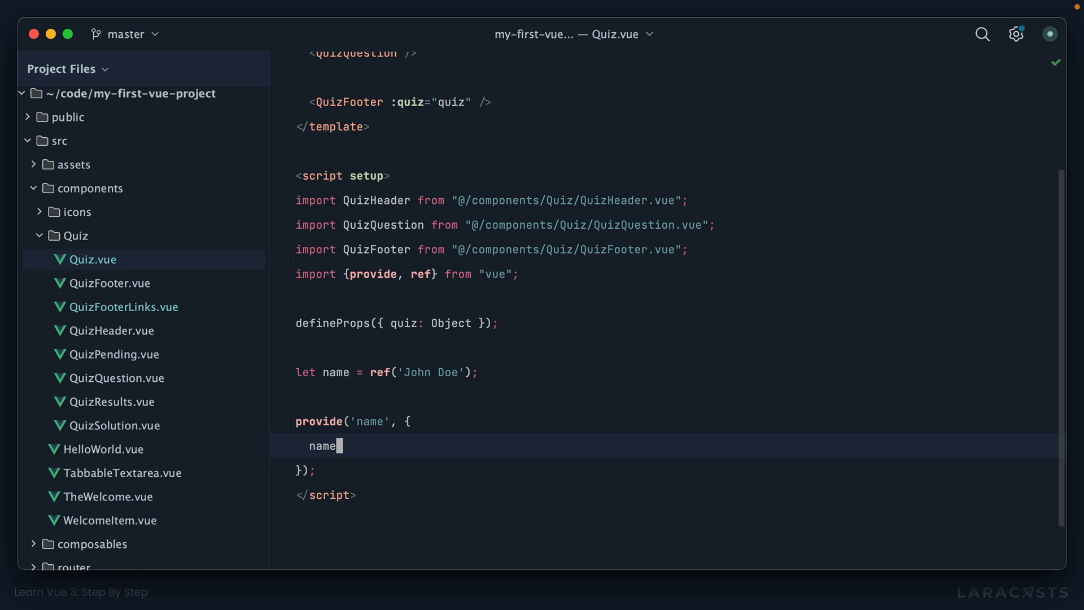
pyautogui.write(',')
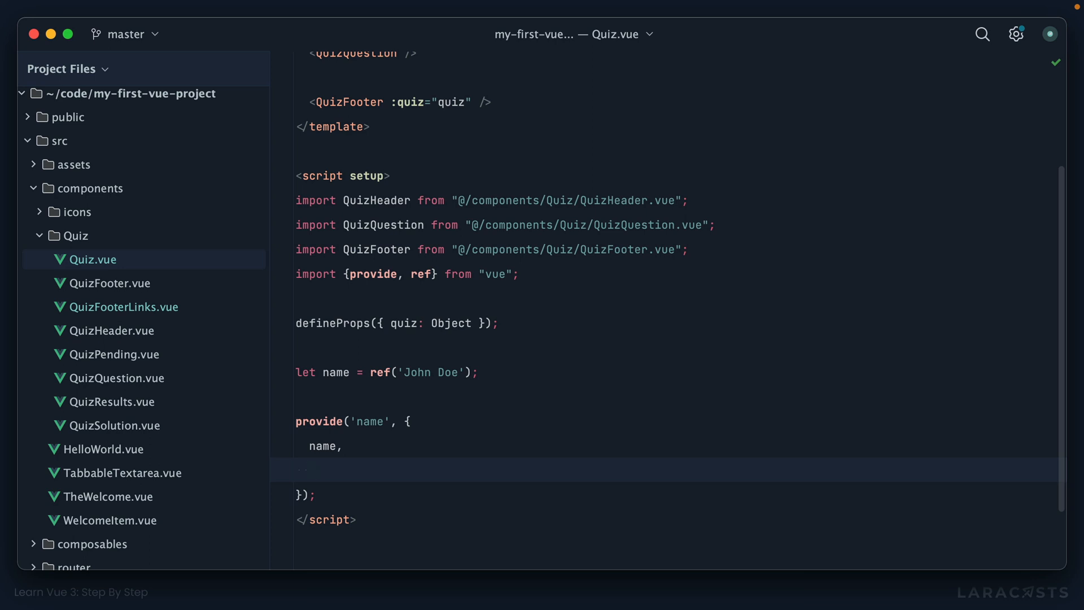
pyautogui.moveTo(593, 380)
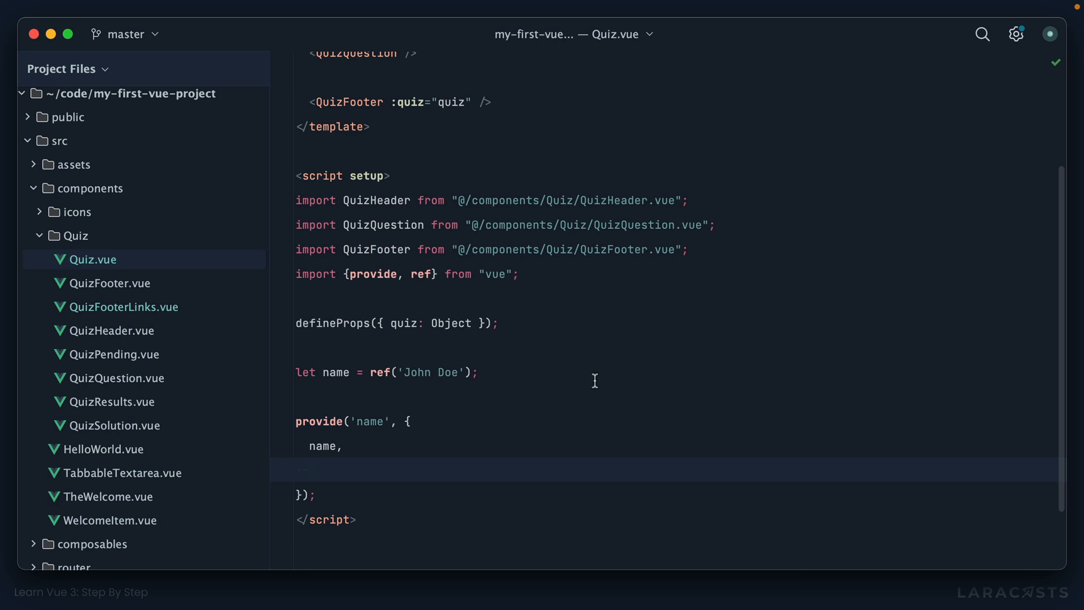
pyautogui.write('c')
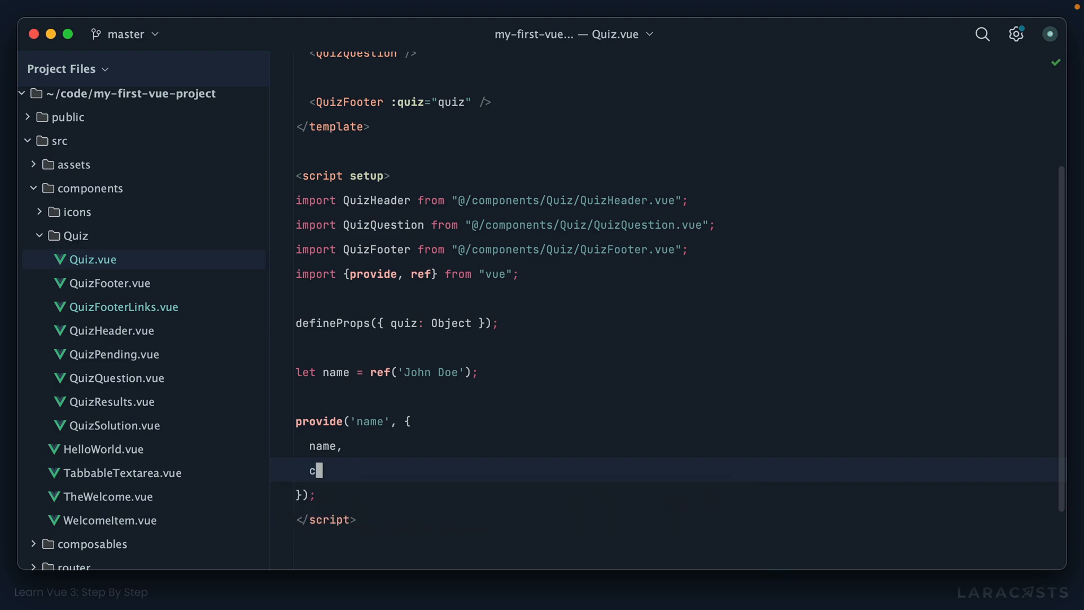
pyautogui.write('hangeName: () =>')
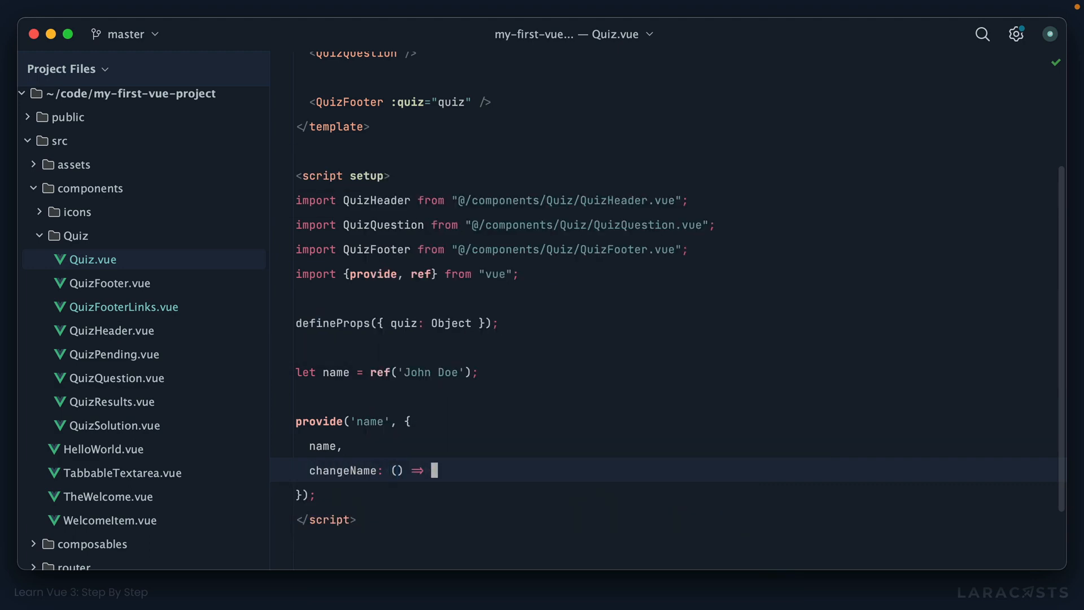
pyautogui.write("name.value = '")
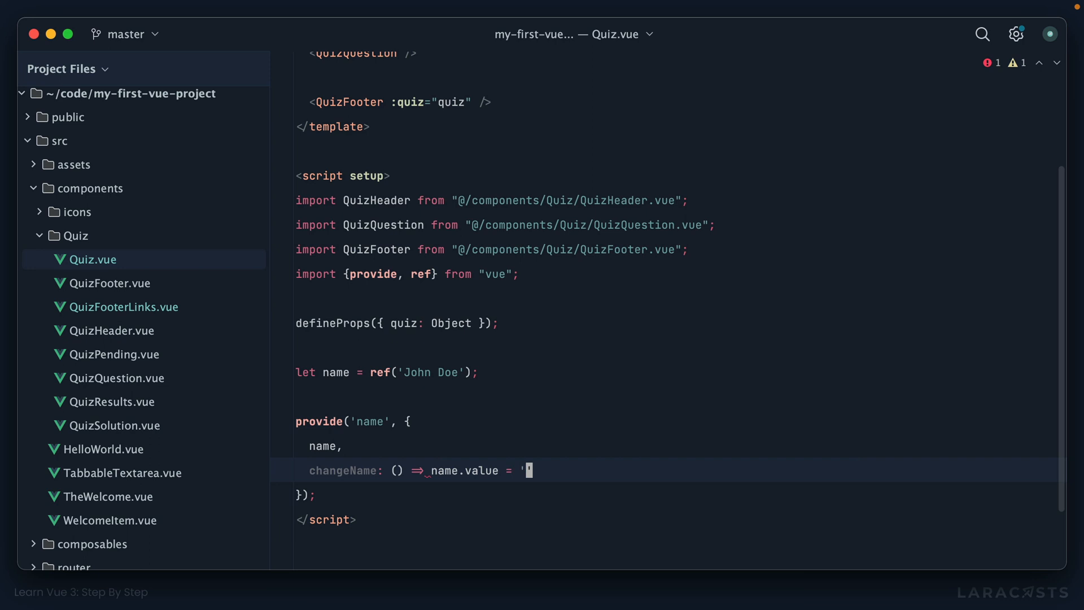
pyautogui.write('Changed')
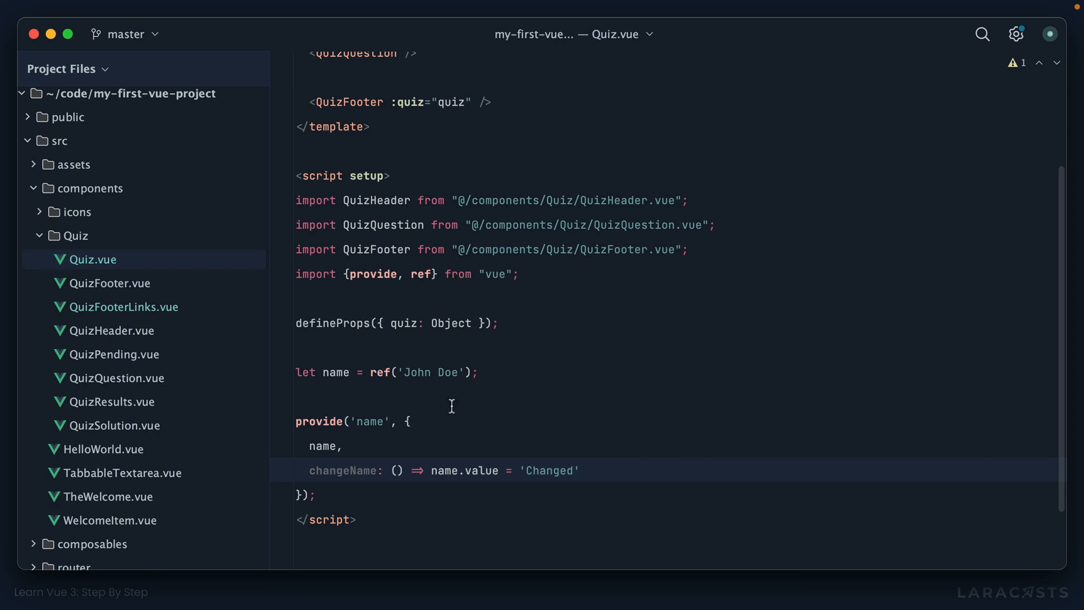
pyautogui.click(301, 470)
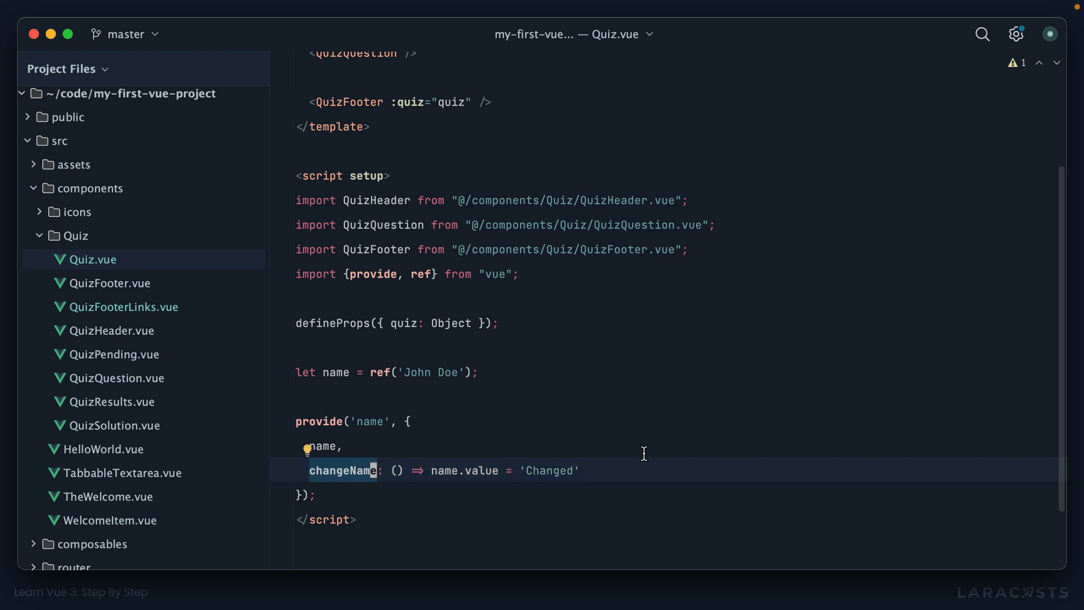
pyautogui.moveTo(645, 450)
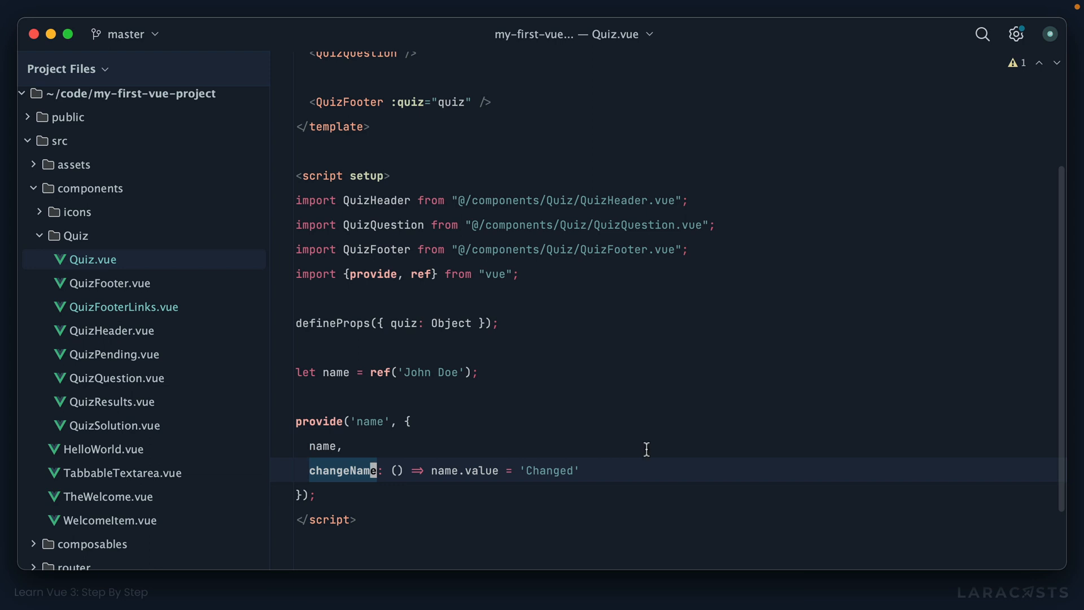
pyautogui.moveTo(95, 313)
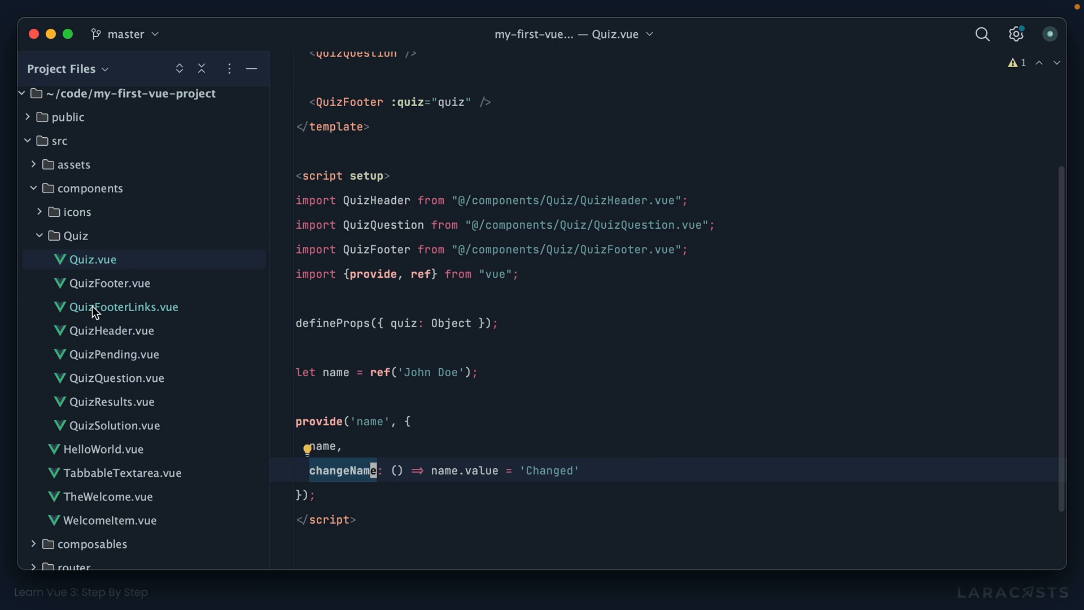
pyautogui.click(125, 306)
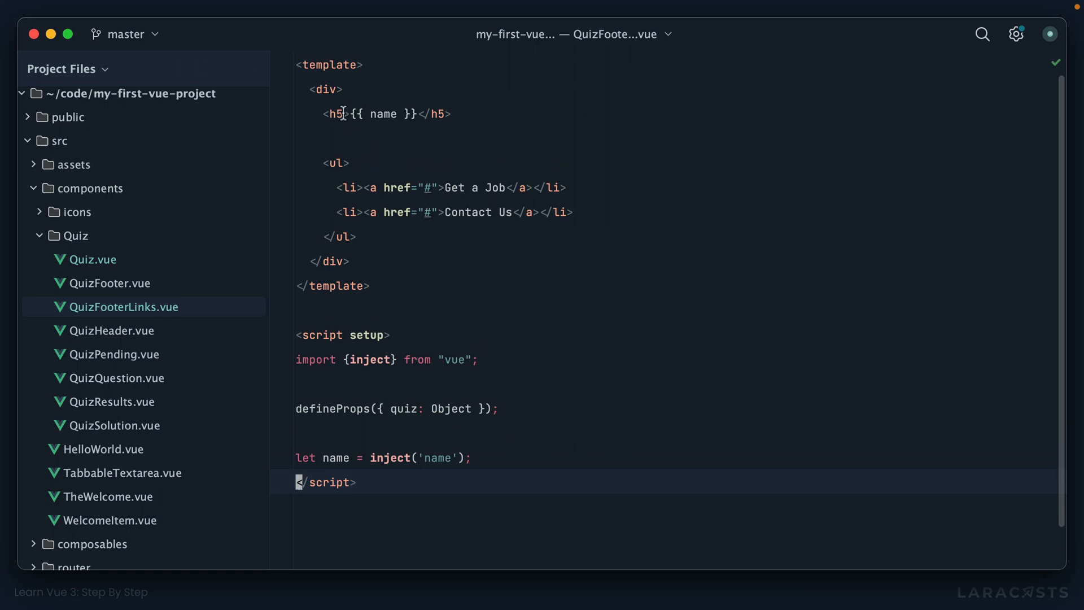
pyautogui.write('button')
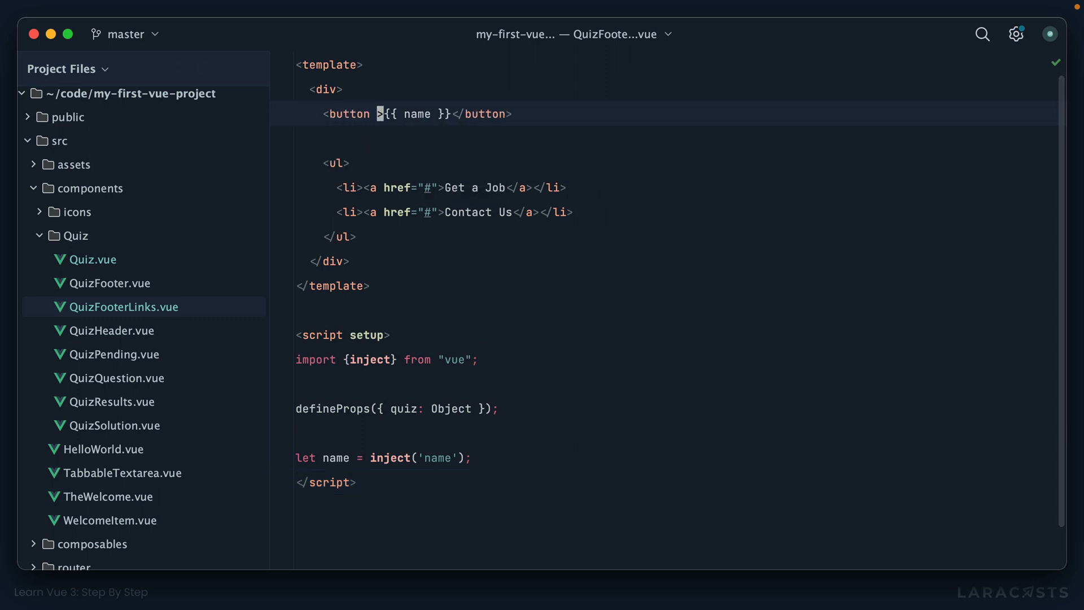
pyautogui.write('@click=""')
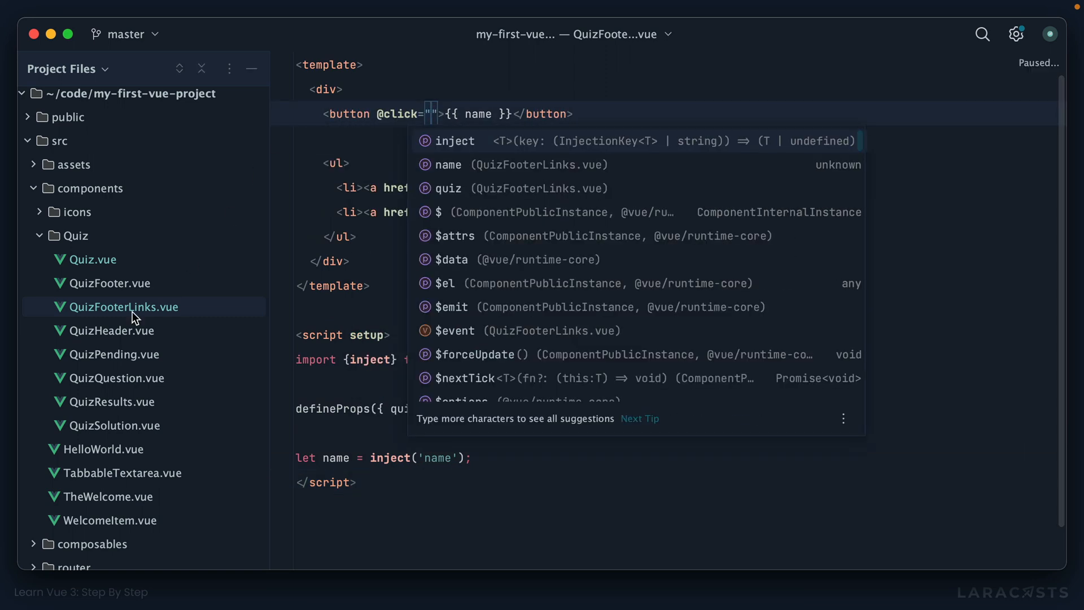
pyautogui.click(89, 259)
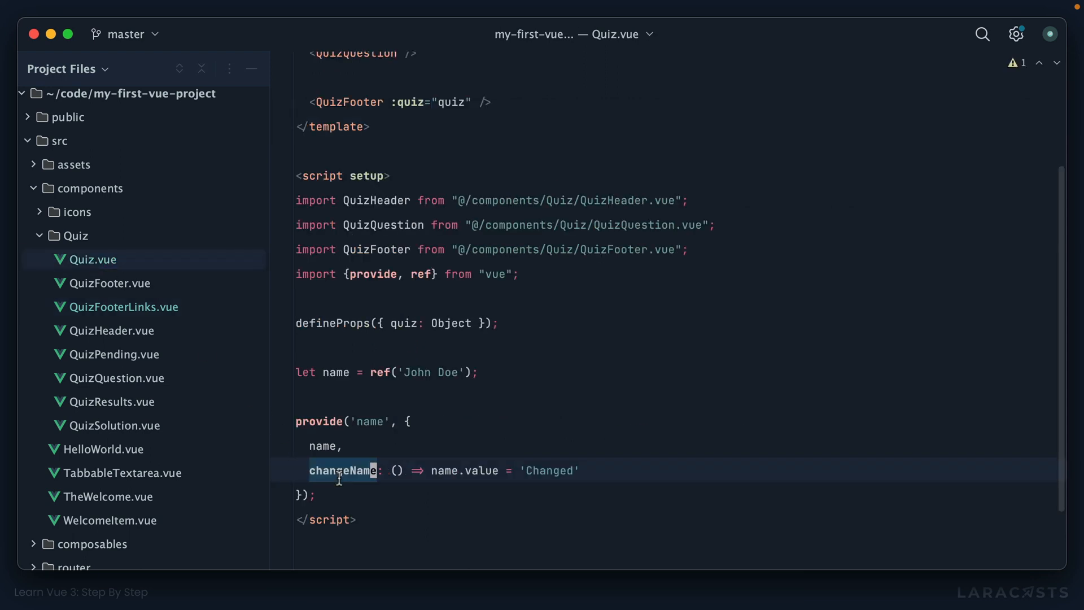
pyautogui.moveTo(129, 309)
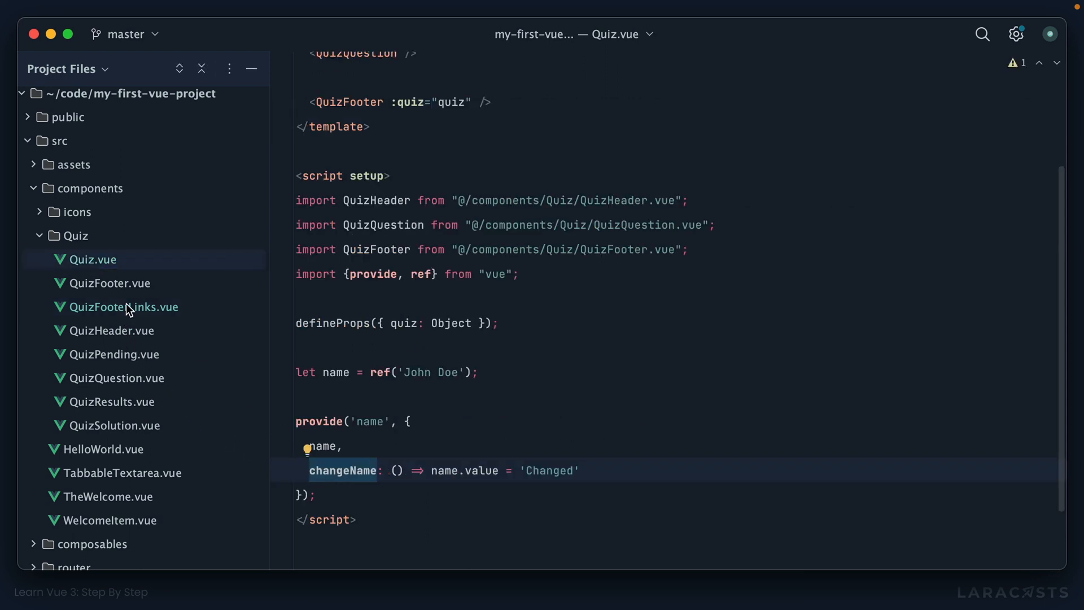
pyautogui.click(124, 306)
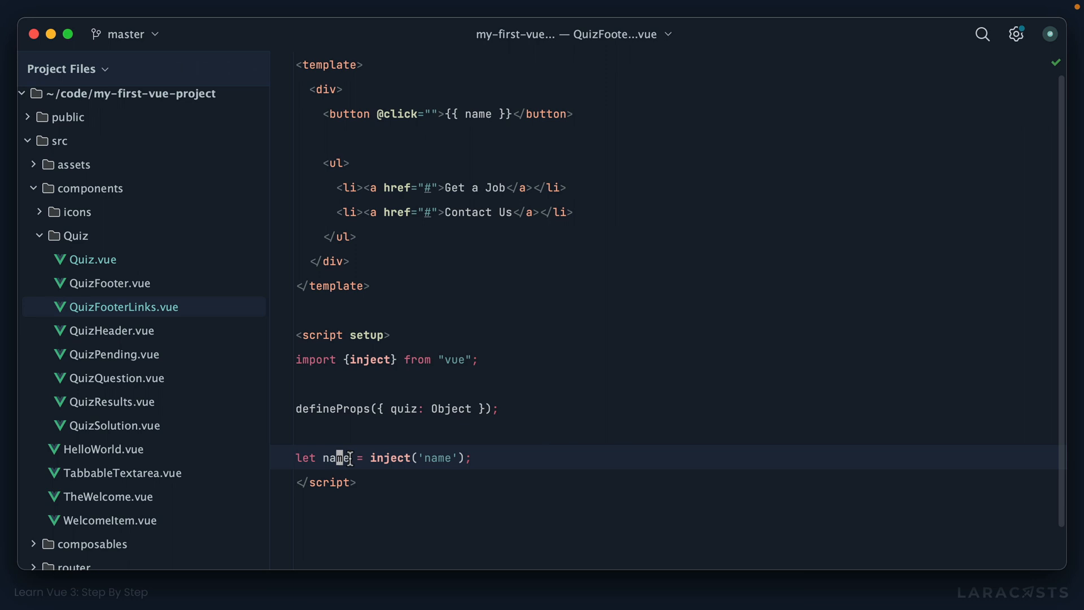
pyautogui.write('{ name. changeName')
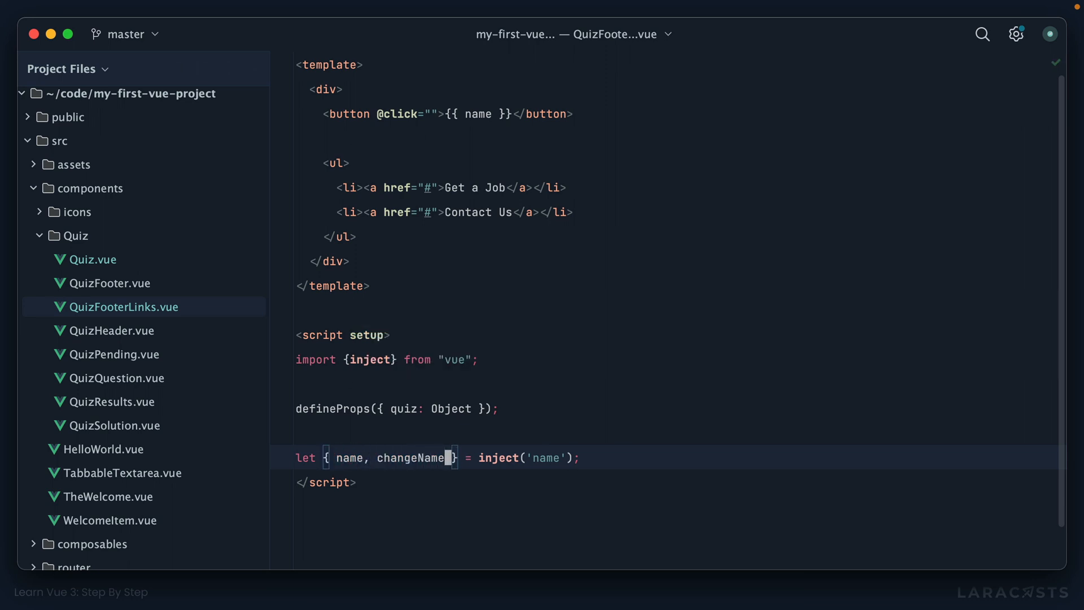
pyautogui.click(429, 114)
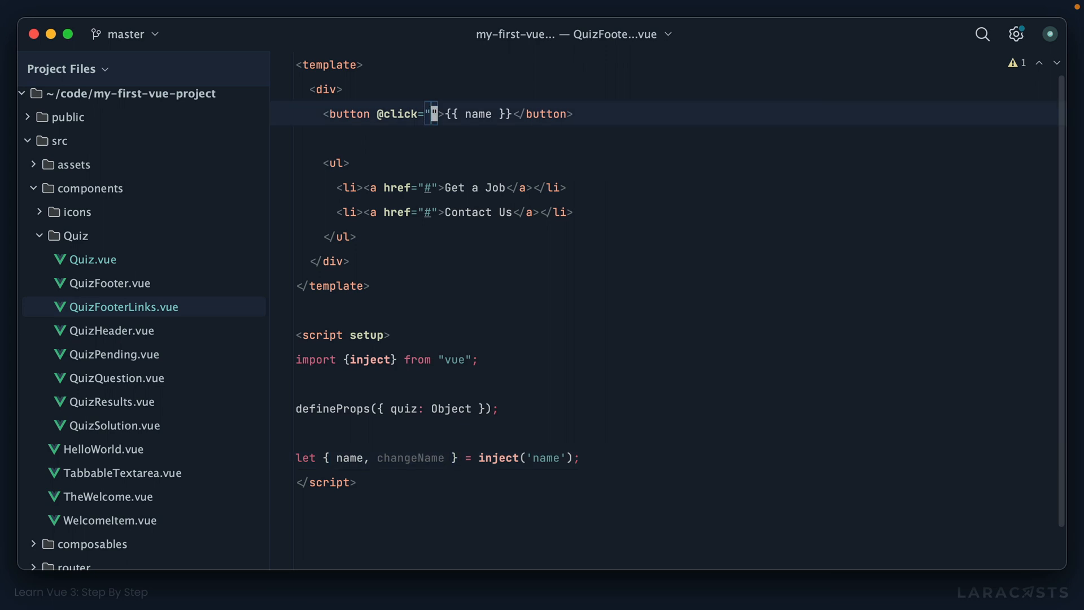
pyautogui.write('changeName')
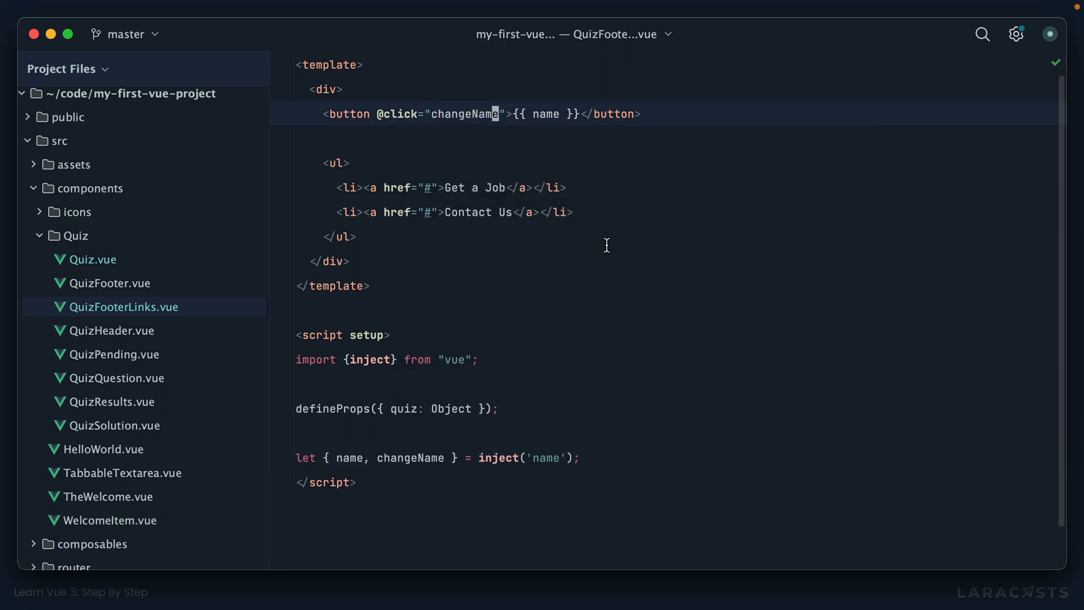
pyautogui.moveTo(409, 462)
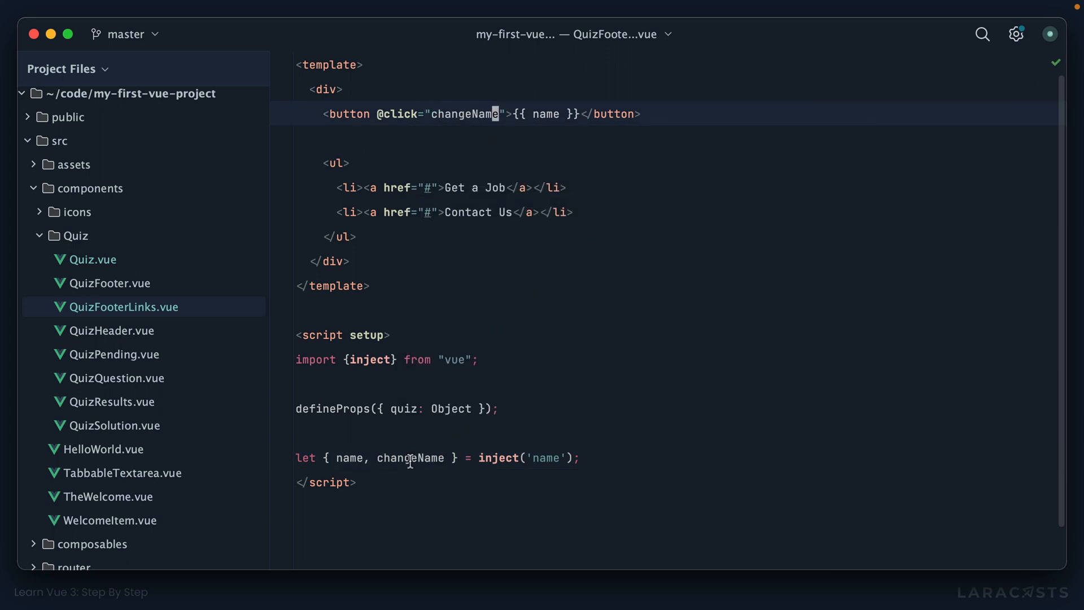
pyautogui.doubleClick(409, 457)
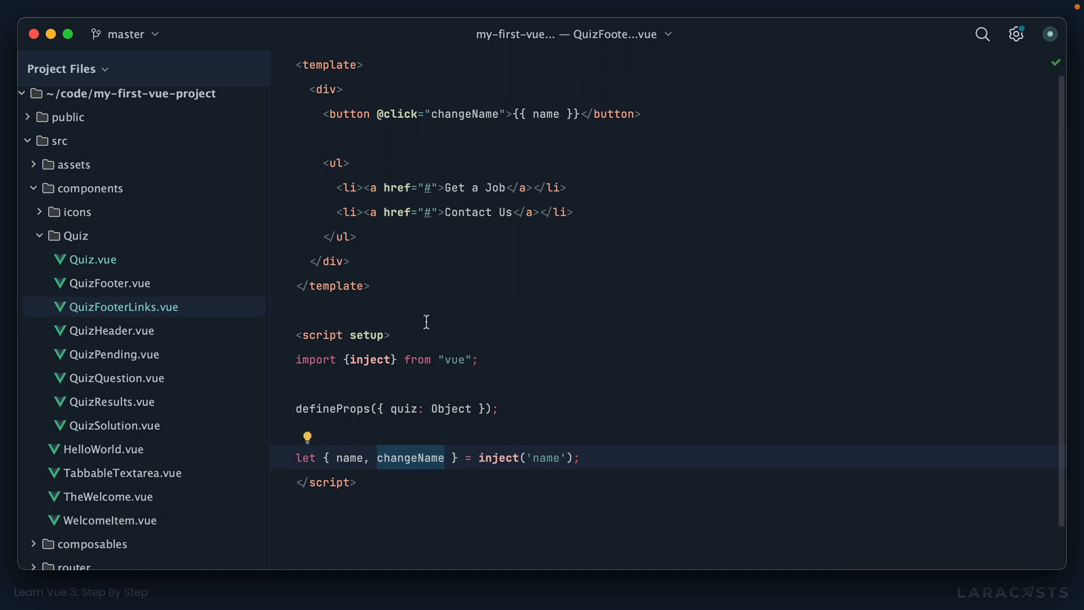
pyautogui.click(89, 259)
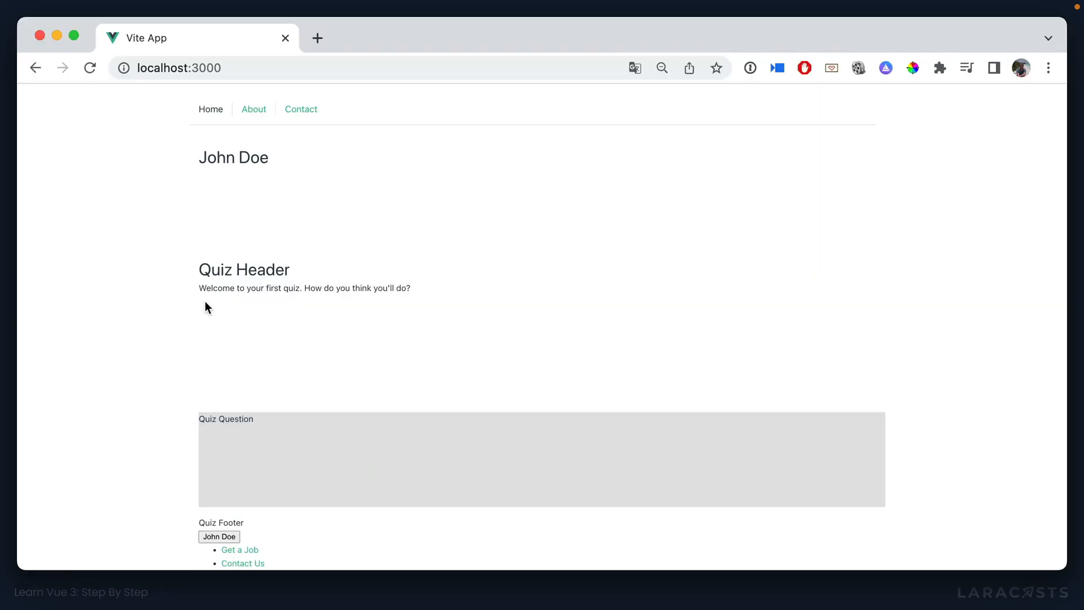
# Click the John Doe footer button and confirm the heading and button change to 'Changed'.
pyautogui.doubleClick(233, 157)
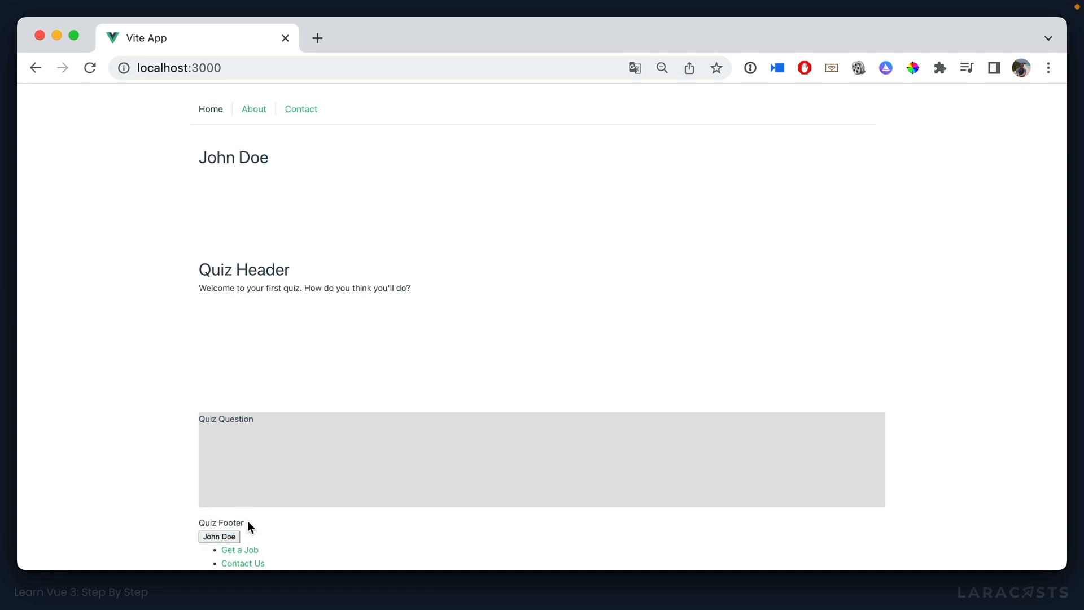
pyautogui.click(218, 536)
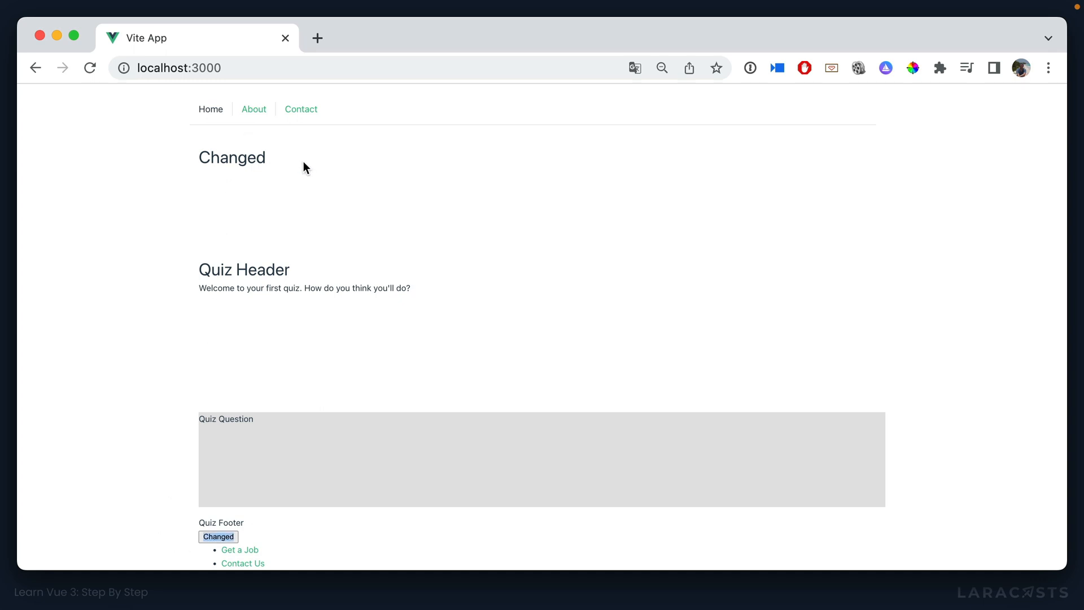
pyautogui.doubleClick(232, 157)
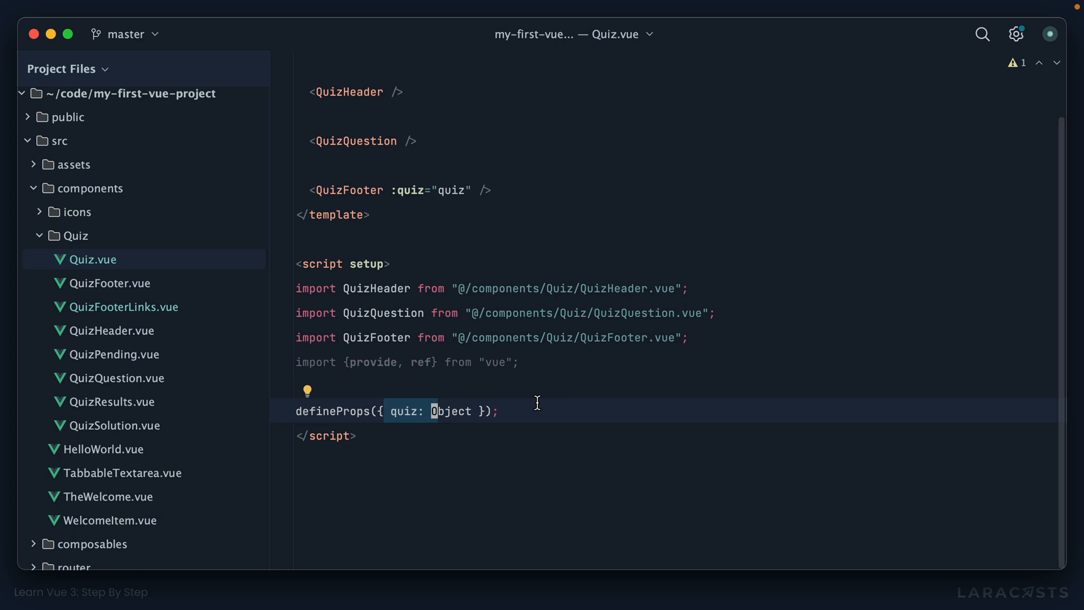
# In QuizFooterLinks.vue, rewrite the inject line as quiz = inject('quiz').
pyautogui.click(124, 306)
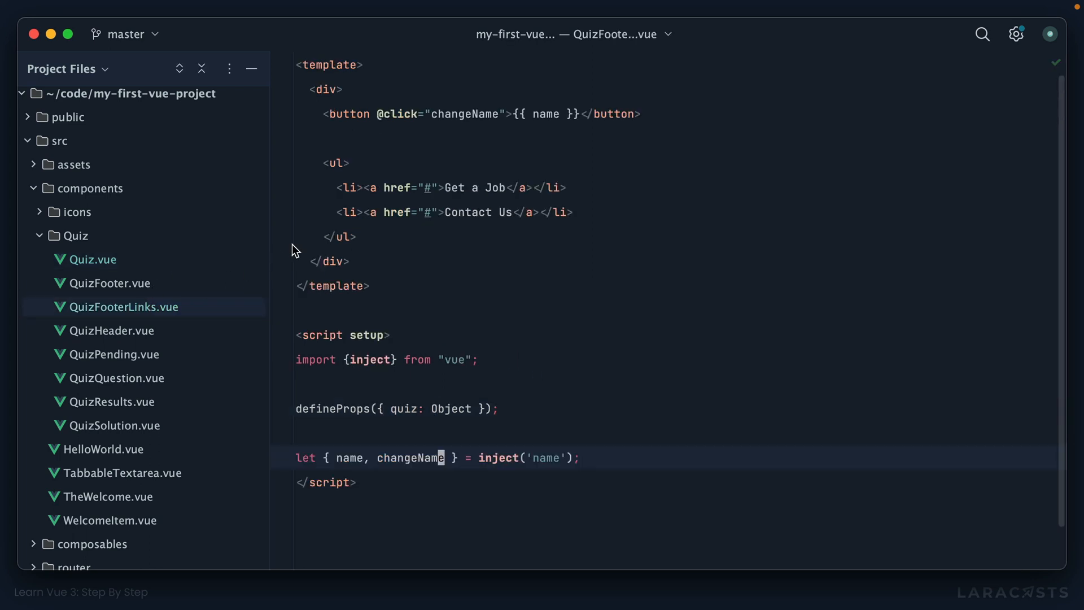
pyautogui.click(366, 114)
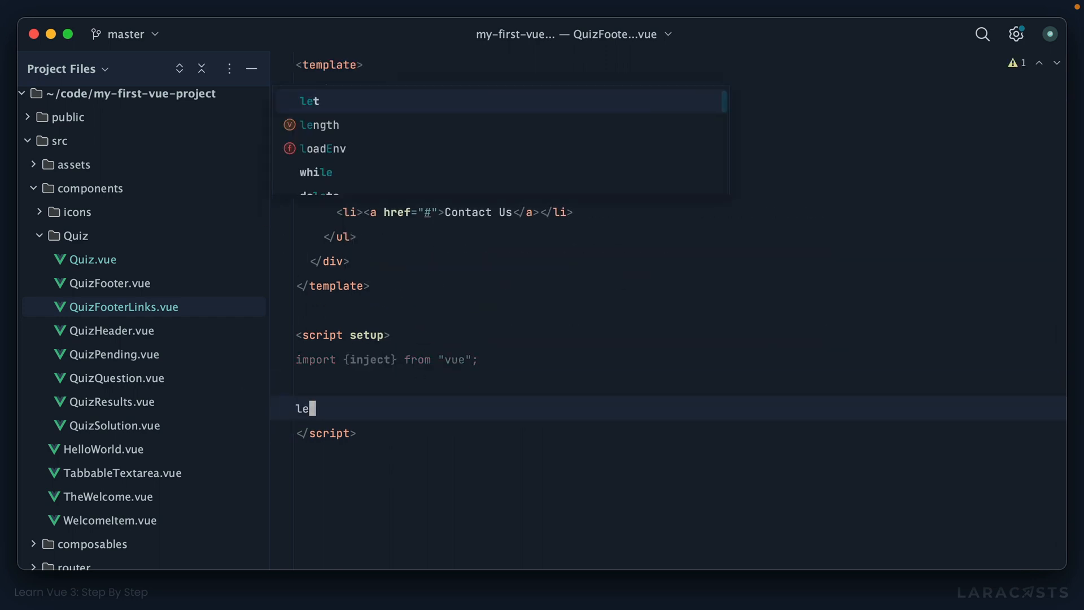
pyautogui.write("quiz = inject('quiz');")
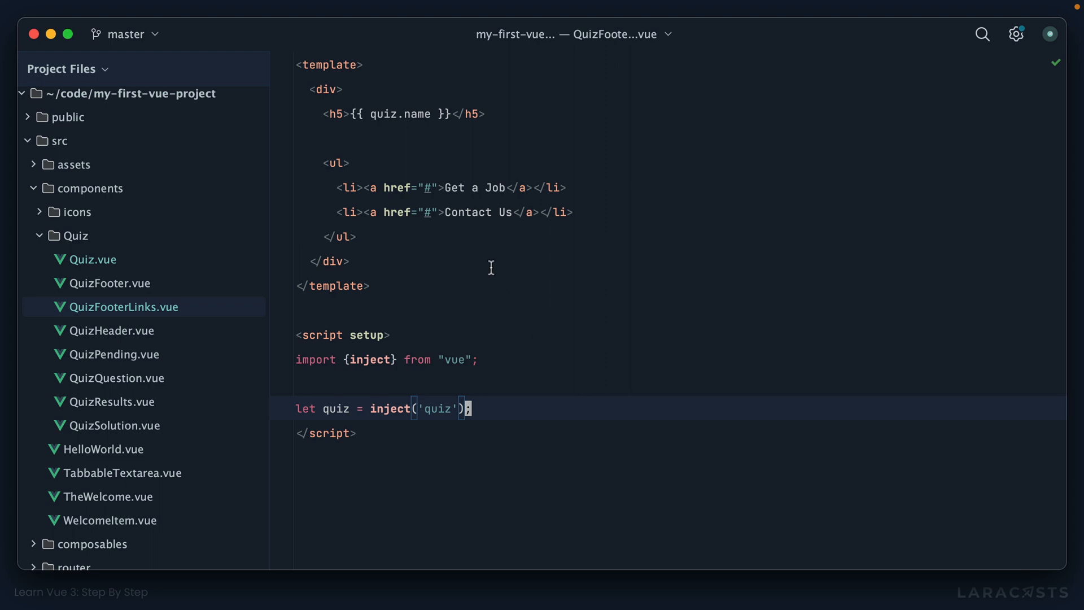
# In Quiz.vue, import provide and call provide('quiz', props.quiz).
pyautogui.click(92, 259)
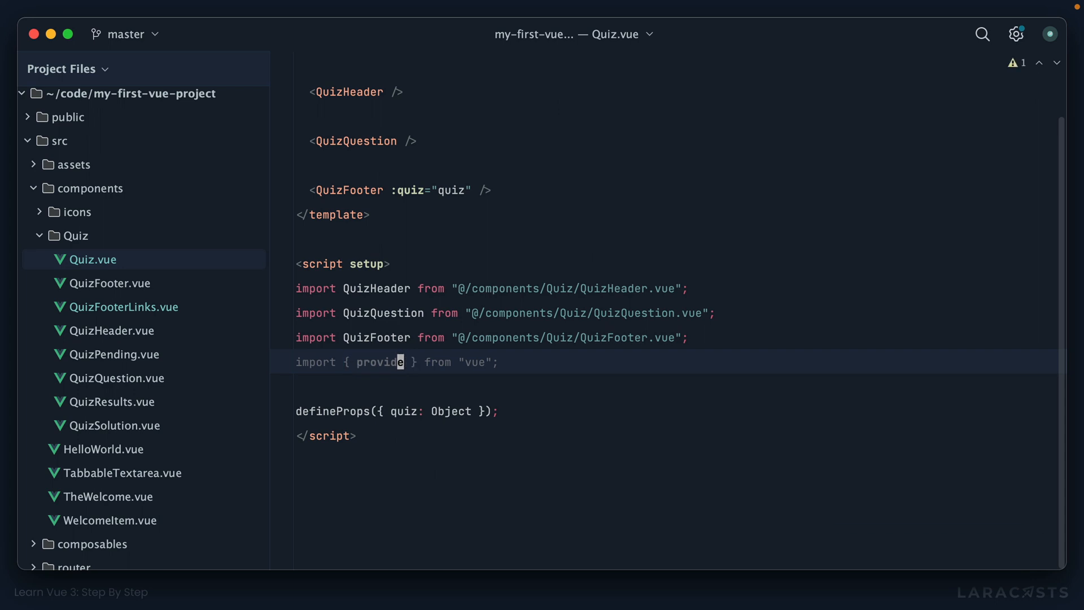
pyautogui.write("provide('quiz', quiz")
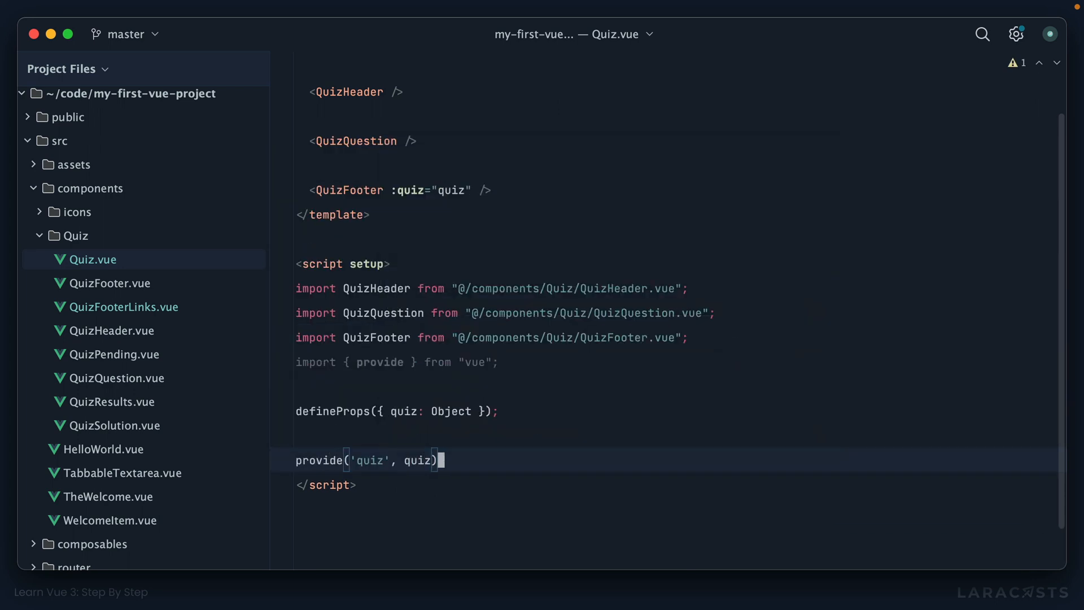
pyautogui.write('let props =')
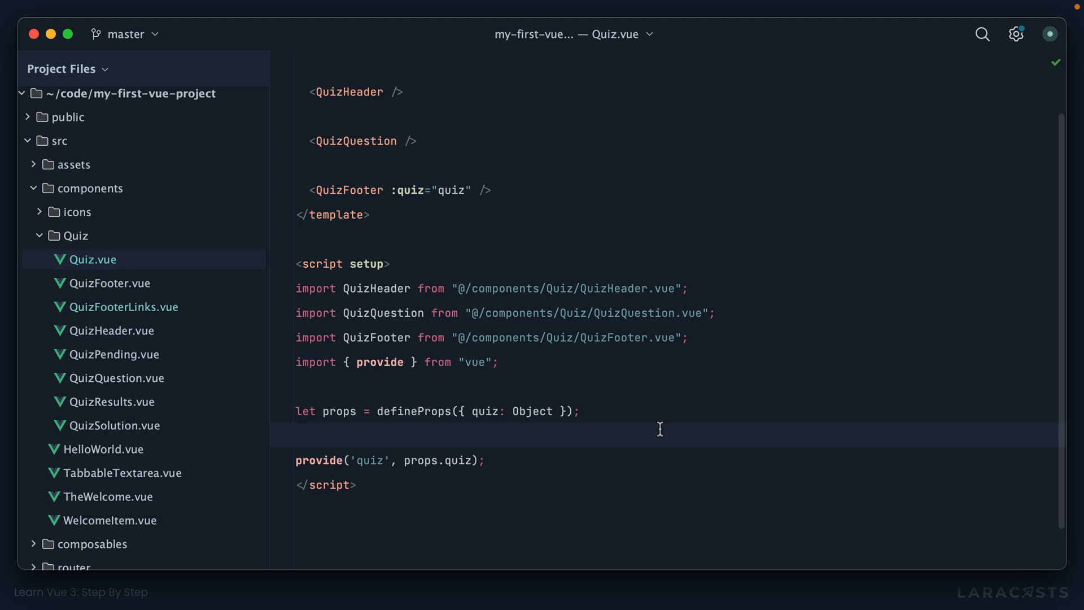
pyautogui.scroll(3)
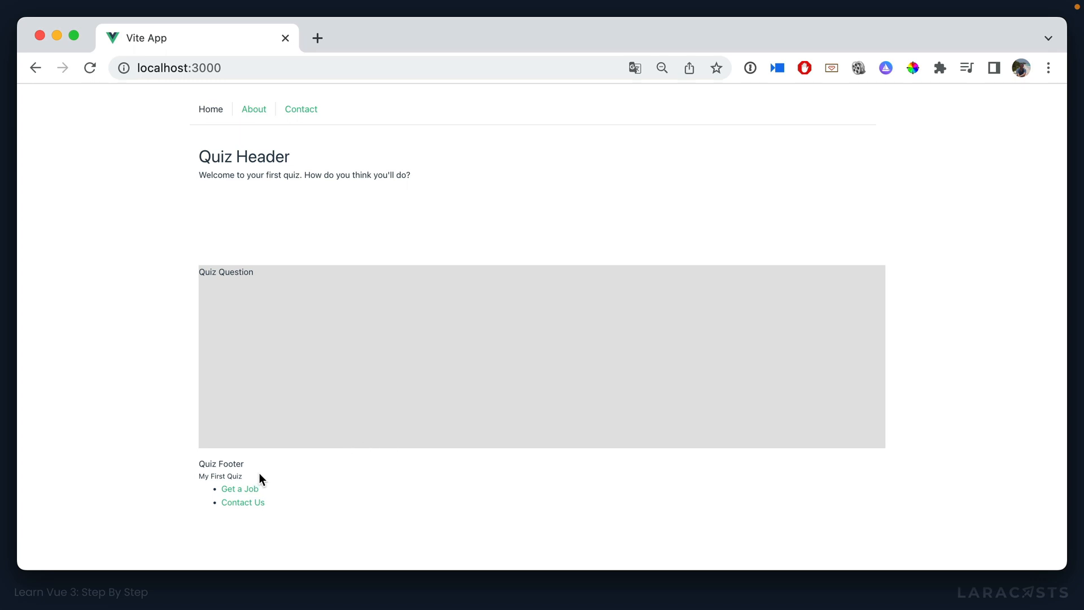
# Open the DevTools Vue inspector and select the Quiz component under HomeView.
pyautogui.press('F12')
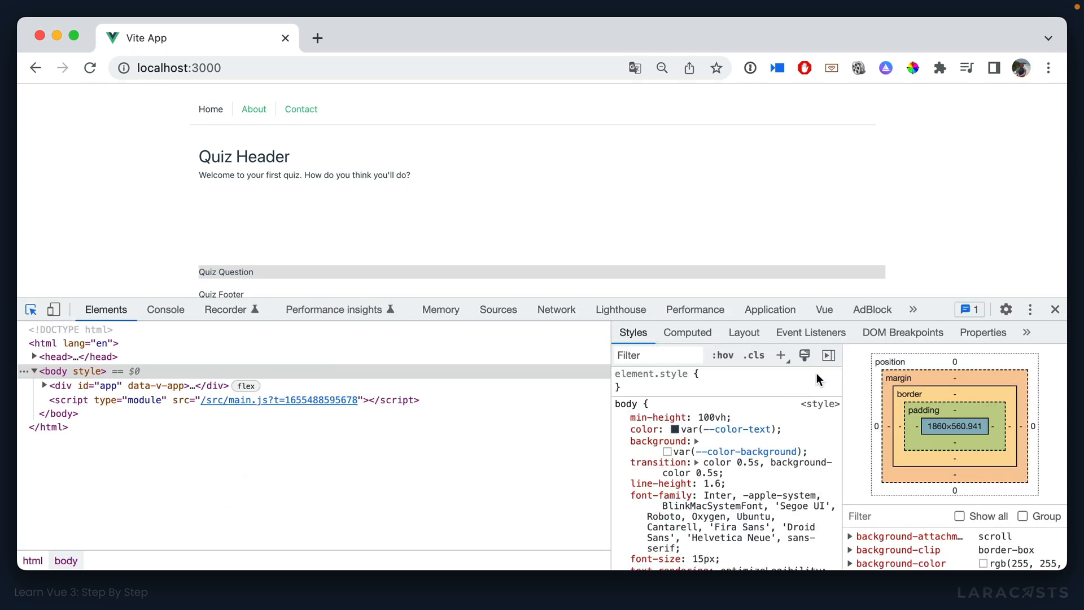
pyautogui.click(823, 309)
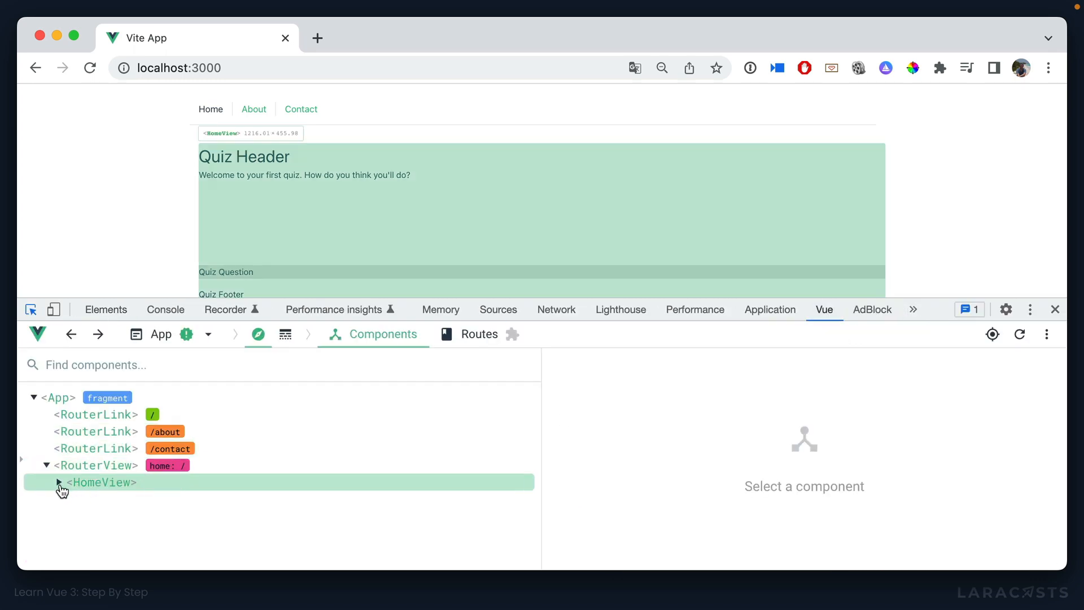
pyautogui.click(58, 481)
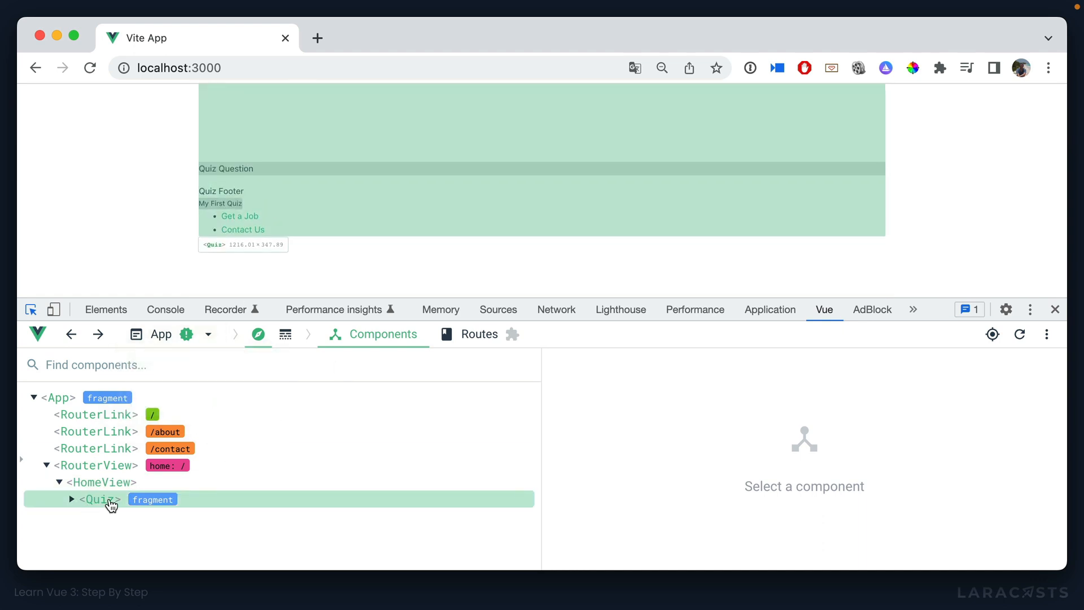
pyautogui.click(101, 499)
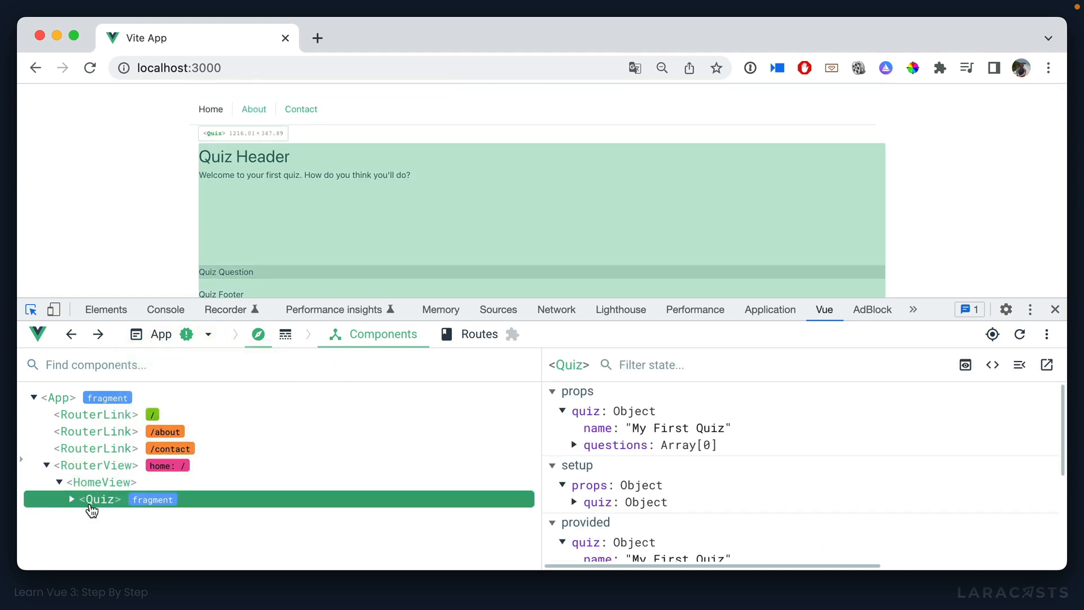
# Expand Quiz and QuizFooter to check QuizFooterLinks' injected quiz 'My First Quiz'.
pyautogui.click(71, 498)
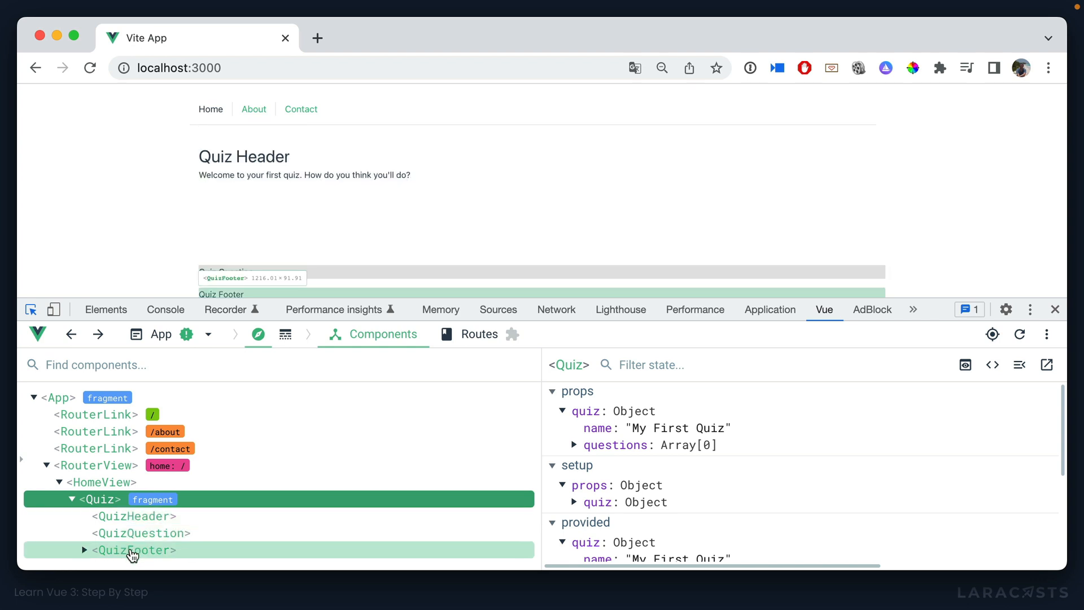
pyautogui.click(133, 549)
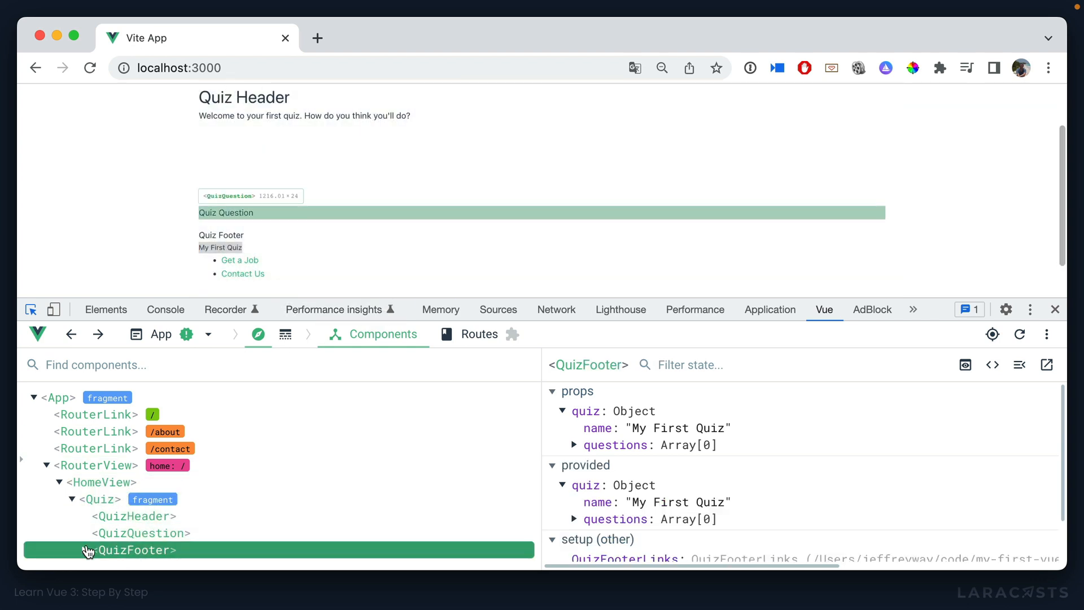
pyautogui.click(82, 549)
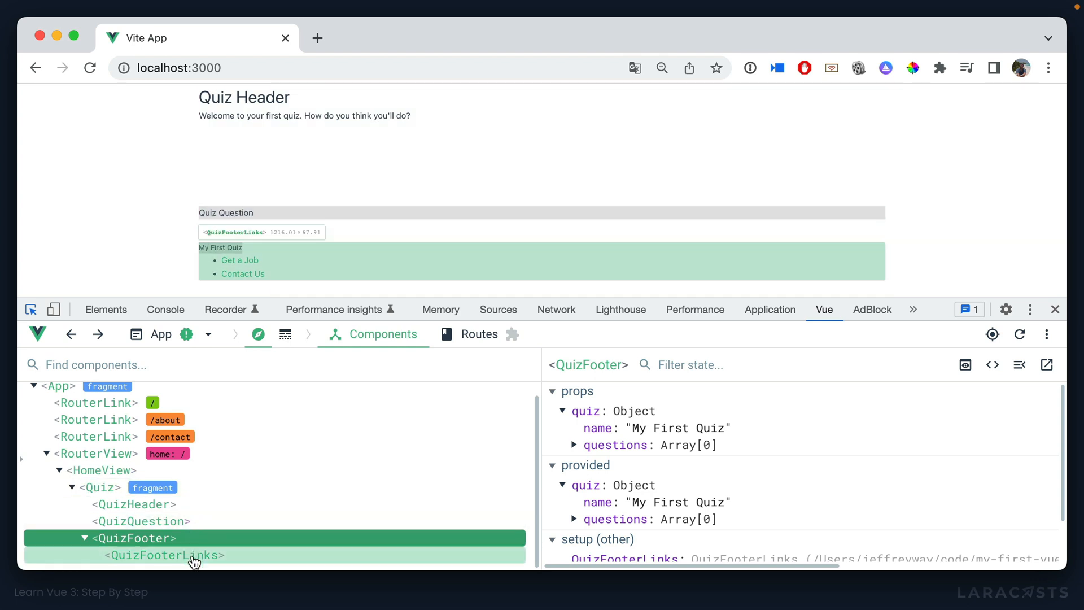
pyautogui.click(163, 554)
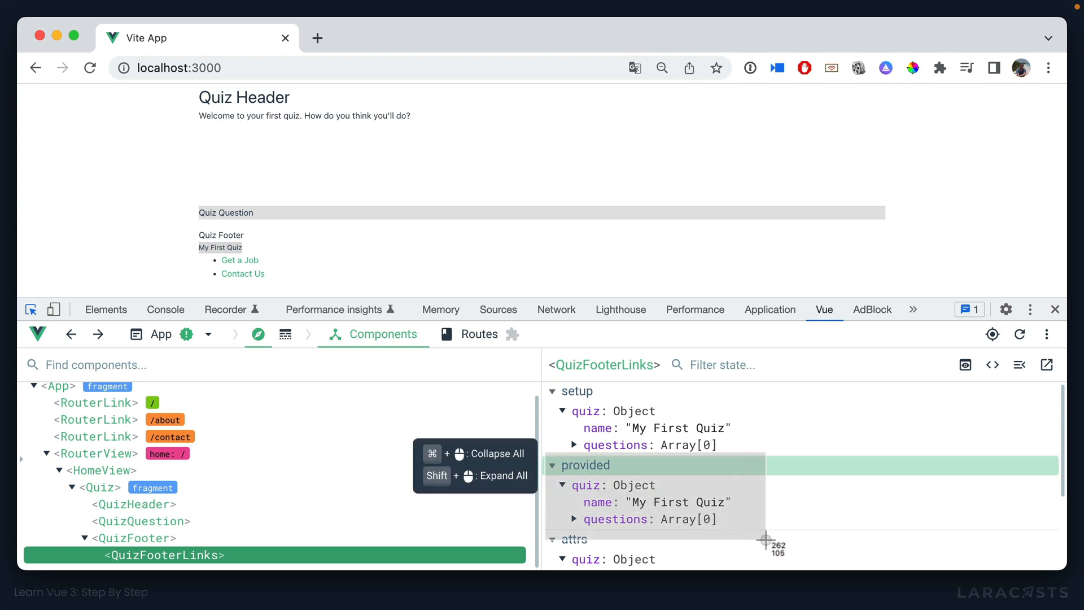
pyautogui.moveTo(873, 503)
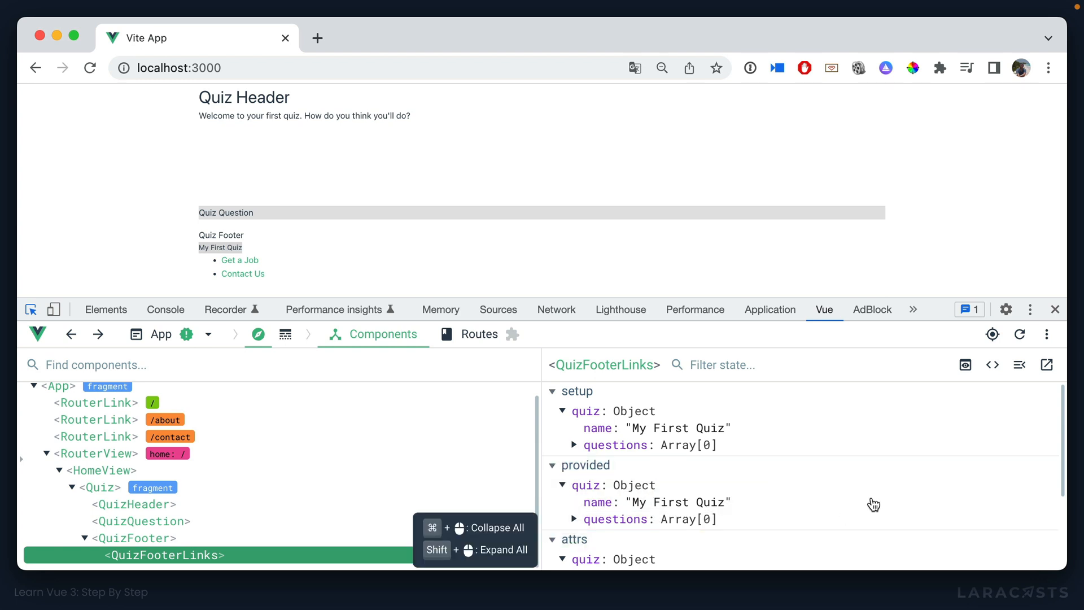
pyautogui.click(1055, 309)
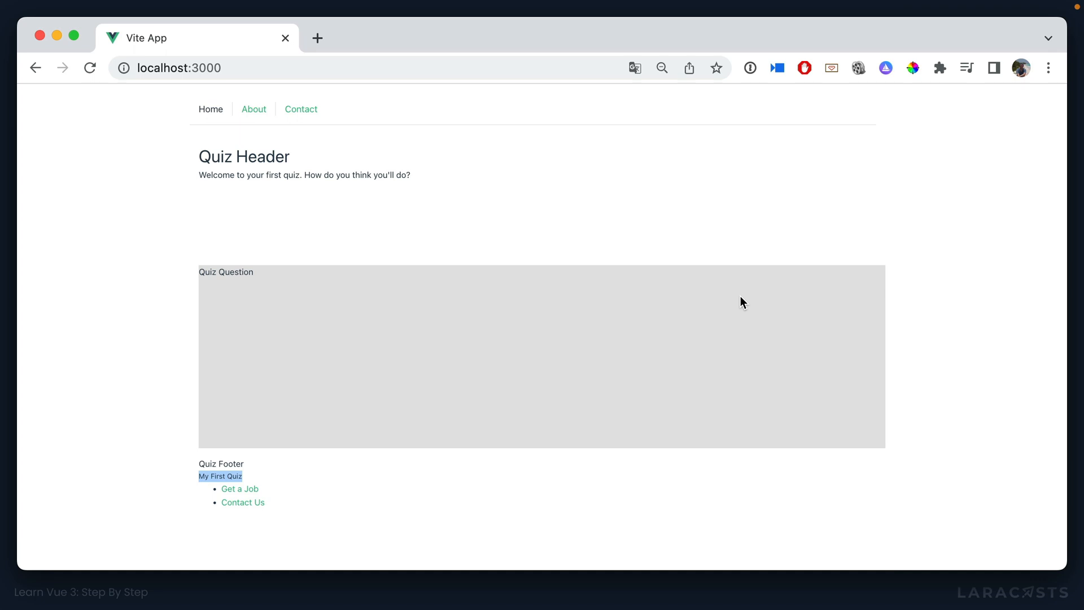
pyautogui.moveTo(737, 233)
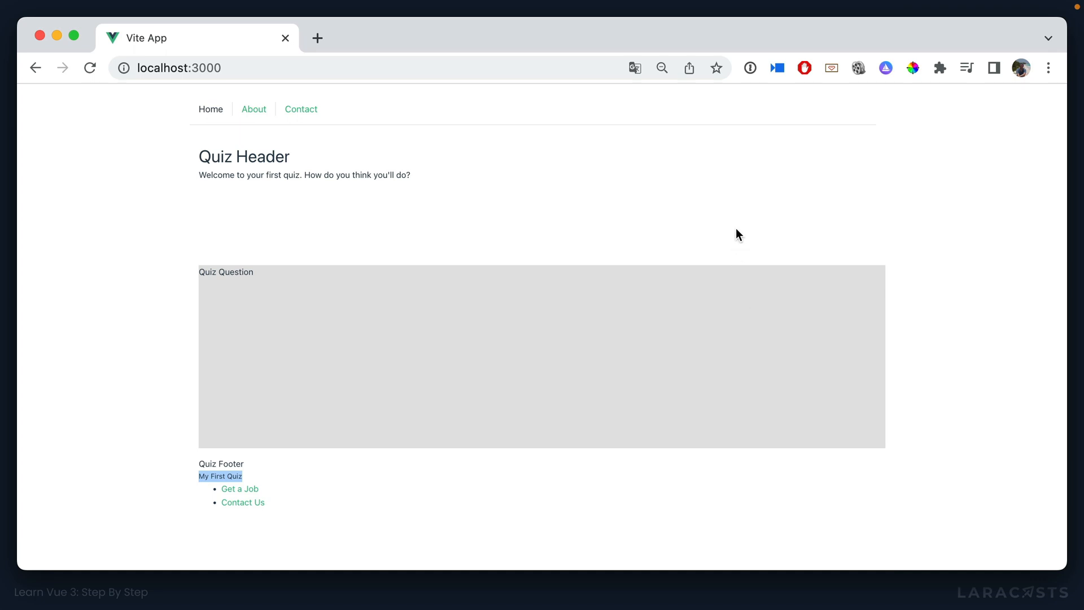